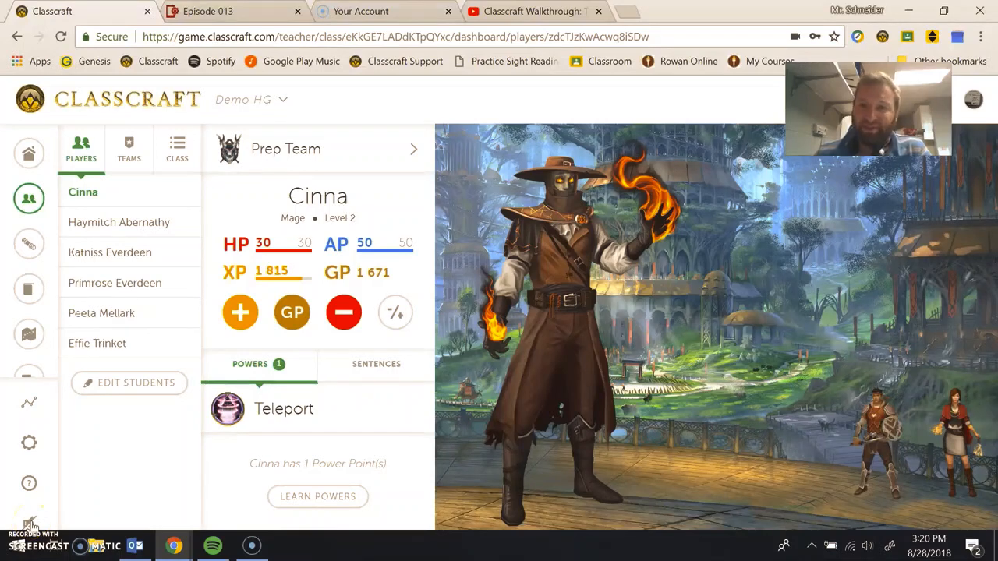
mouse_move(475, 366)
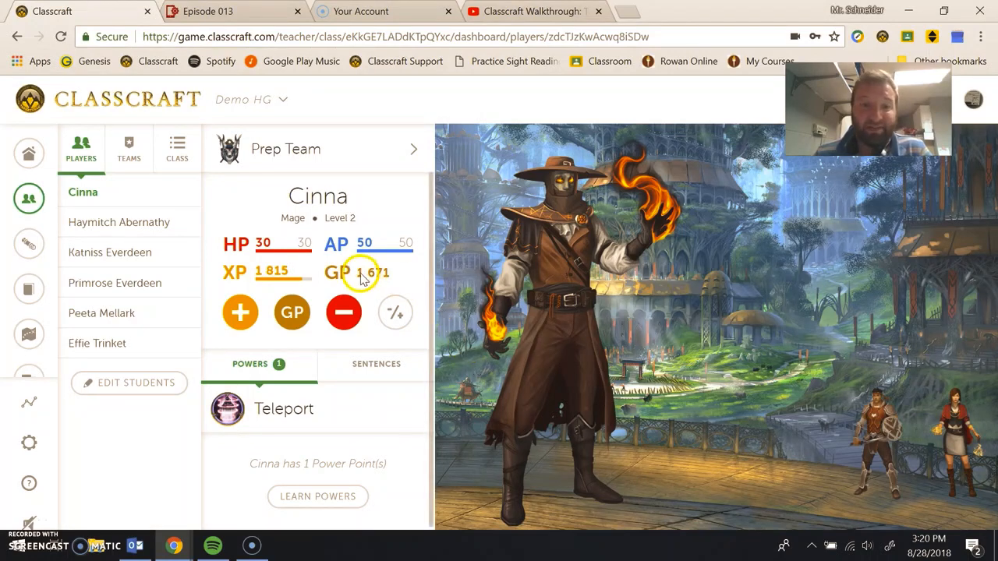
mouse_move(436, 218)
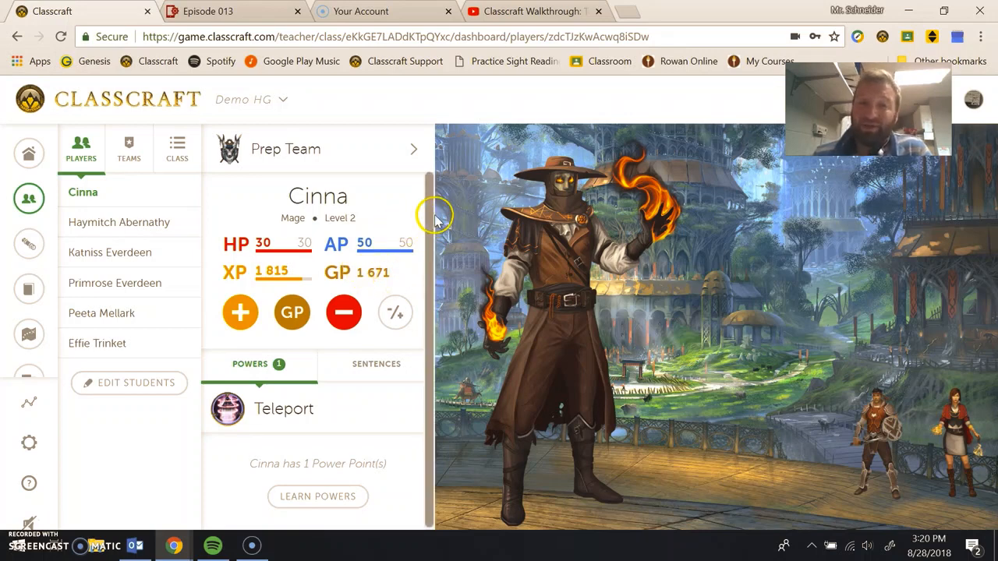
mouse_move(446, 195)
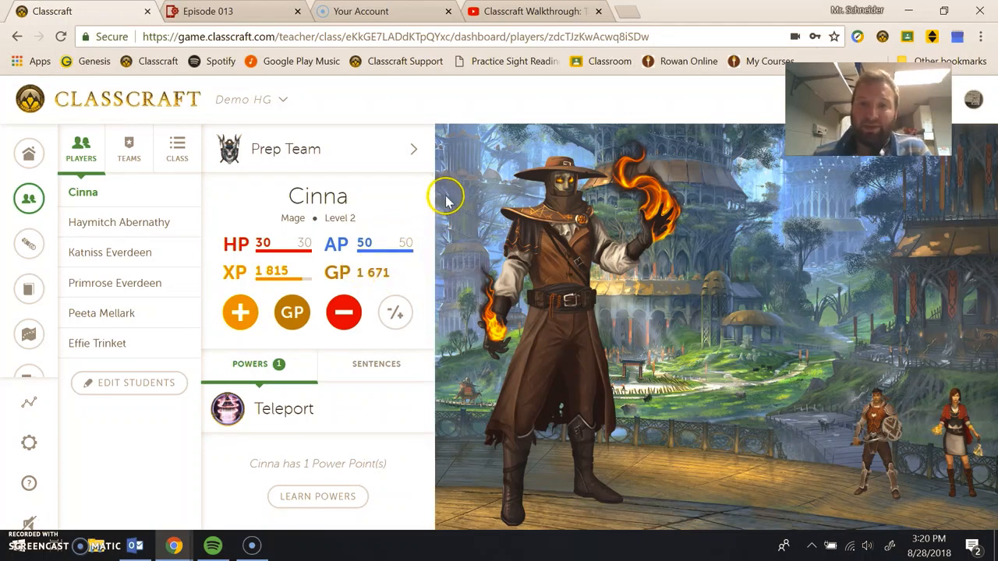
mouse_move(491, 152)
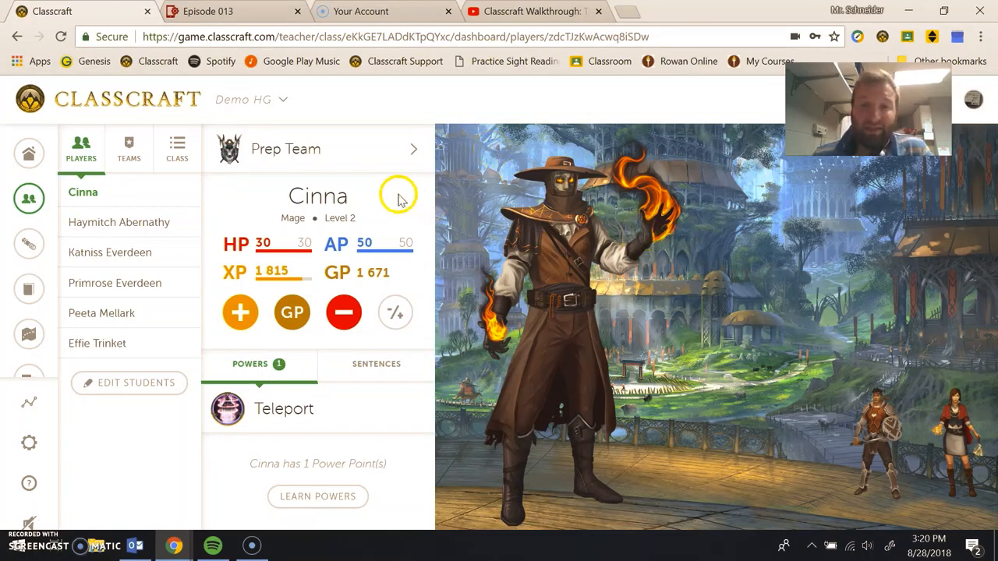
mouse_move(496, 254)
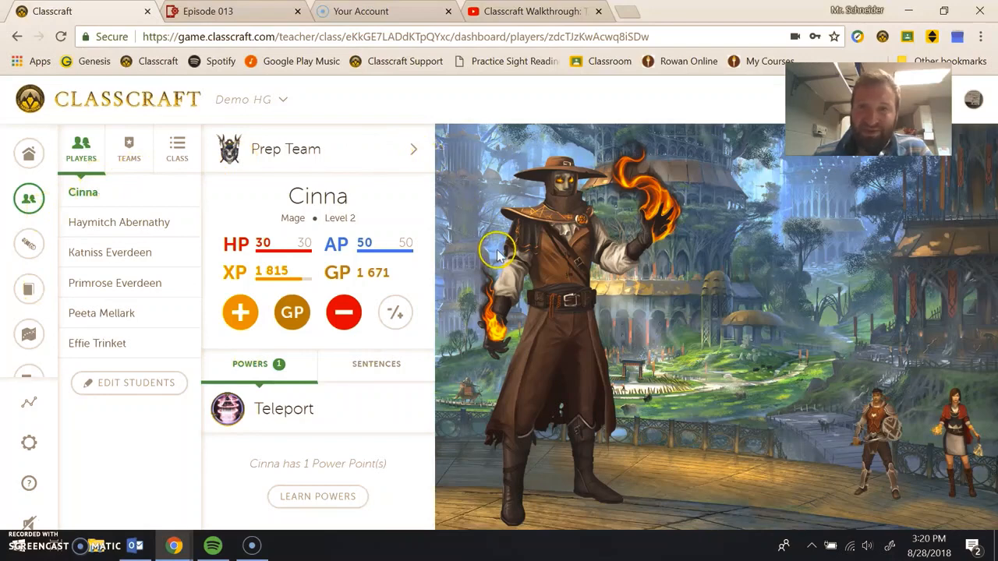
Switch from Cinna's page to the Class tab's overview of all players.
left_click(176, 145)
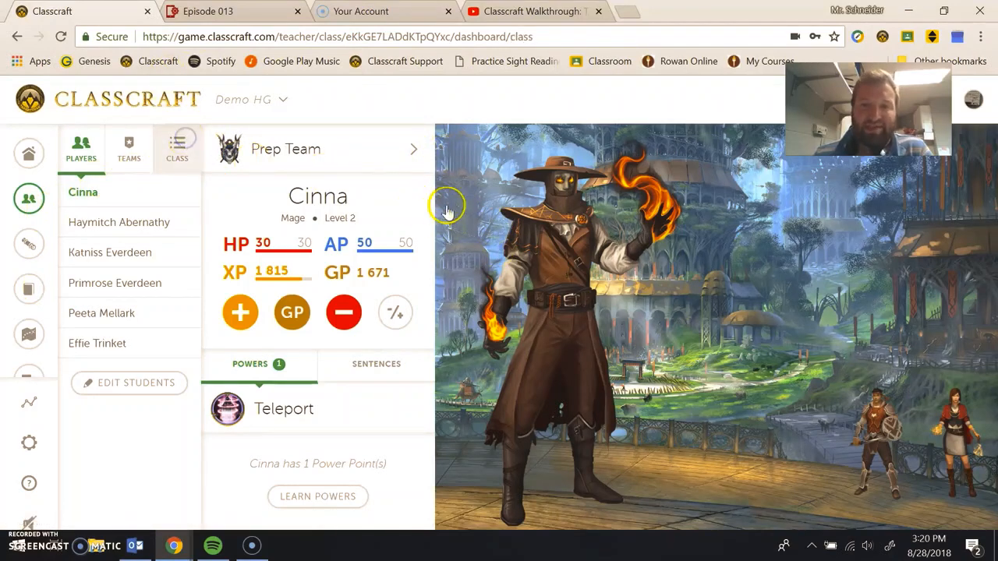
Open the class roster and mark Katniss Everdeen to receive points.
left_click(177, 148)
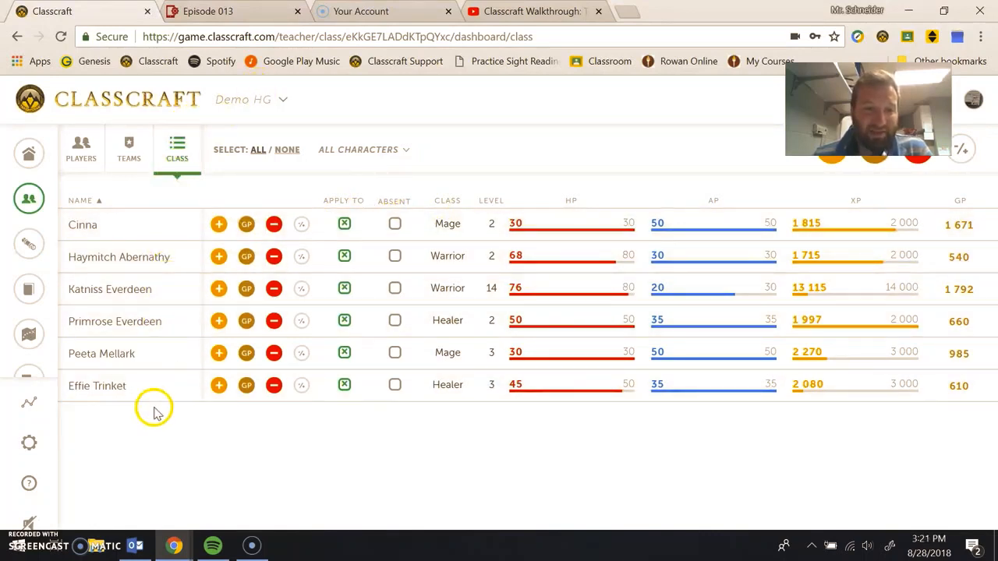
mouse_move(257, 184)
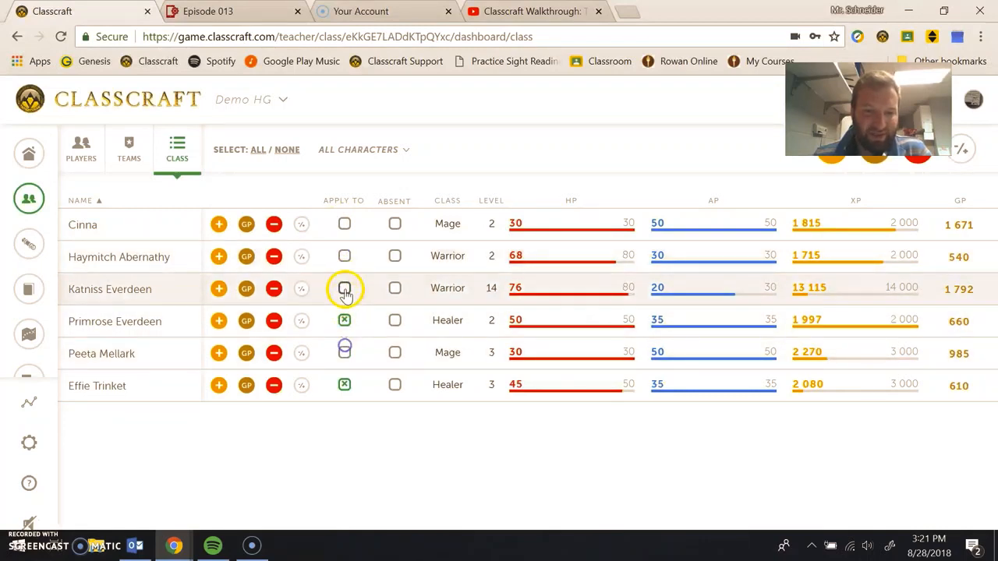
left_click(343, 289)
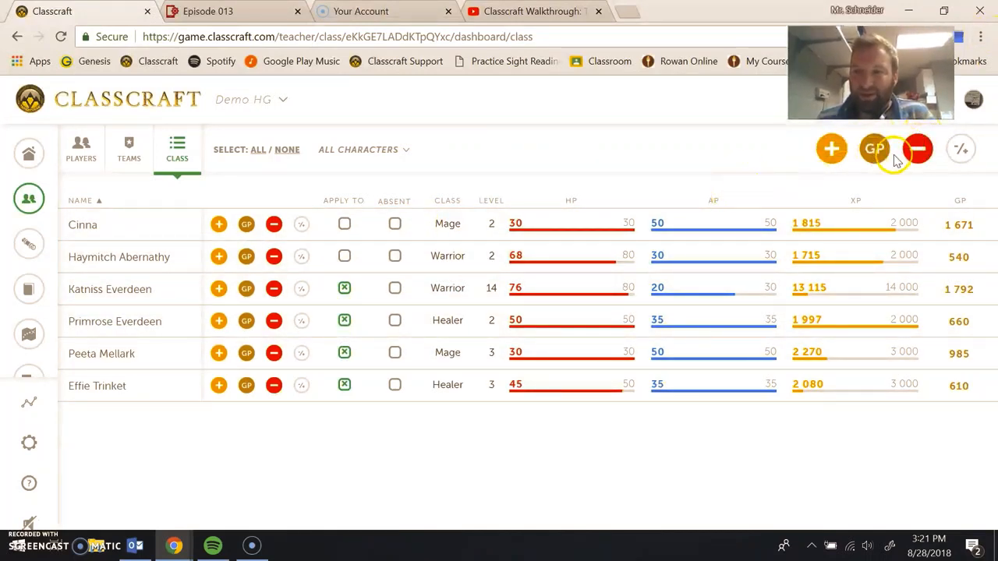
Open the Remove HP list and scroll to '-10 HP Not putting away equipment/books'.
left_click(918, 149)
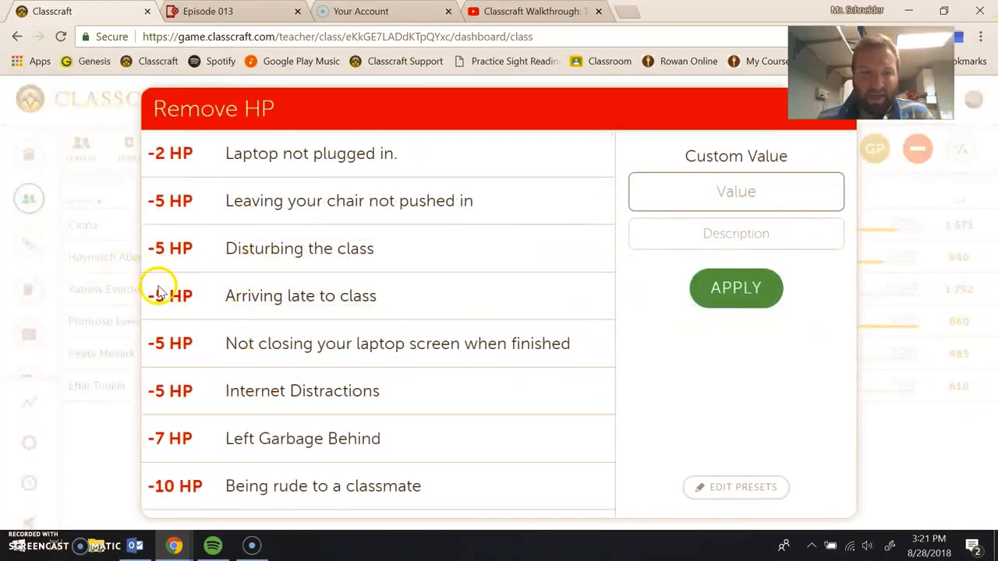
scroll("down", 3)
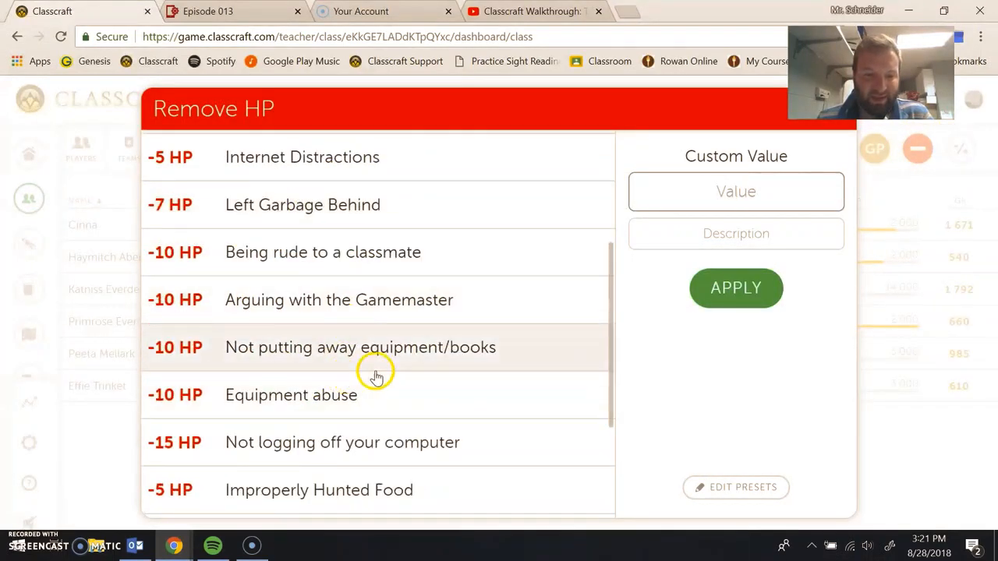
scroll("down", 3)
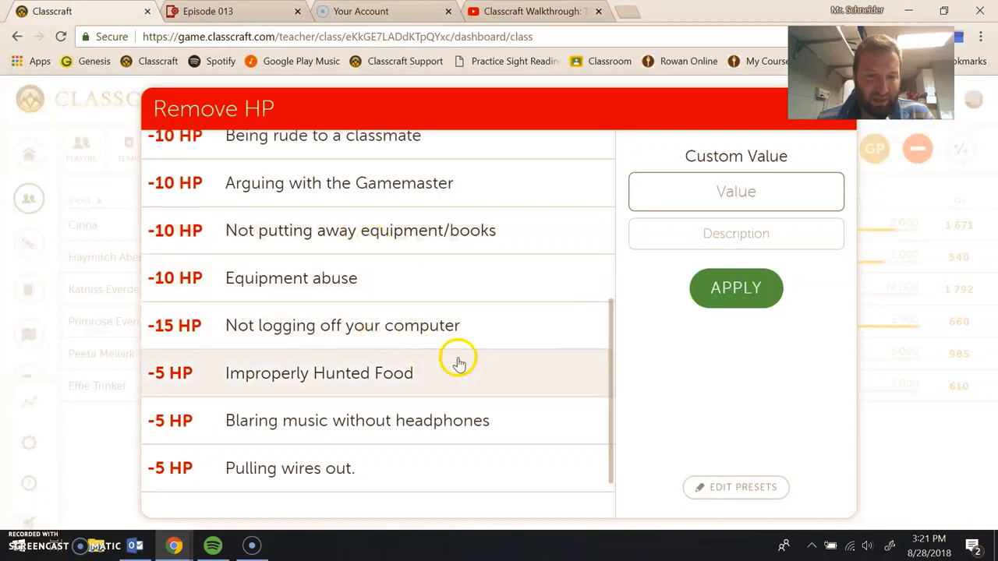
scroll("down", 3)
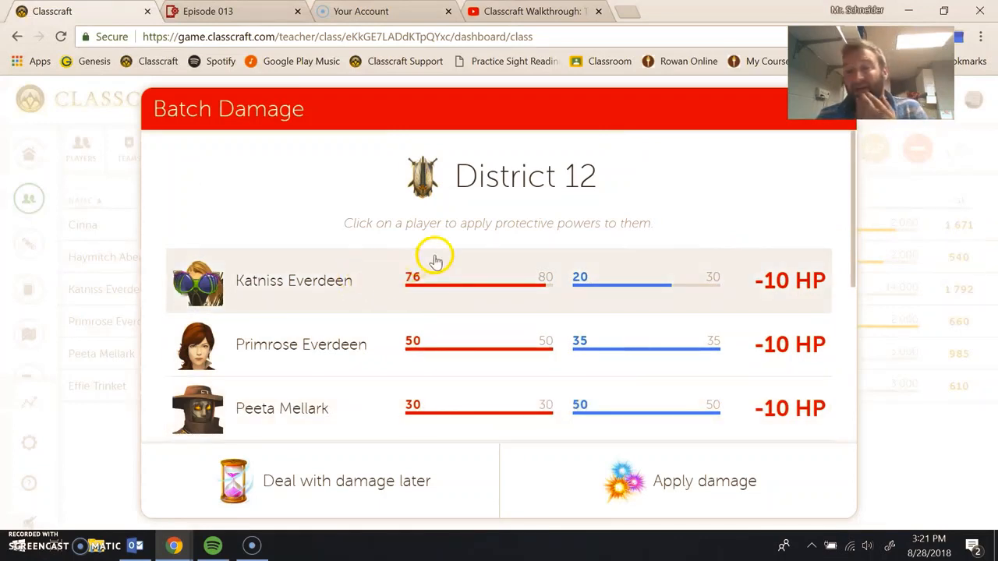
mouse_move(527, 228)
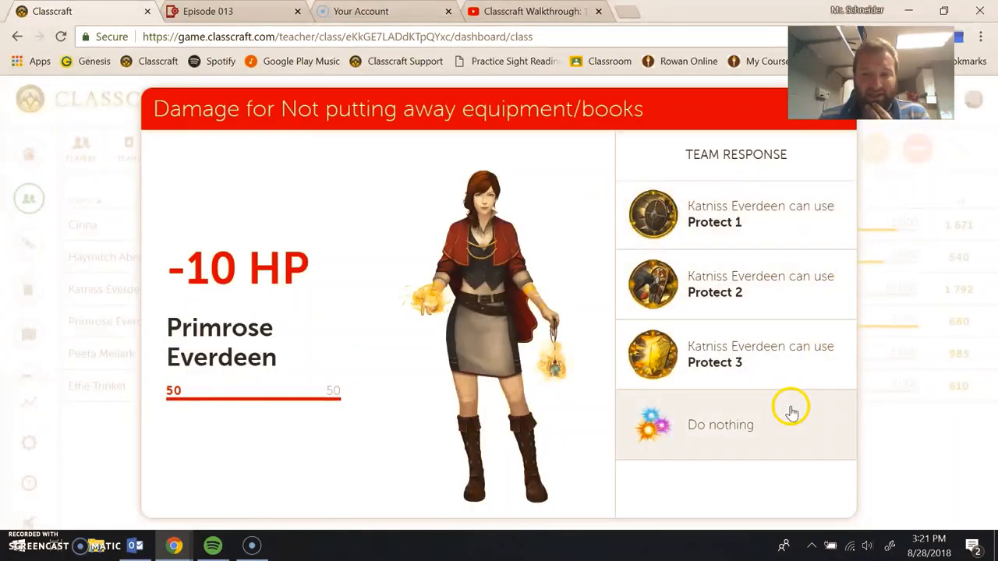
mouse_move(686, 183)
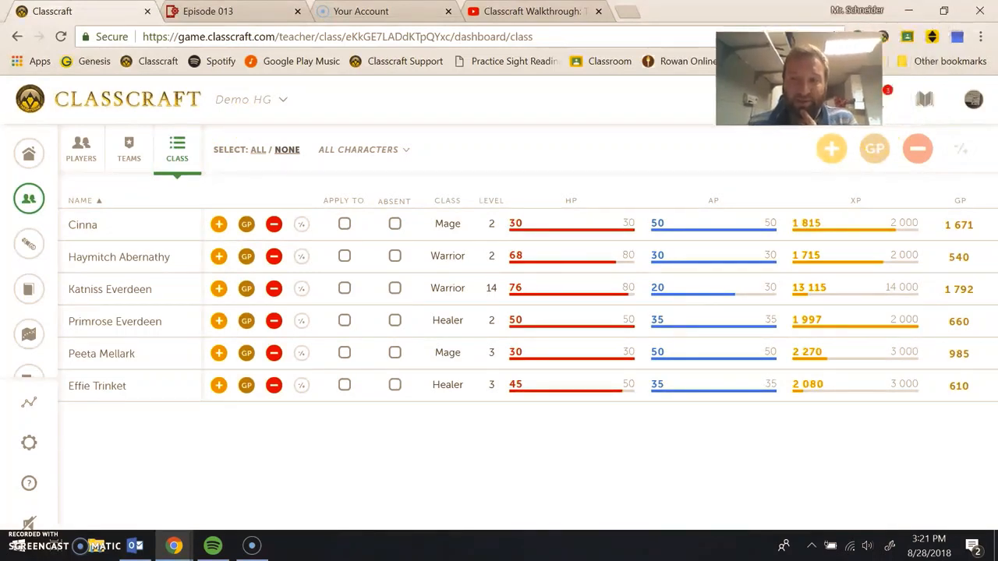
mouse_move(876, 99)
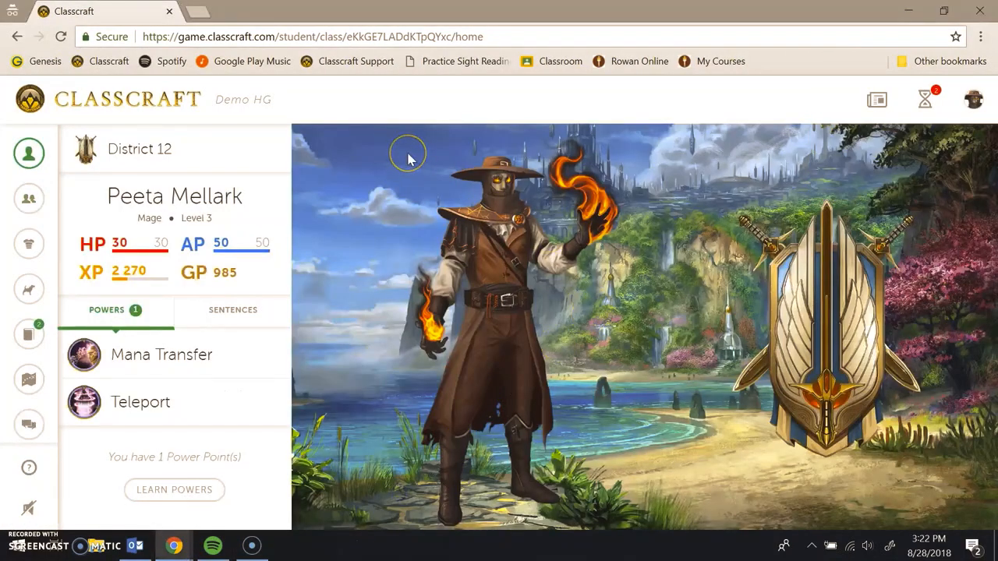
mouse_move(176, 237)
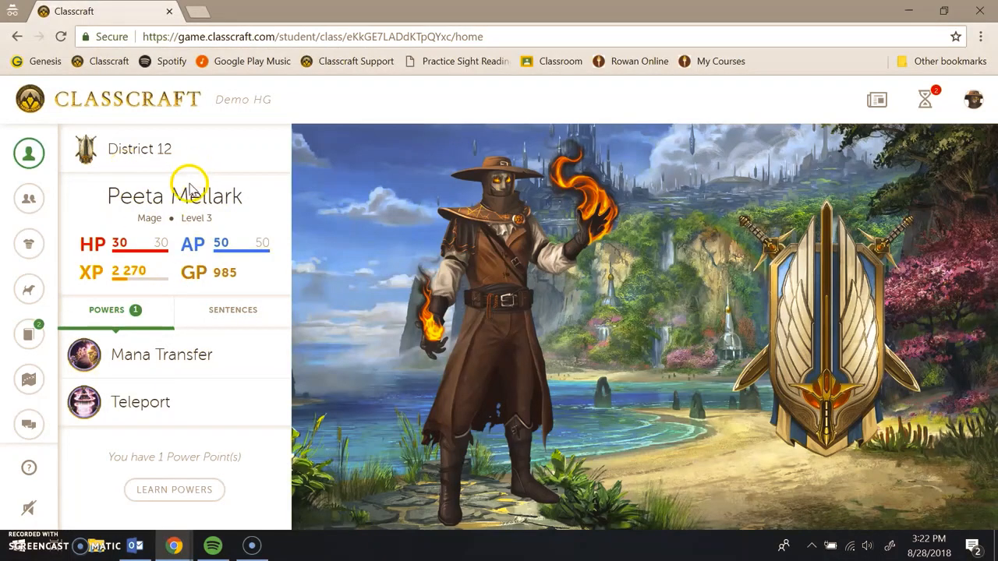
mouse_move(111, 180)
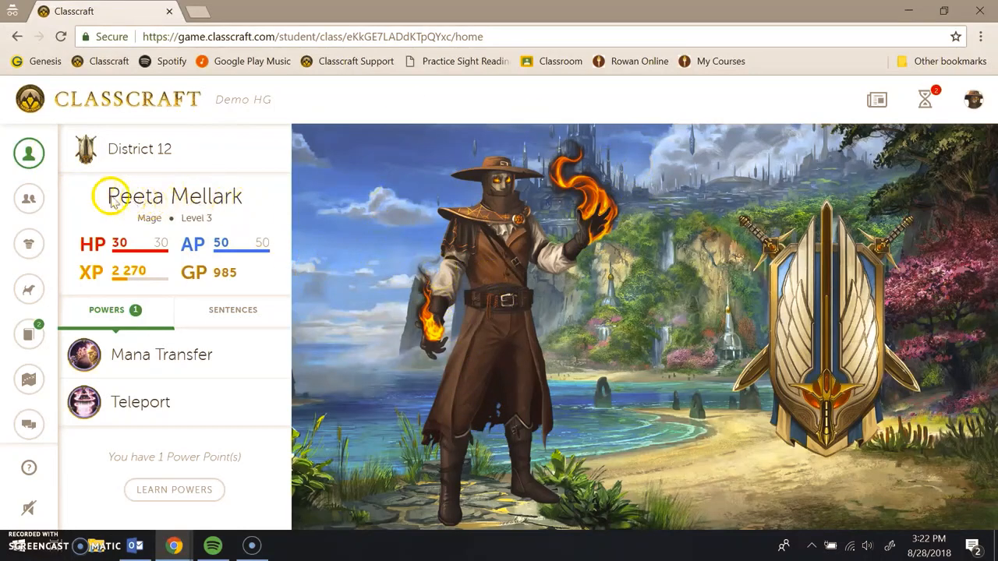
mouse_move(156, 256)
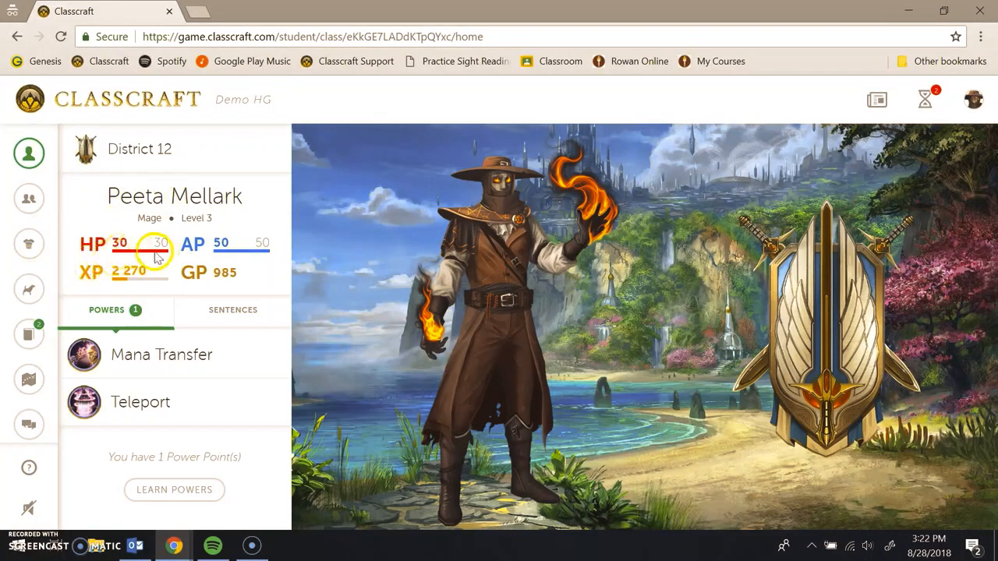
mouse_move(210, 256)
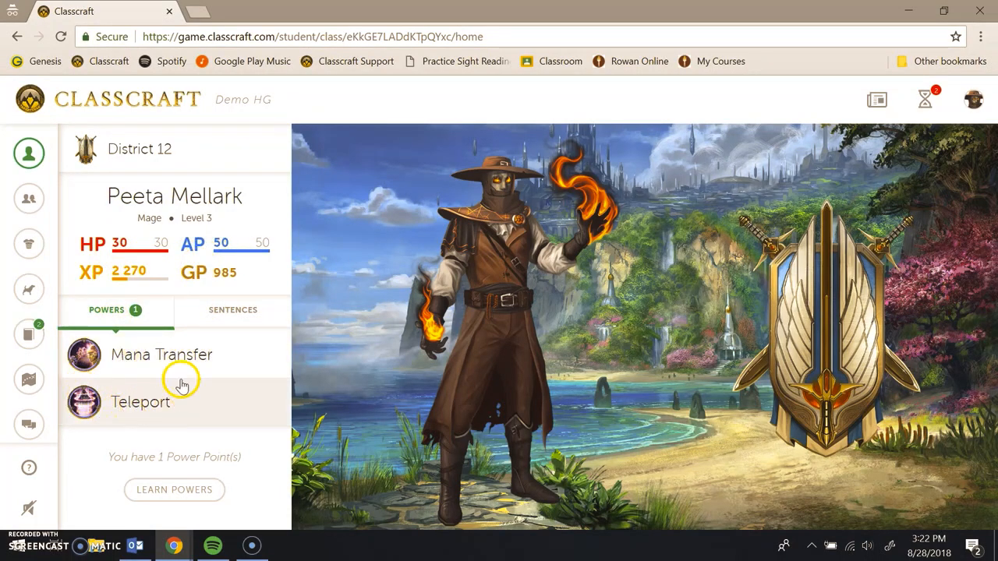
mouse_move(166, 403)
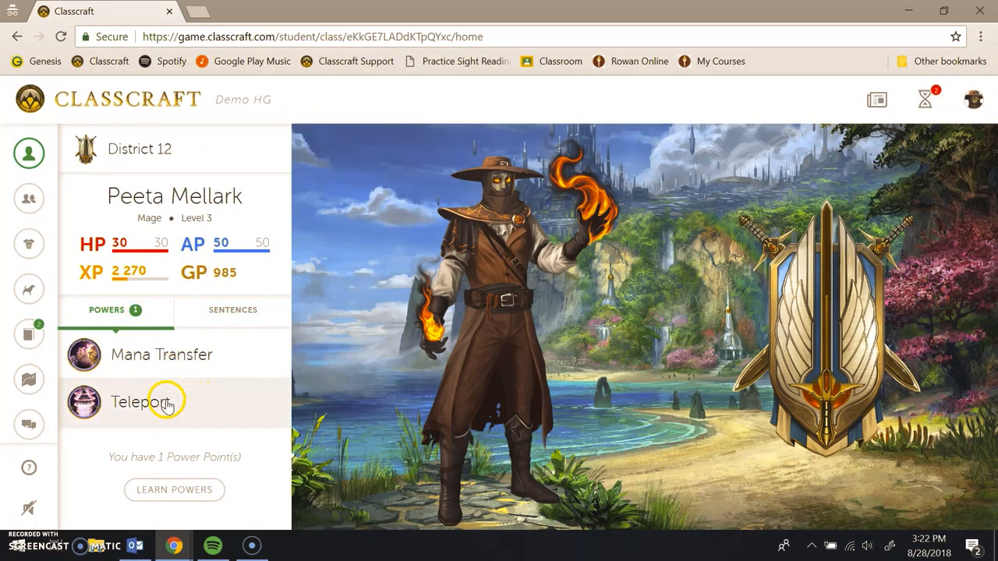
left_click(141, 402)
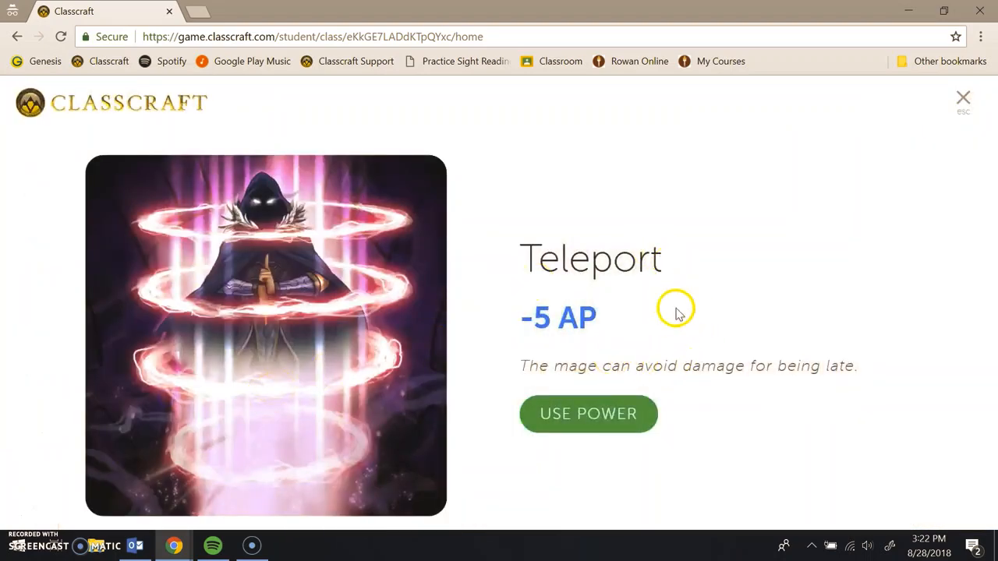
mouse_move(963, 101)
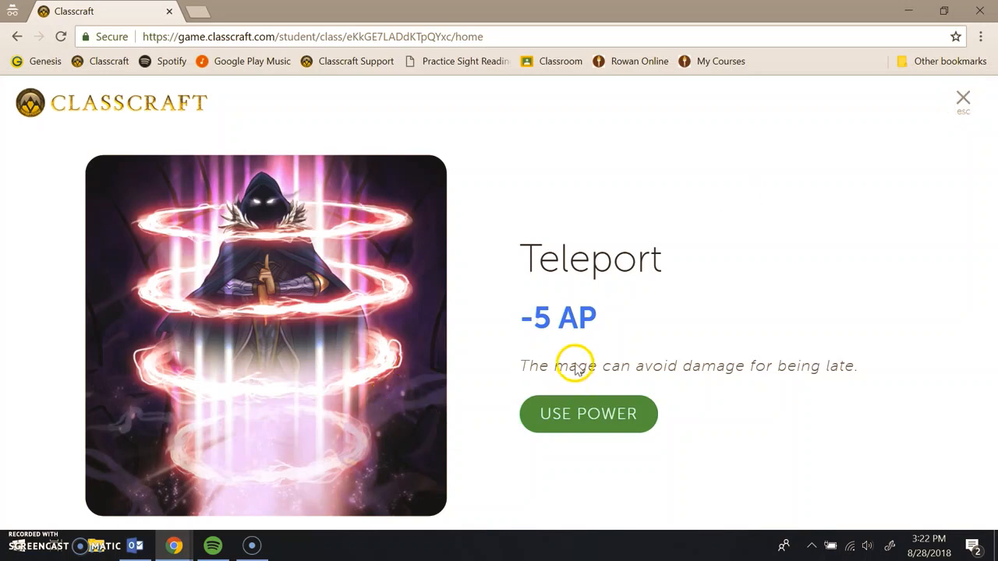
mouse_move(713, 357)
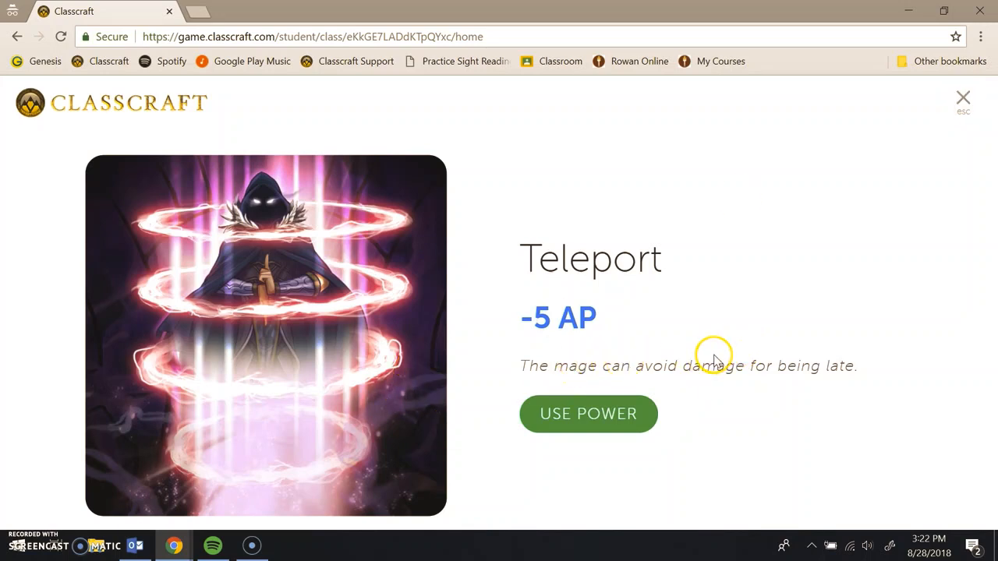
mouse_move(713, 359)
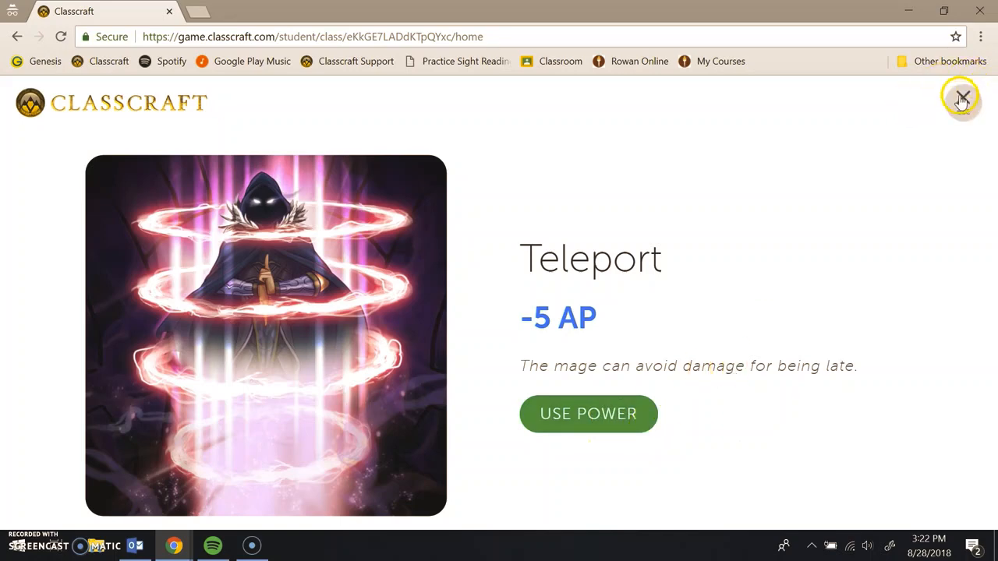
left_click(961, 99)
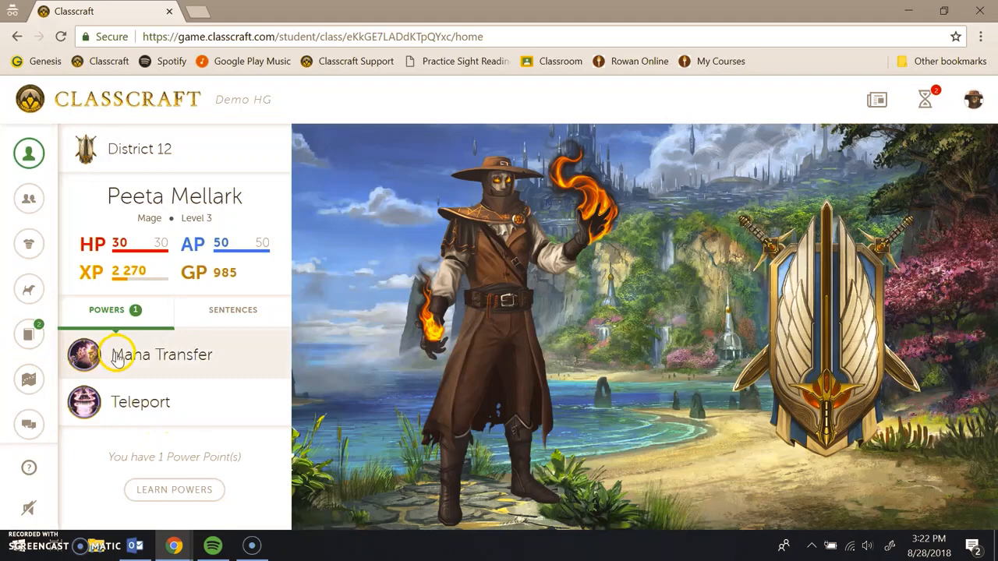
Cast Mana Transfer on District 12 from the power's details dialog.
left_click(161, 354)
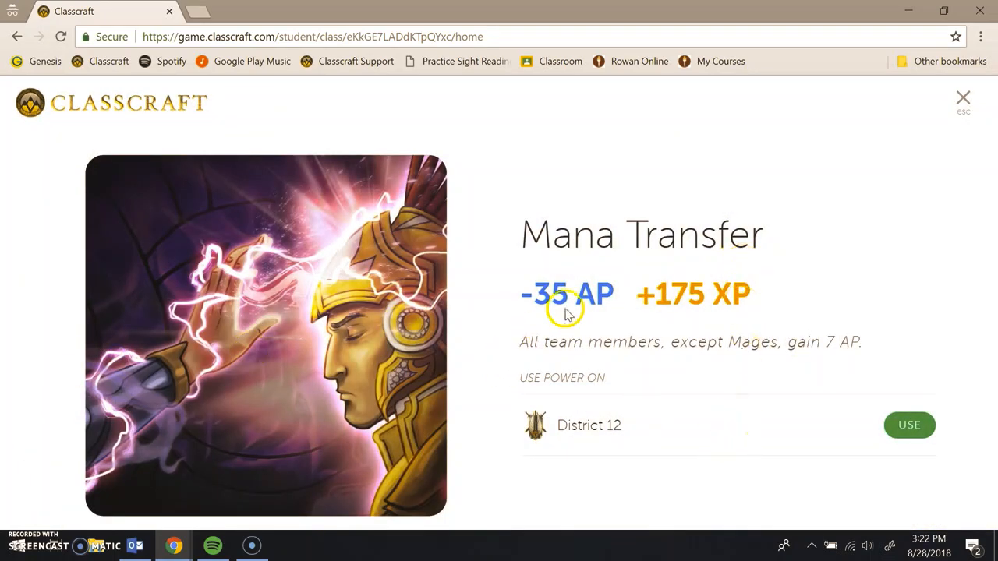
mouse_move(933, 387)
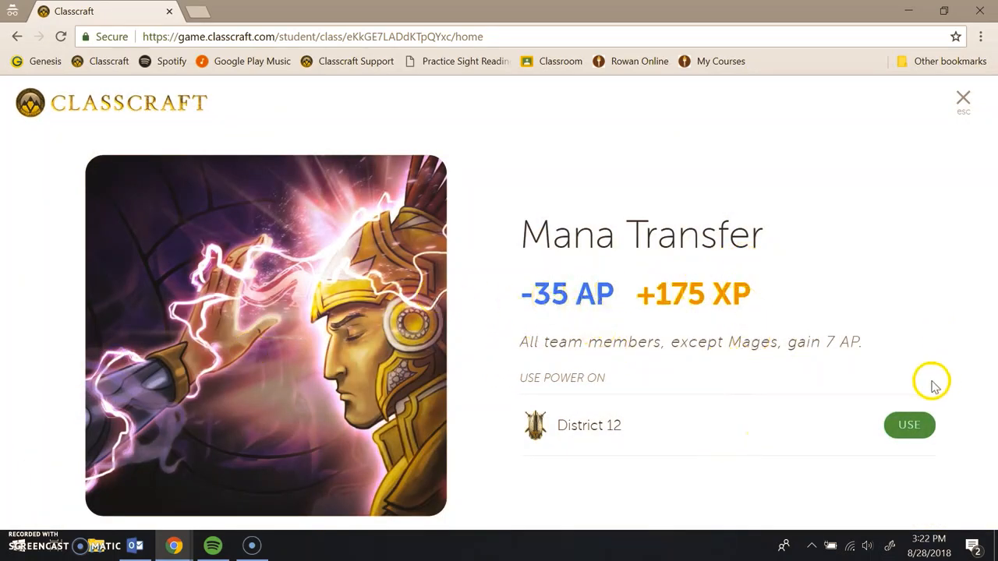
mouse_move(528, 314)
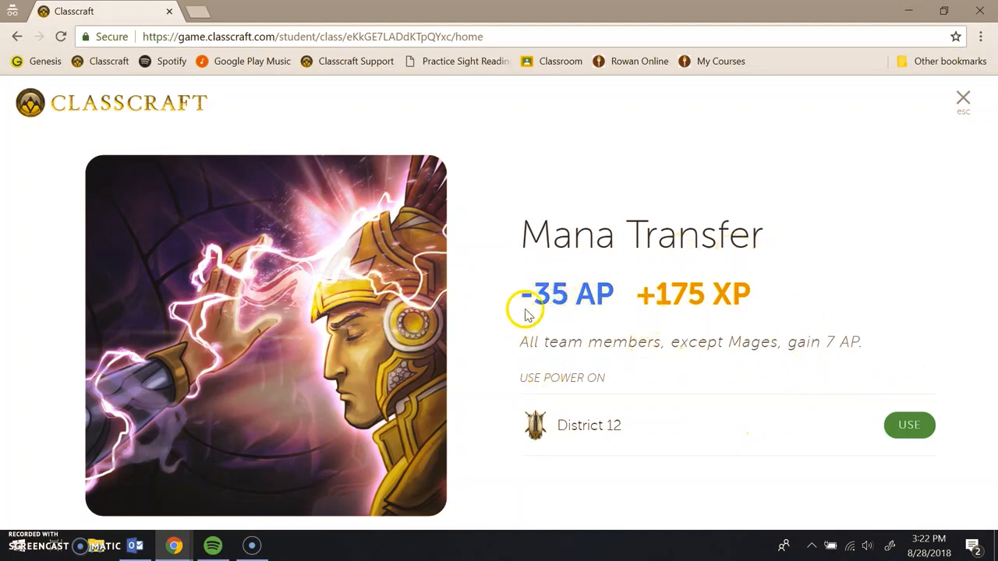
mouse_move(616, 319)
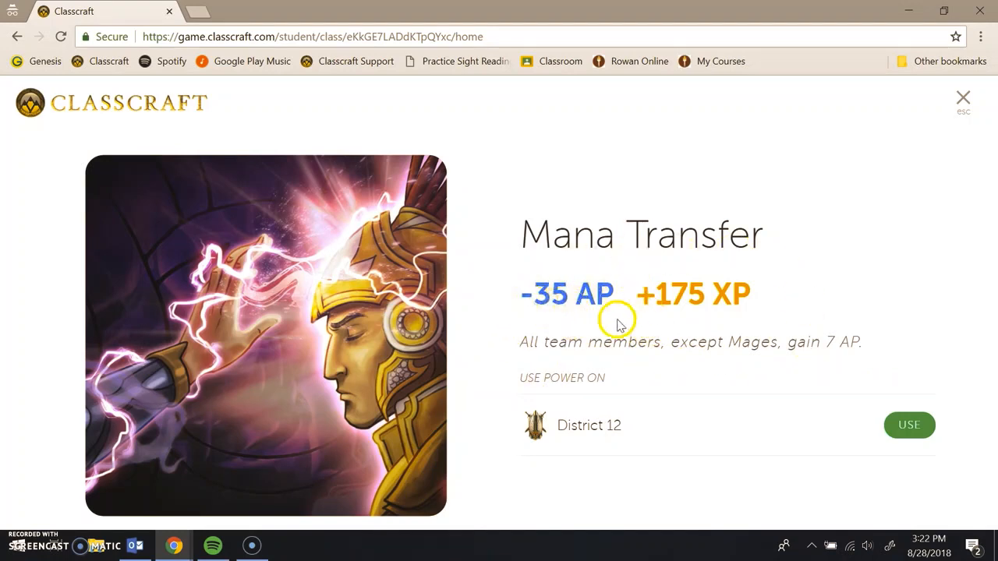
mouse_move(664, 279)
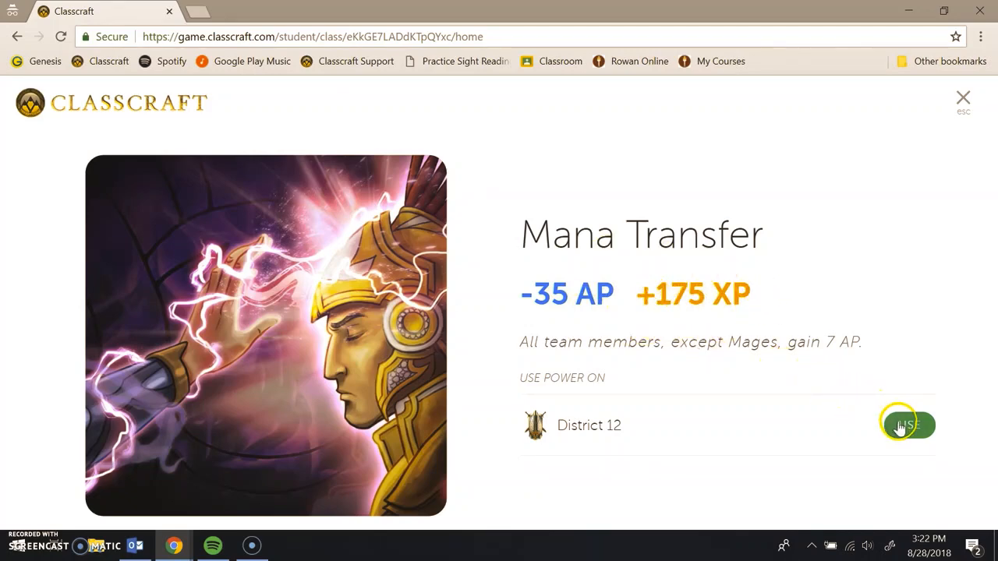
left_click(906, 425)
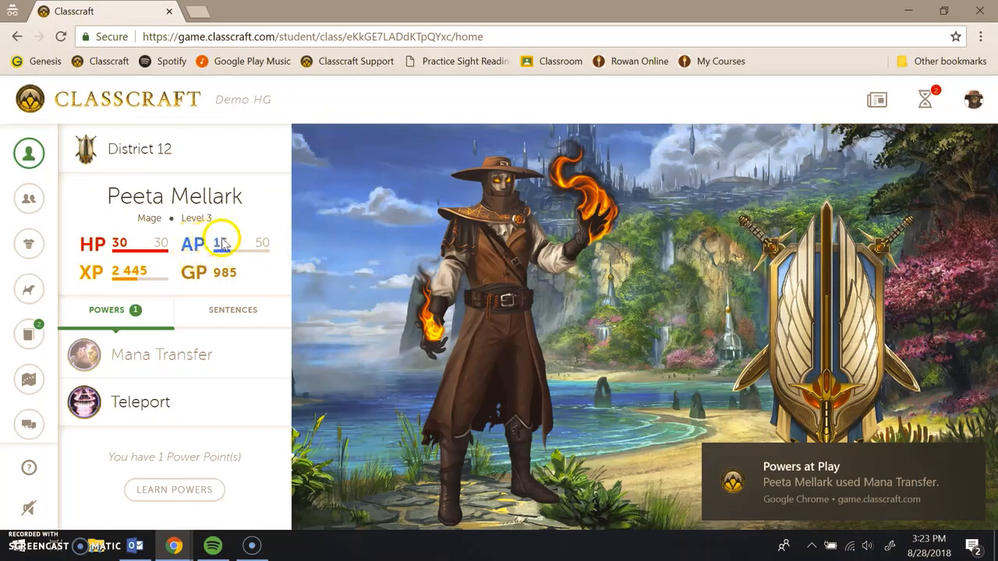
mouse_move(35, 199)
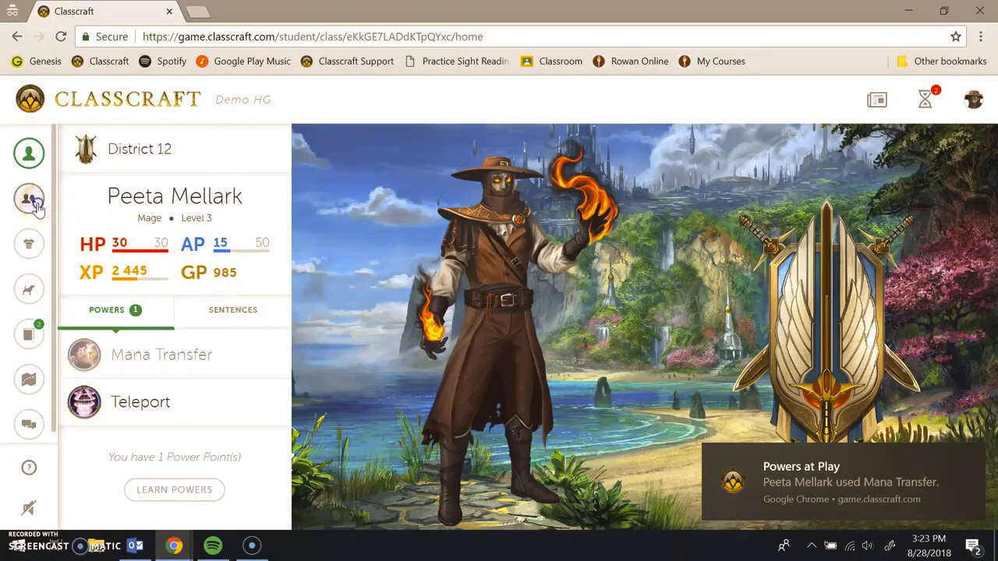
Check District 12's stats on the Teams tab, then return to the Players list.
left_click(29, 199)
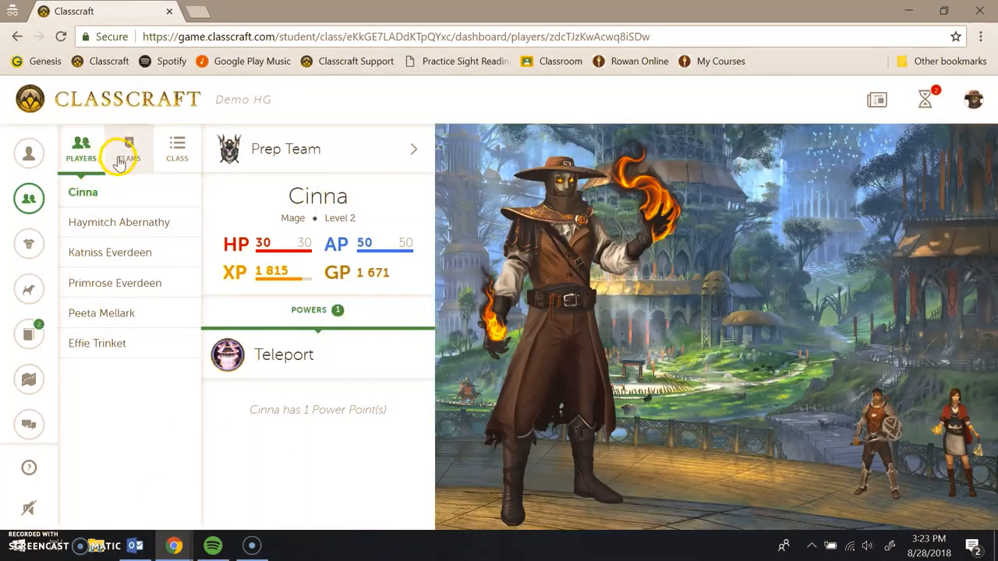
left_click(128, 149)
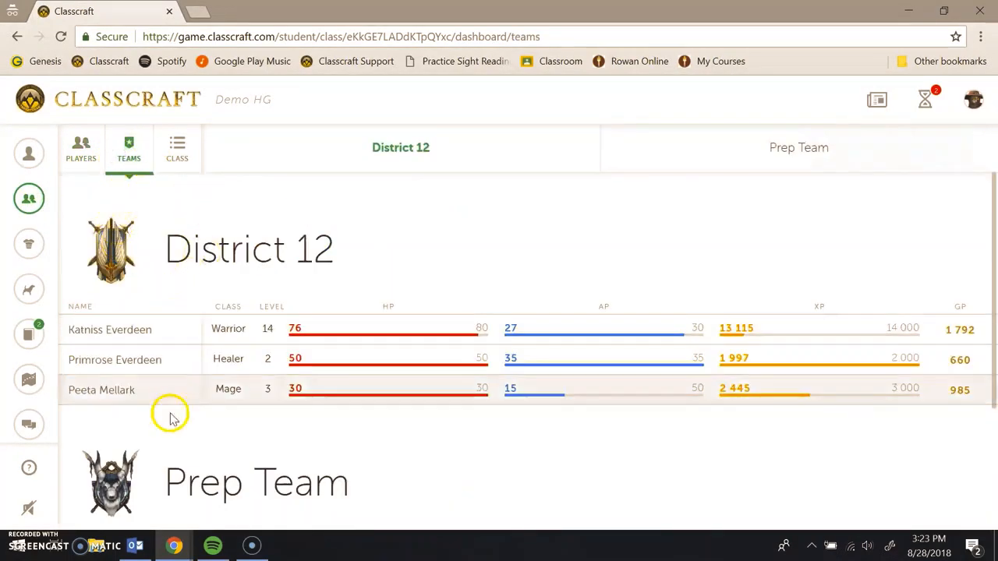
mouse_move(265, 172)
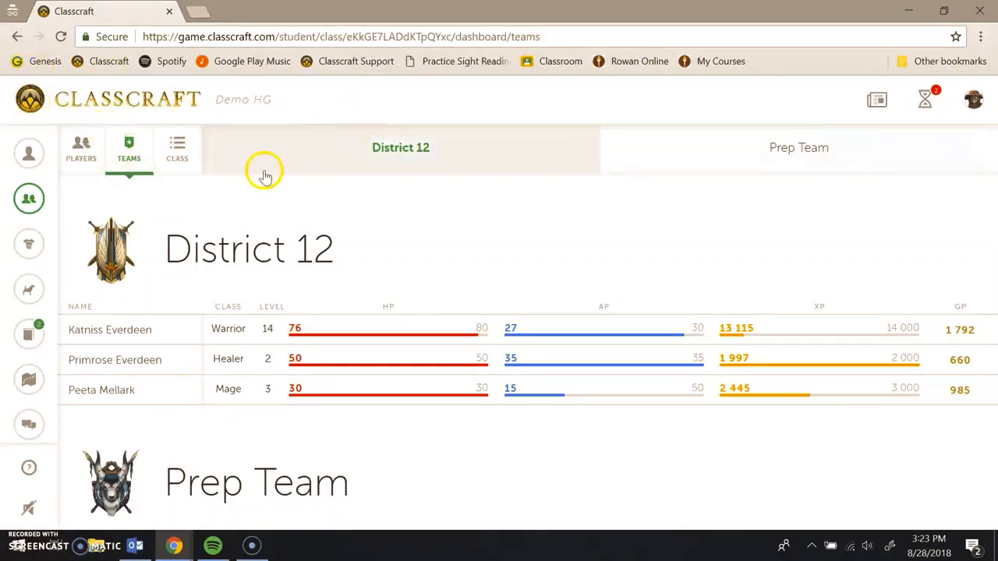
left_click(81, 148)
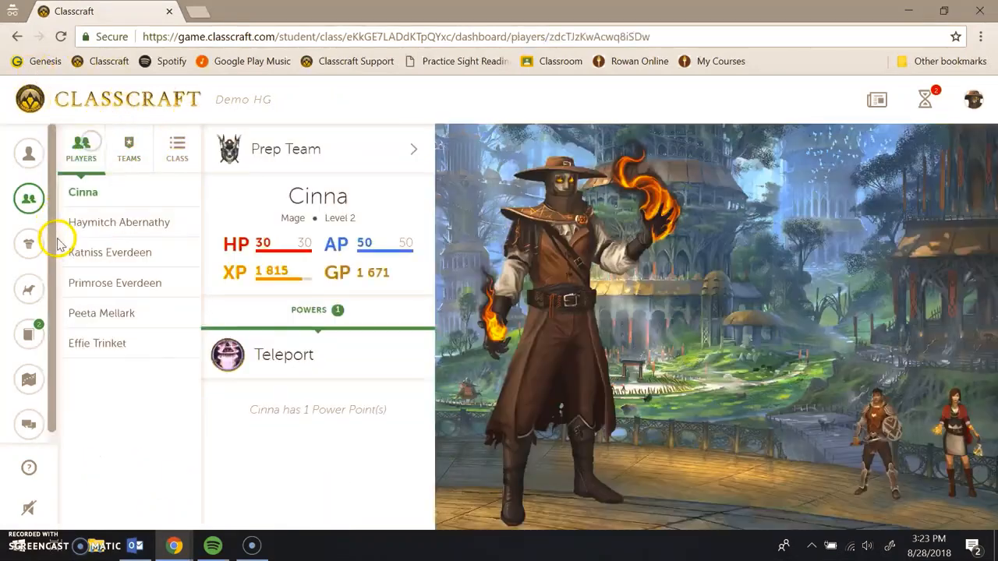
mouse_move(297, 425)
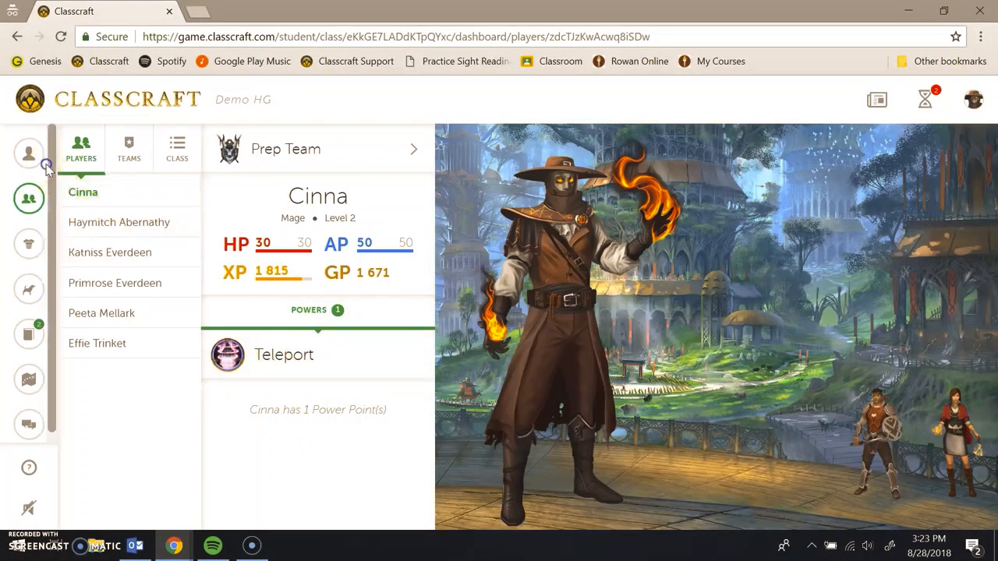
Compare Invisibility and Mana Shield in the power tree, then learn Invisibility.
left_click(29, 153)
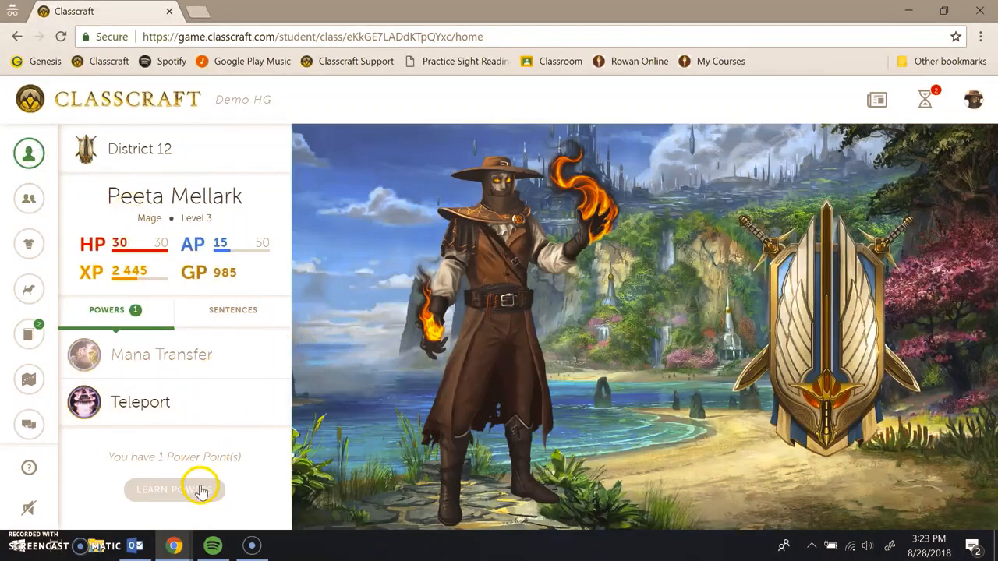
left_click(173, 489)
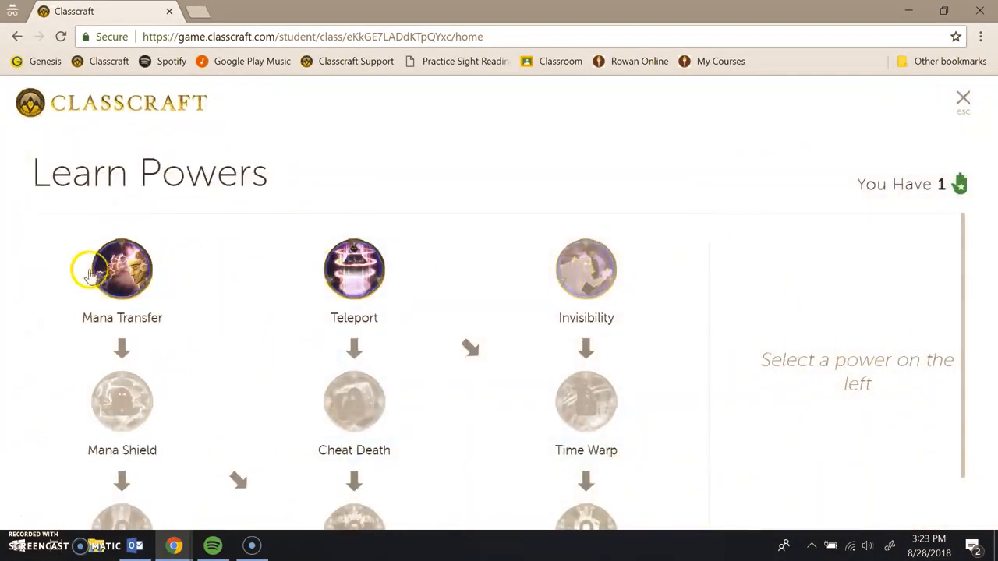
mouse_move(587, 269)
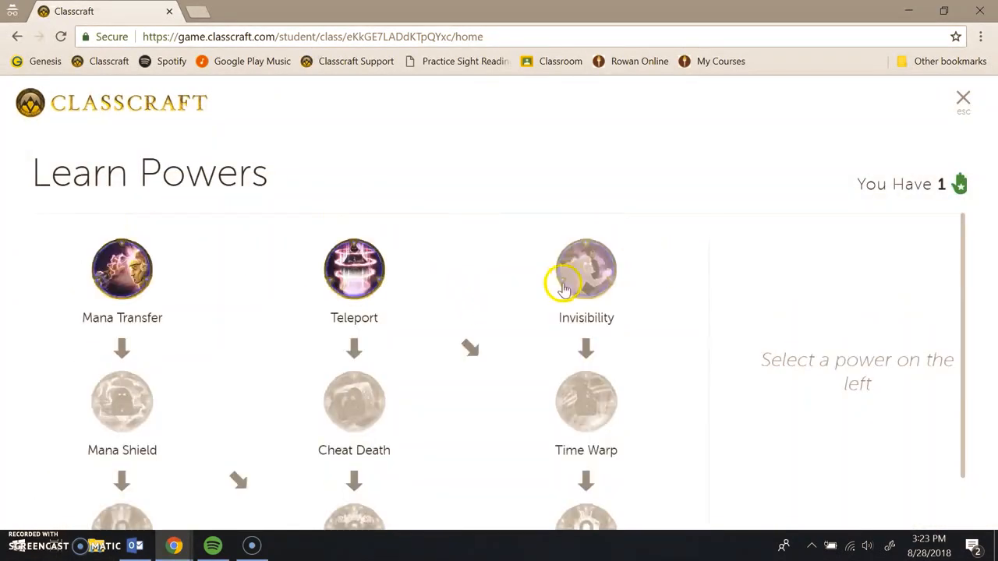
left_click(585, 269)
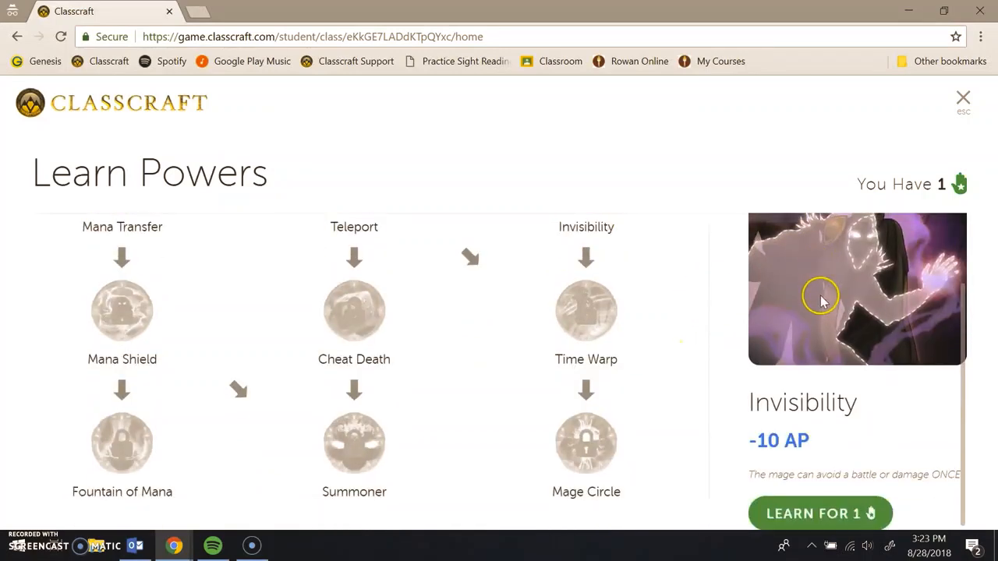
left_click(121, 400)
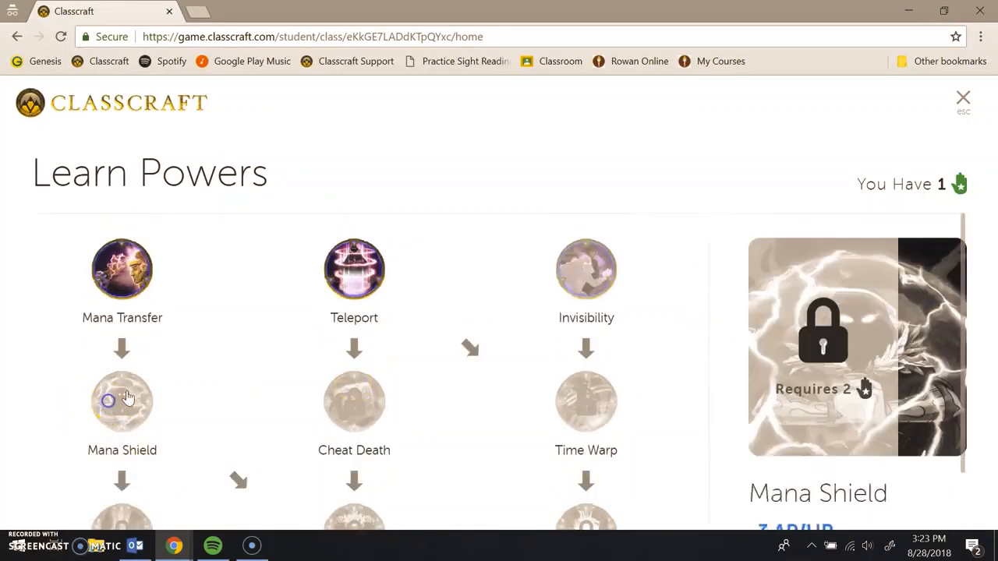
scroll("down", 3)
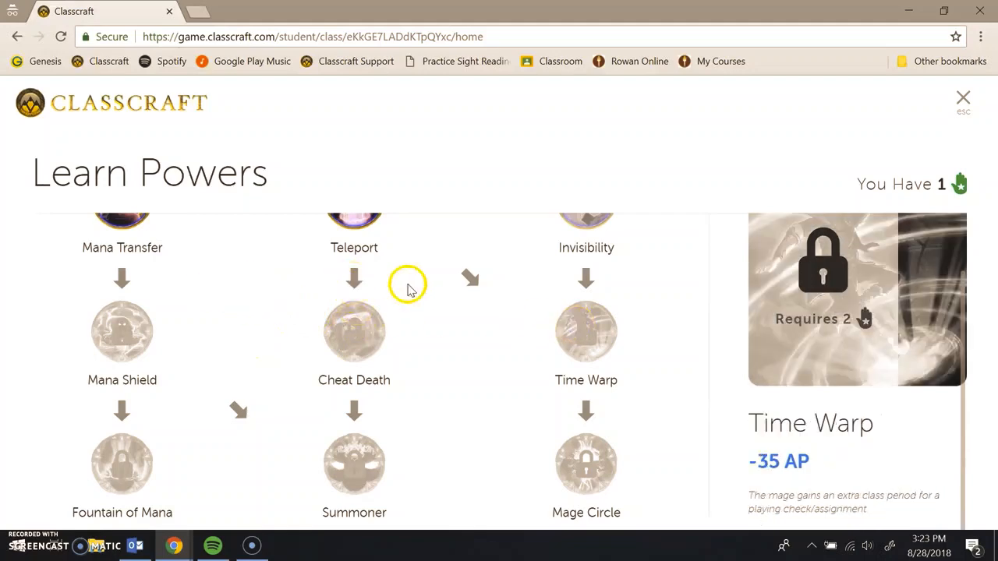
scroll("up", 3)
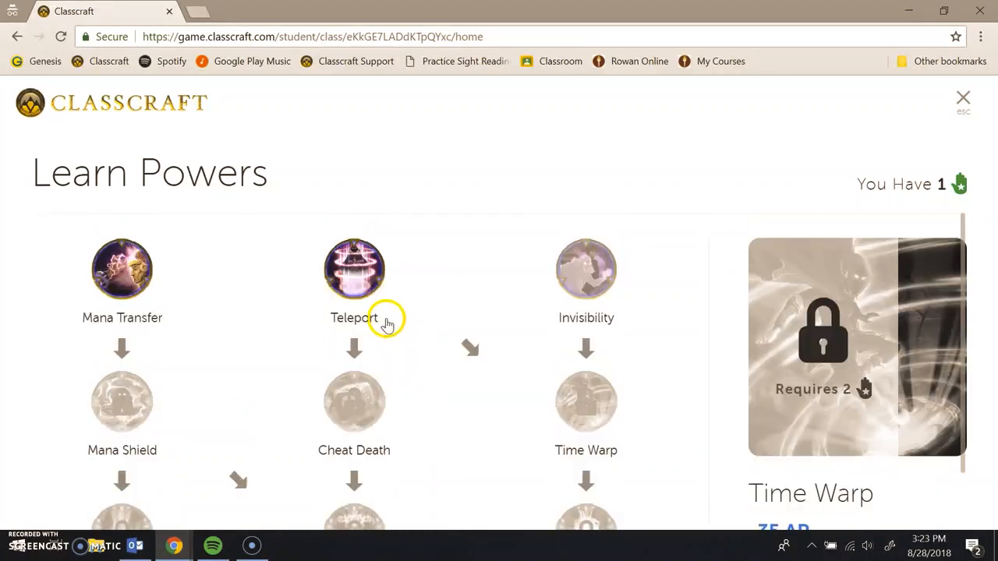
scroll("down", 3)
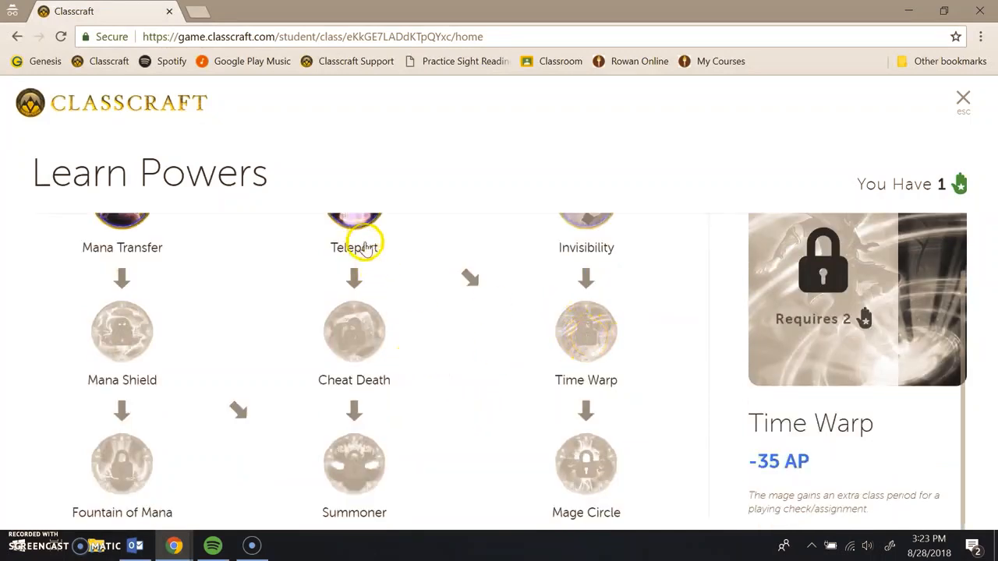
mouse_move(586, 327)
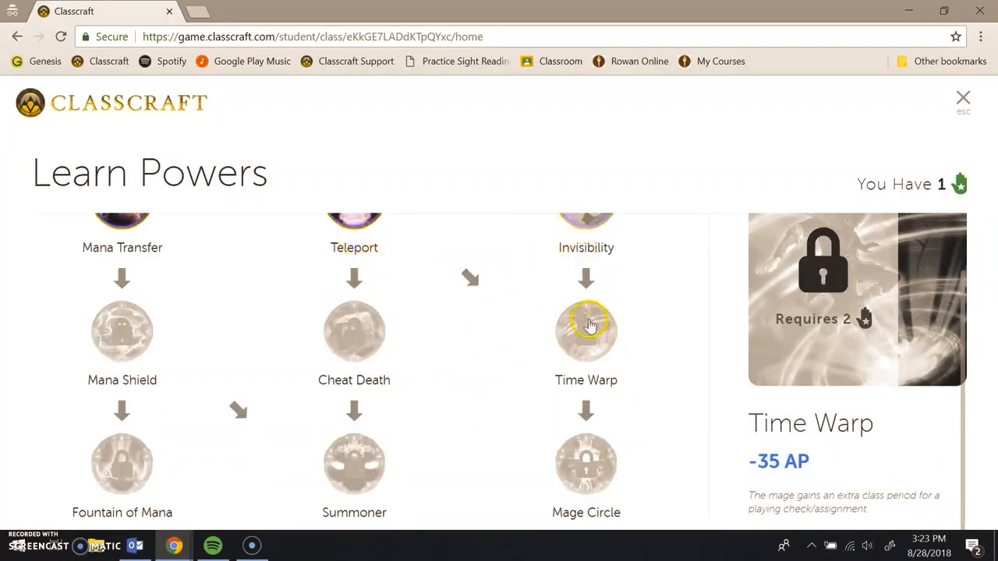
mouse_move(743, 401)
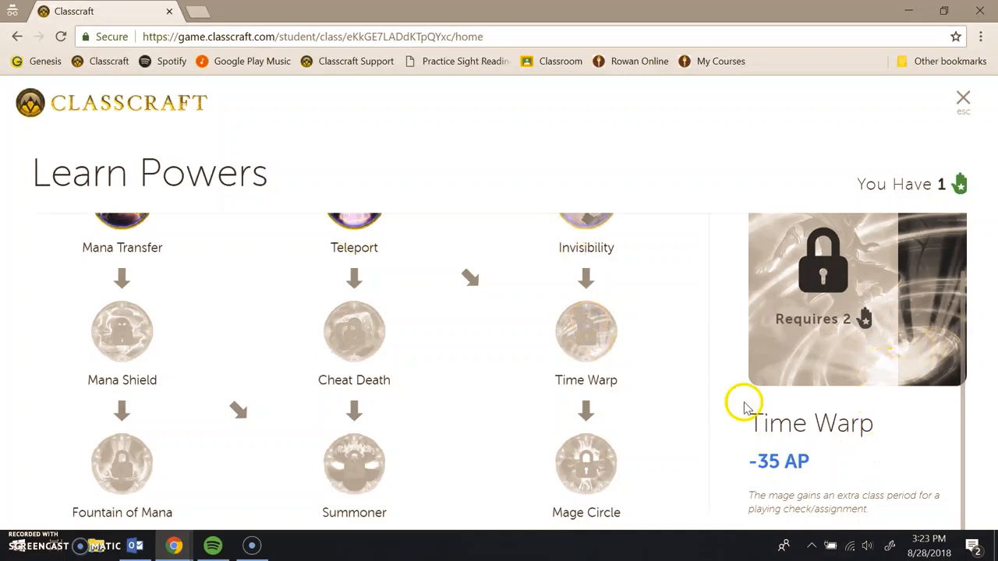
scroll("up", 3)
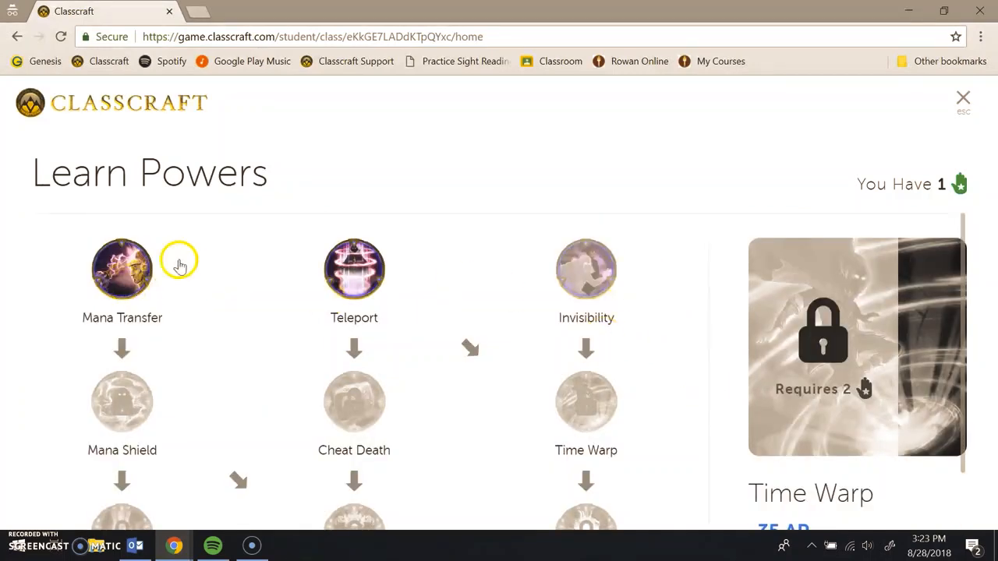
mouse_move(536, 304)
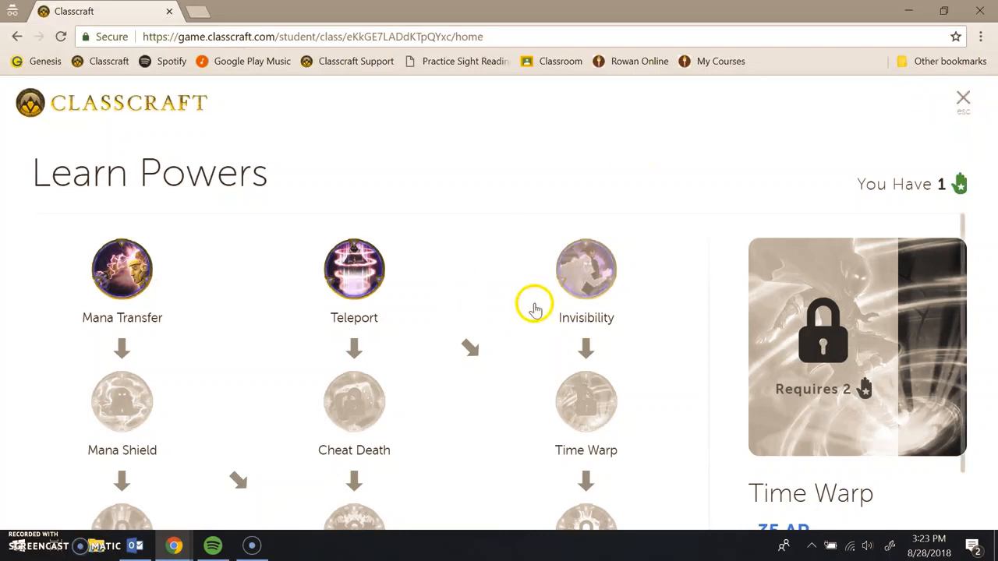
left_click(585, 269)
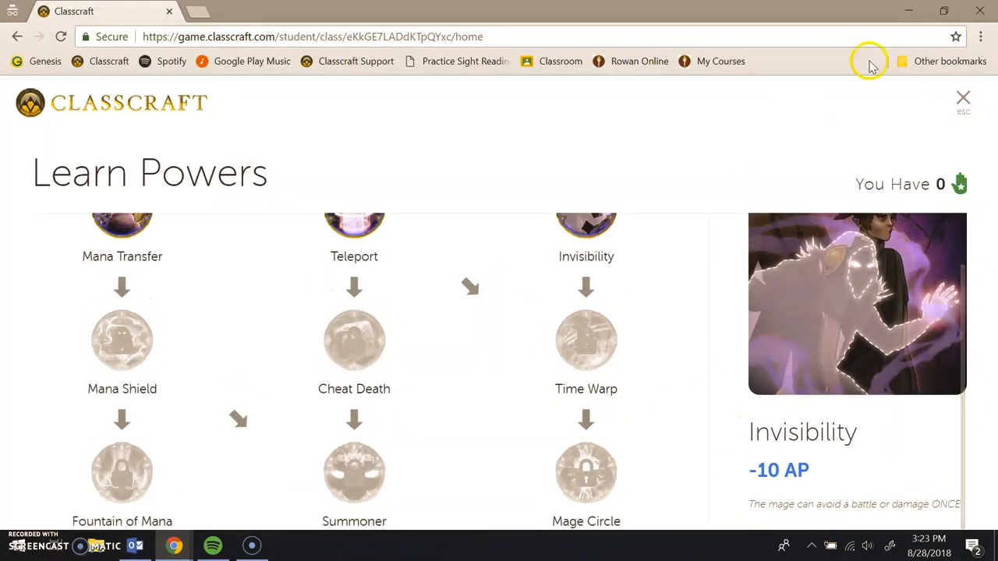
left_click(963, 100)
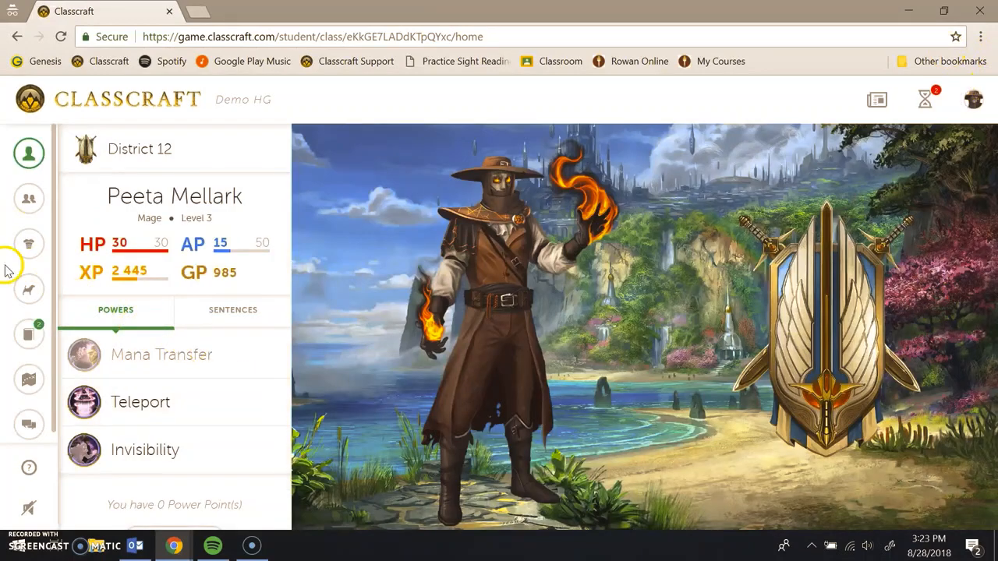
Browse full character outfits, previewing Gale Mage and Stone Wizard.
left_click(29, 244)
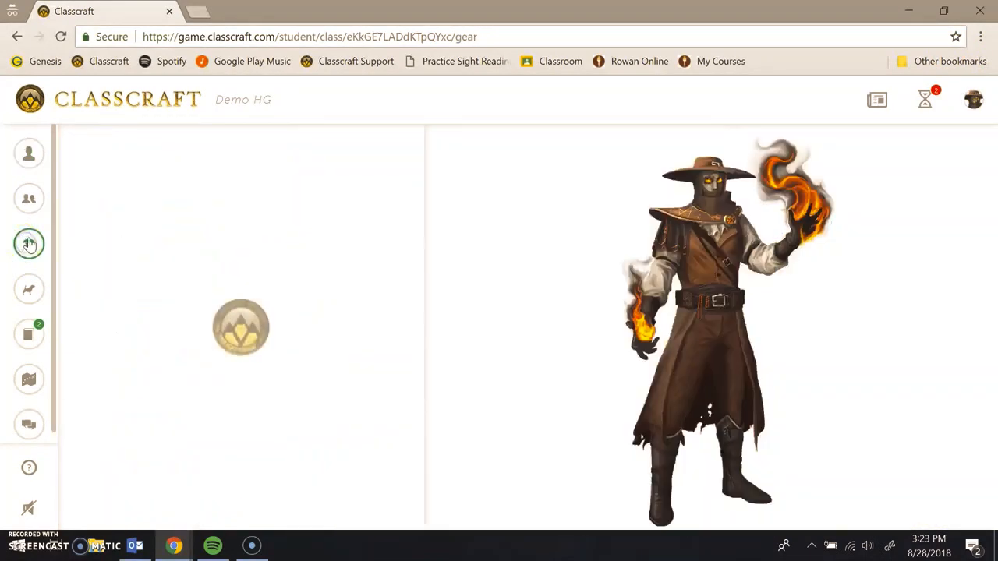
left_click(29, 244)
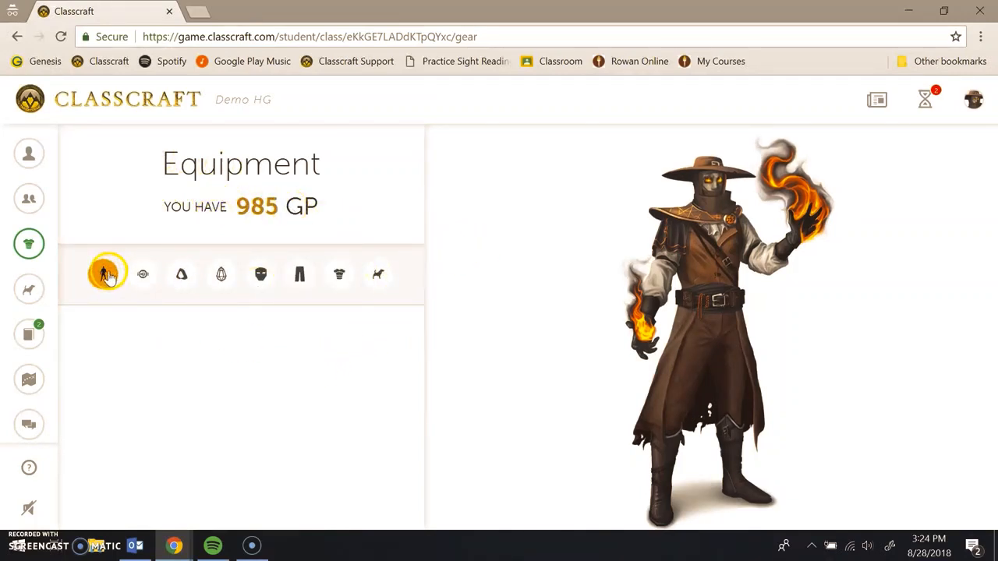
left_click(103, 274)
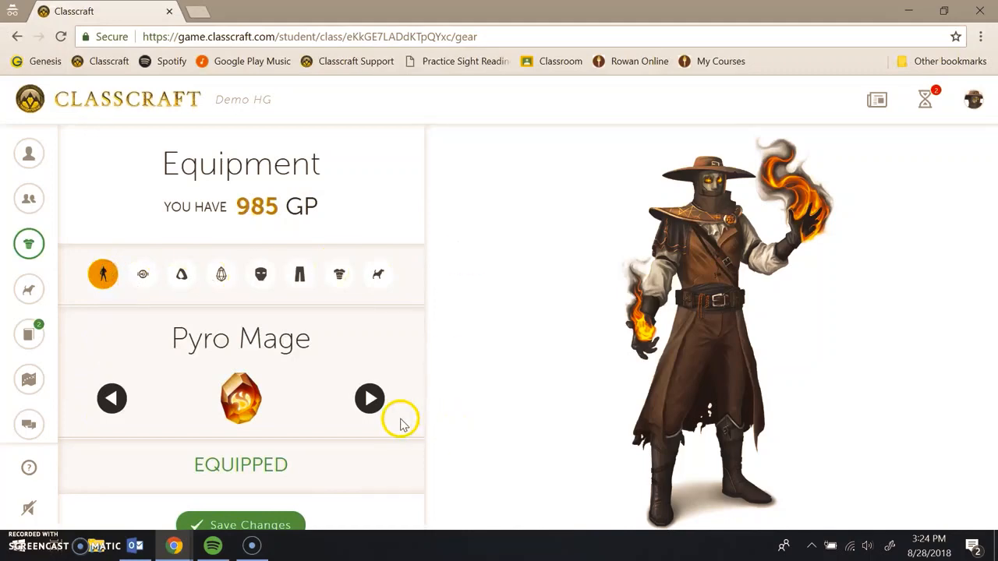
left_click(369, 399)
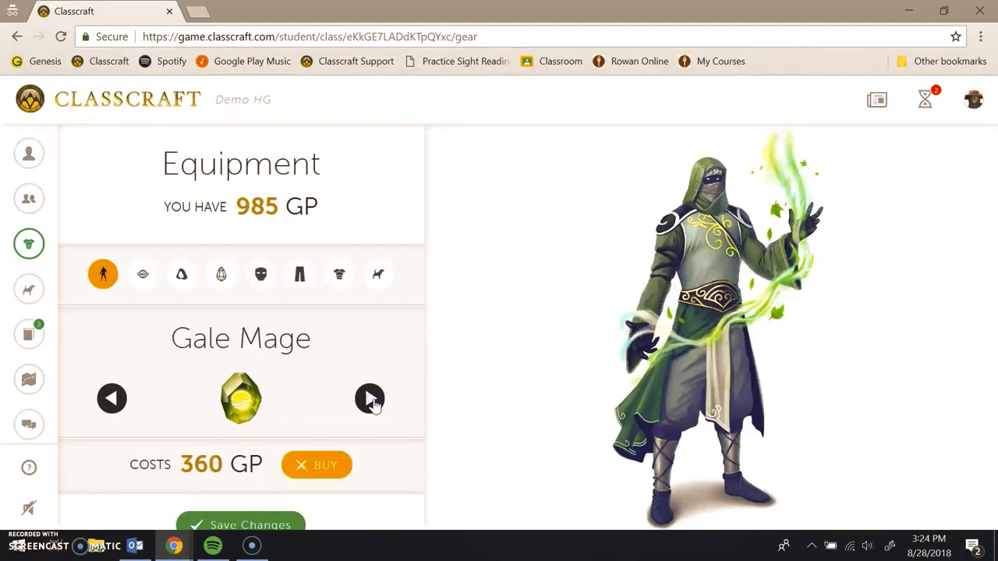
left_click(370, 398)
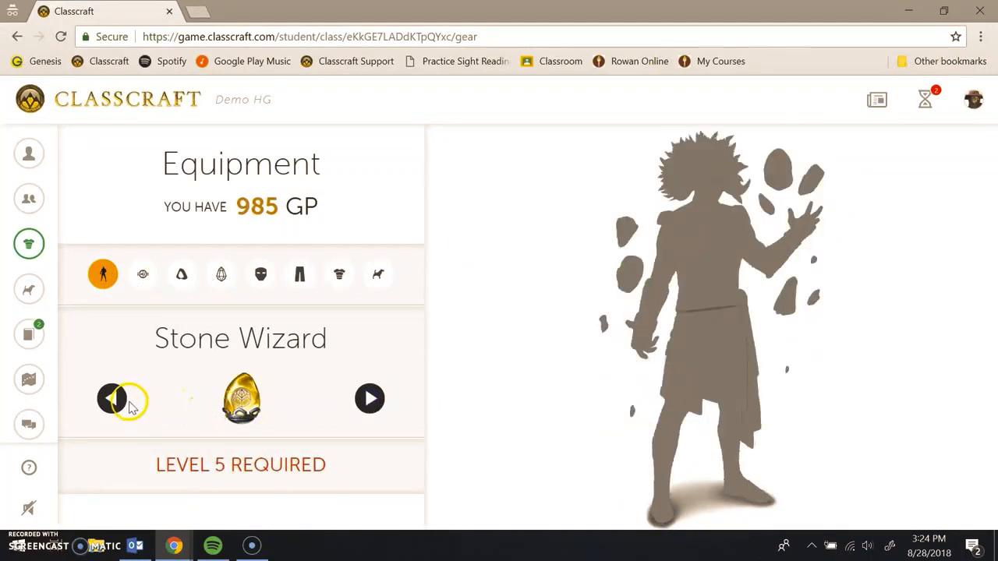
left_click(370, 398)
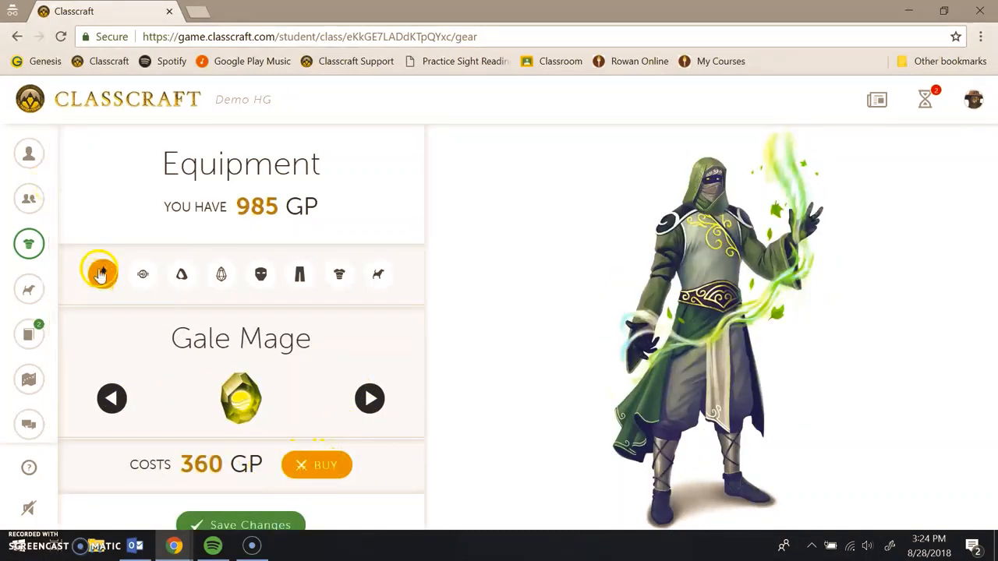
Browse belts, hoods and magic items, then preview the Sylph and Undine pets.
left_click(142, 274)
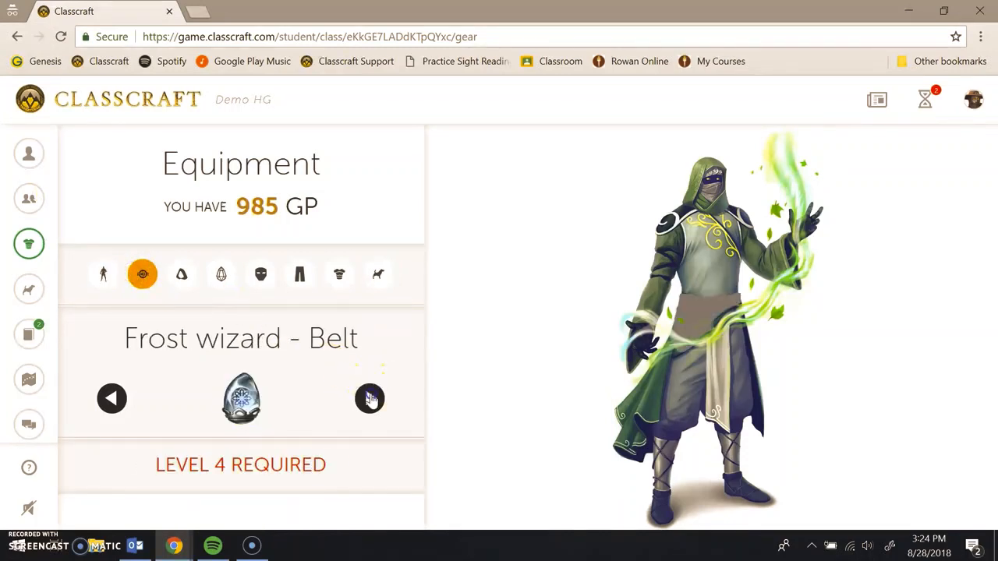
left_click(370, 398)
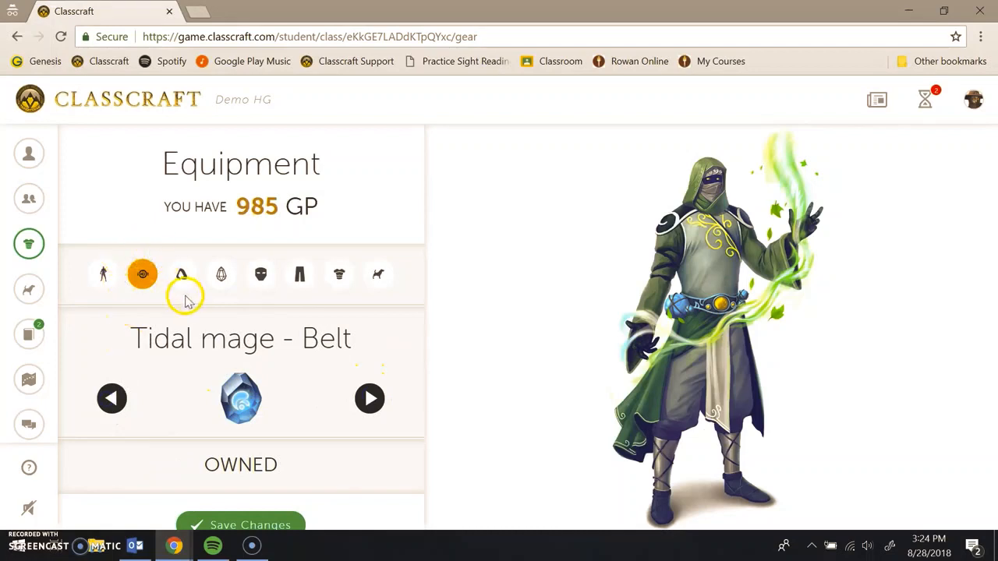
left_click(181, 274)
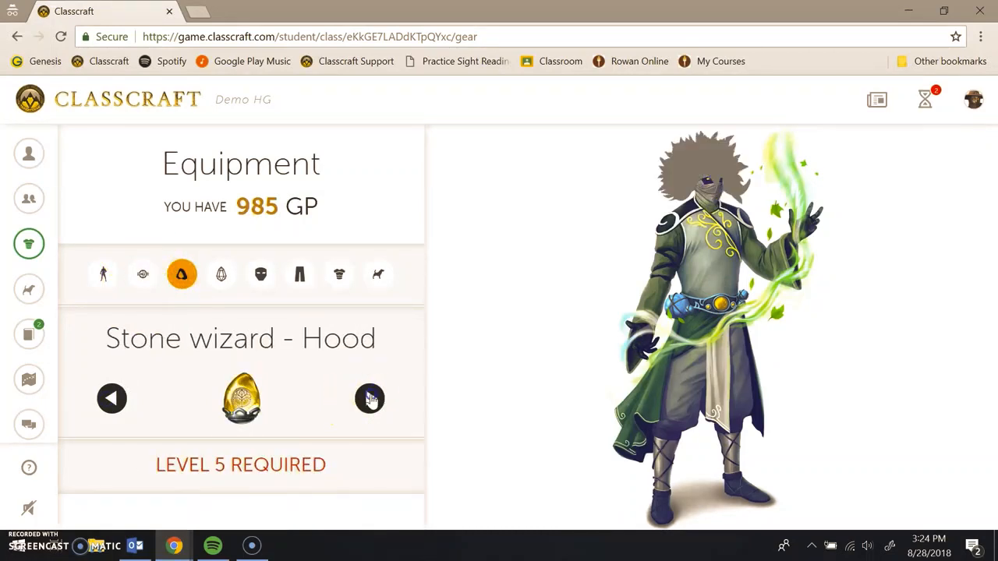
left_click(260, 273)
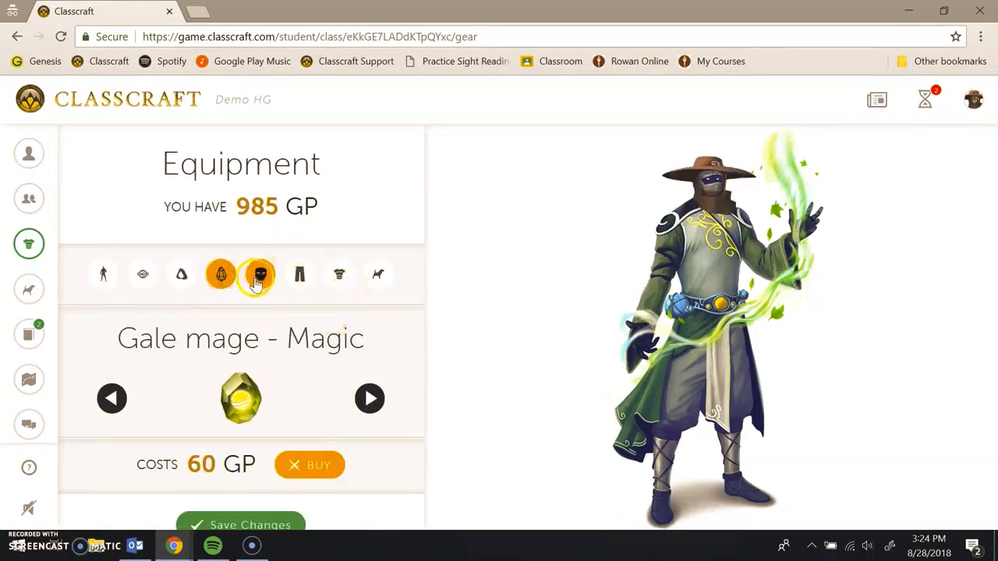
left_click(382, 273)
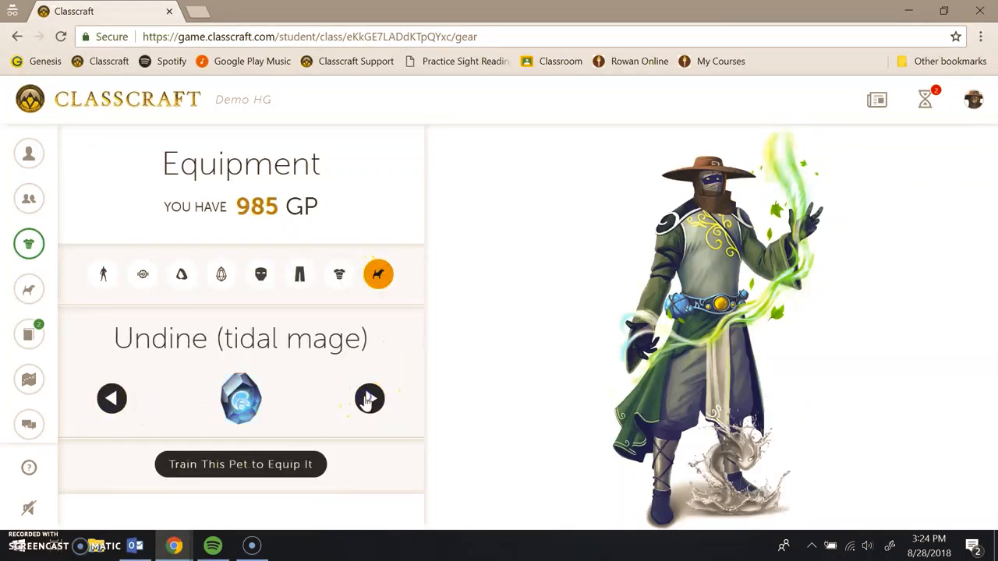
left_click(370, 399)
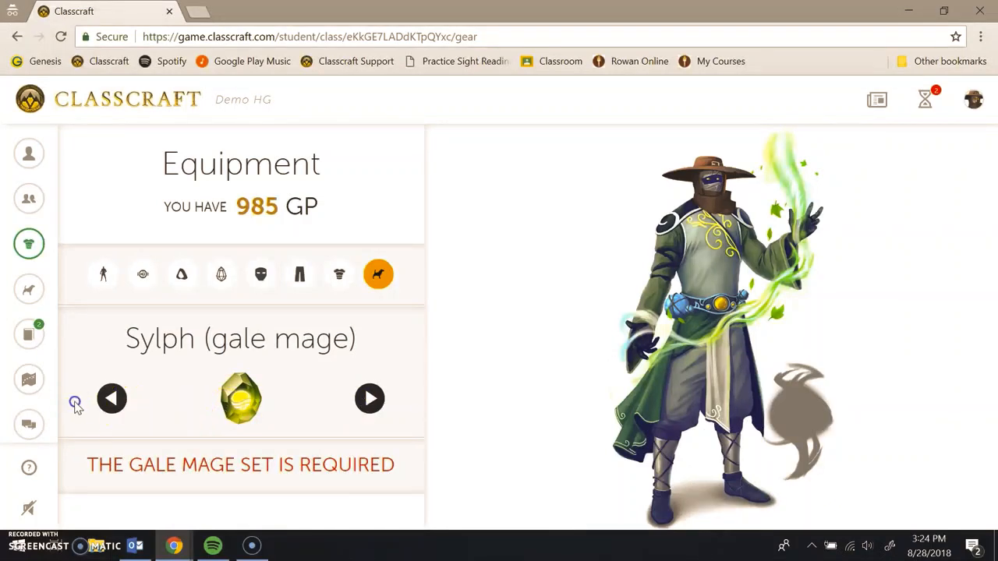
left_click(370, 399)
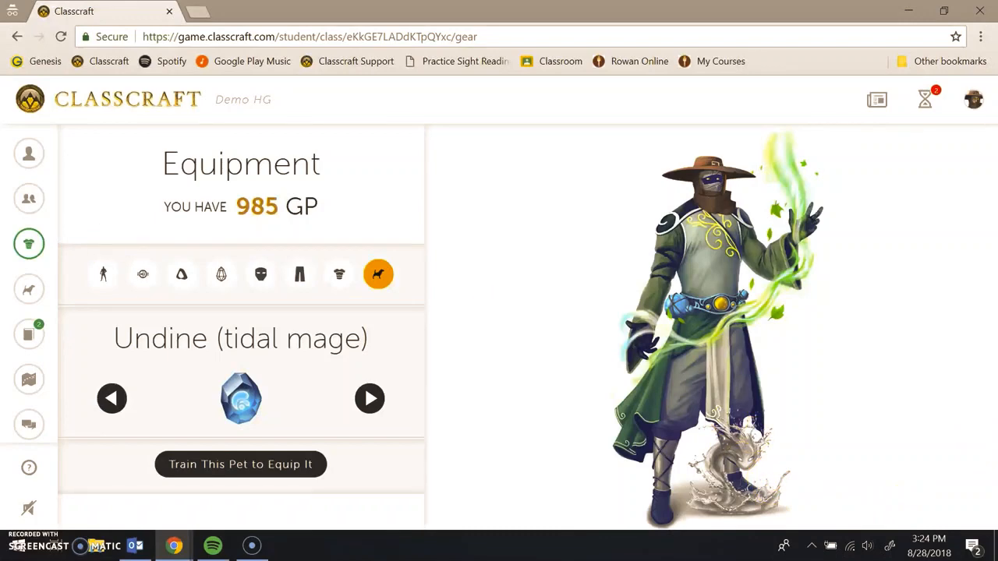
Start Ember's Light On training mission from the Pets page.
left_click(29, 289)
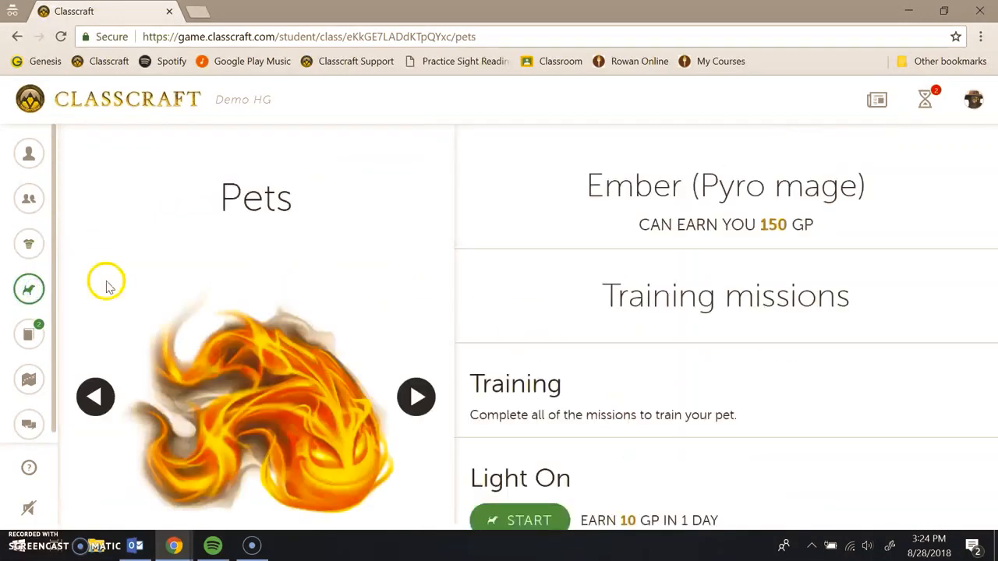
scroll("down", 3)
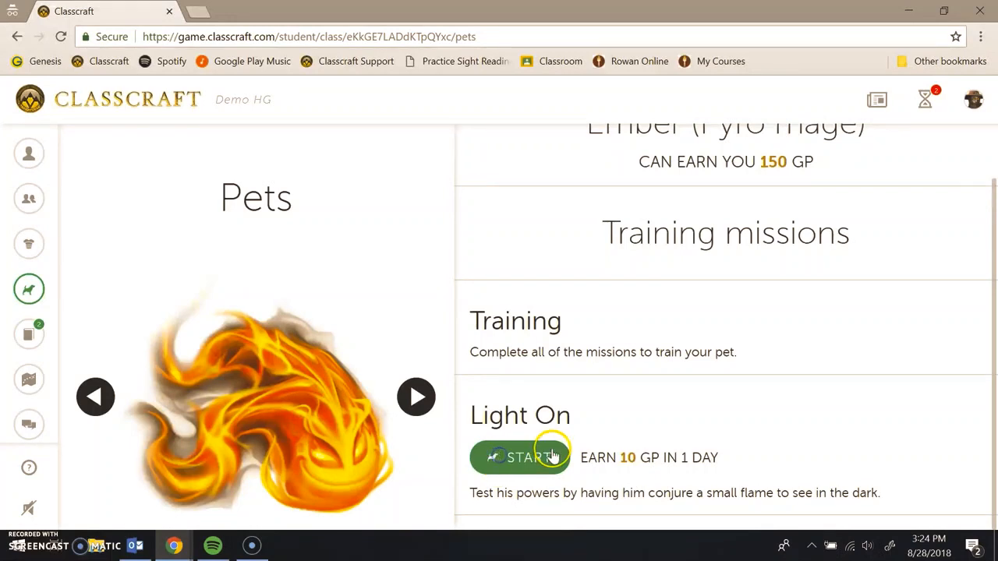
left_click(520, 457)
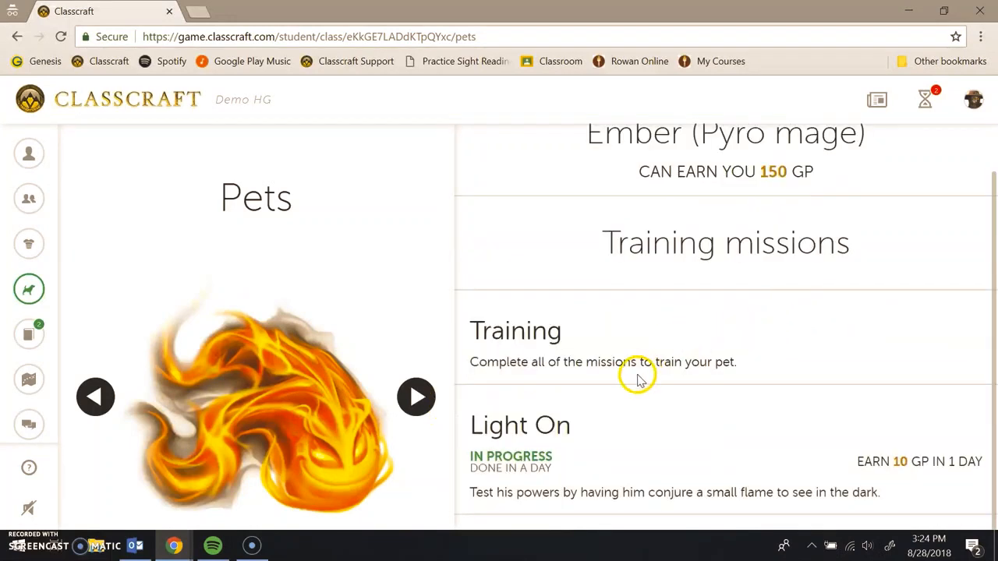
mouse_move(519, 424)
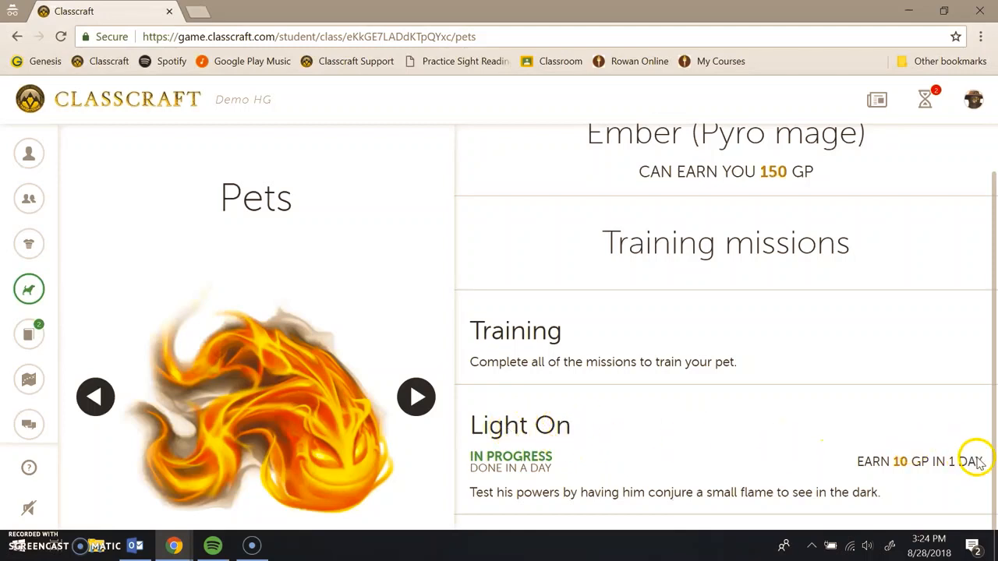
mouse_move(230, 248)
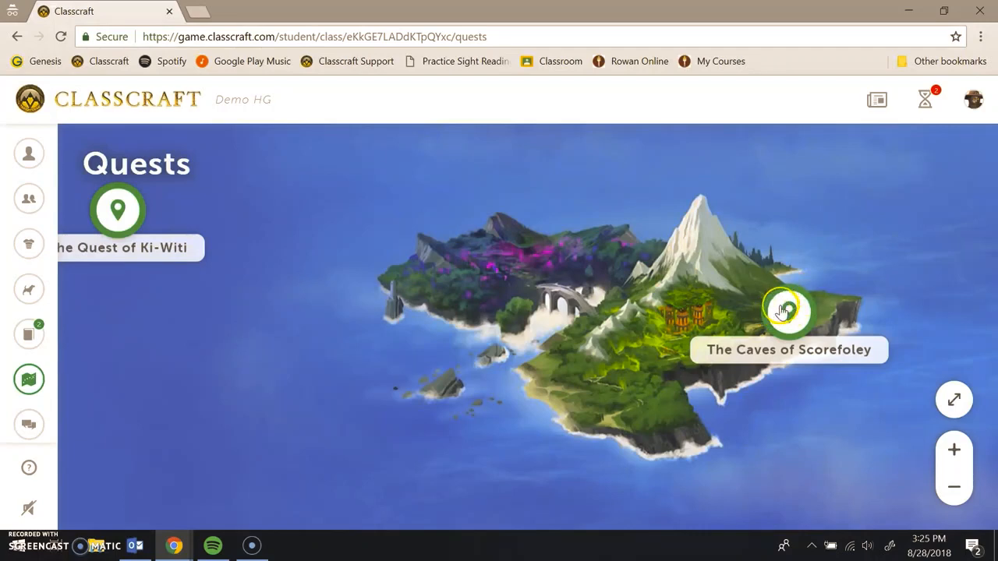
Open The Caves of Scorefoley, read its Introduction, and start the quest.
left_click(787, 310)
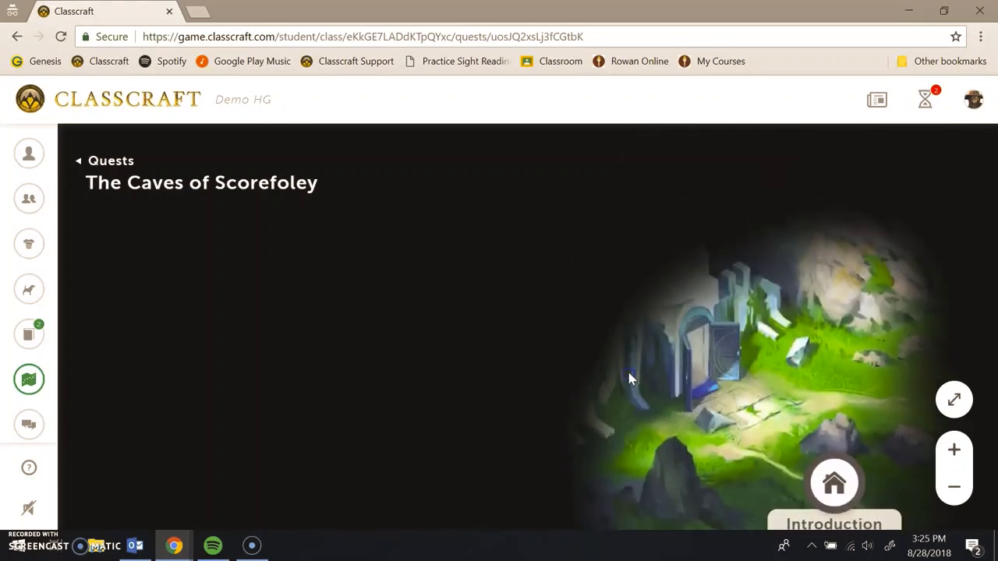
mouse_move(840, 467)
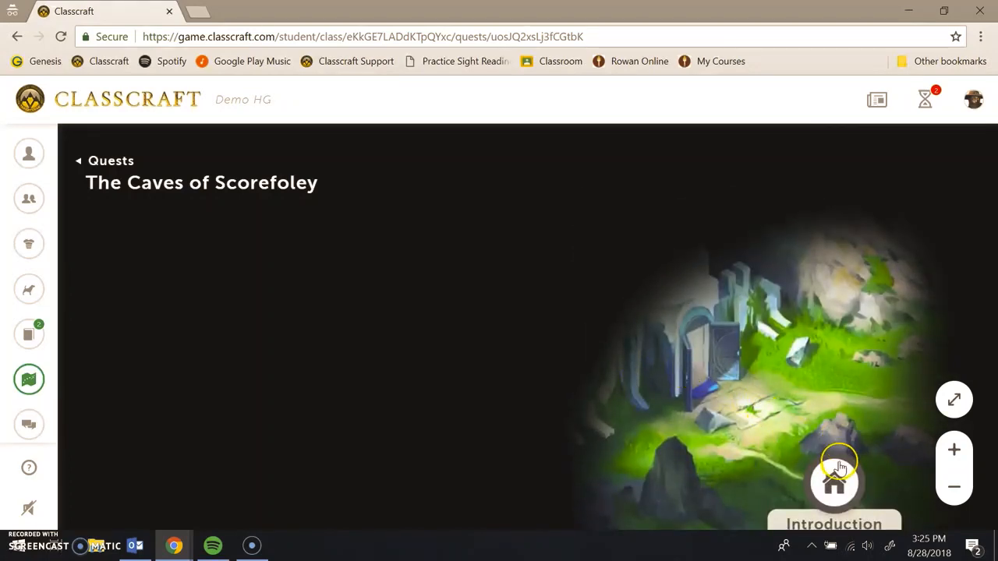
left_click(833, 484)
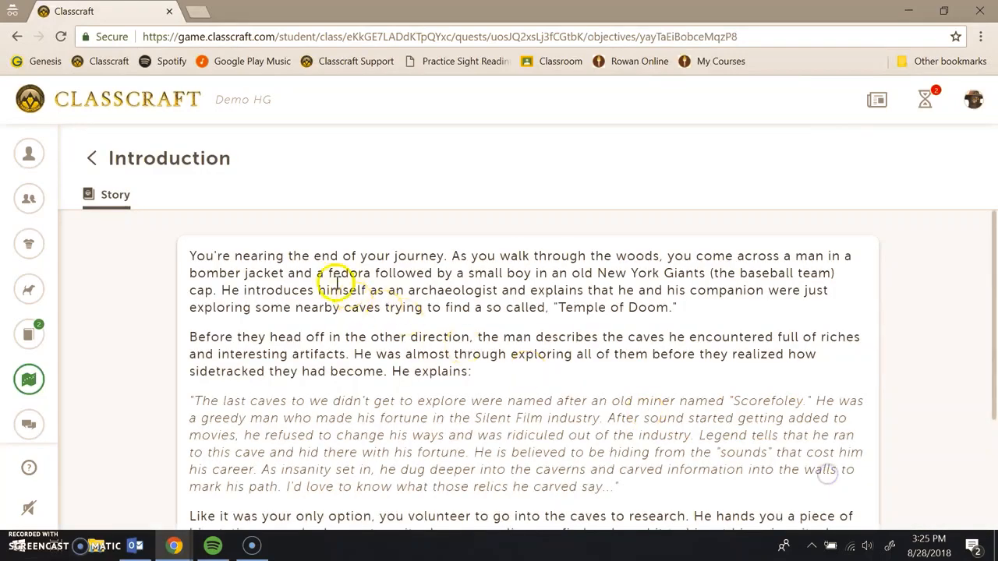
scroll("down", 3)
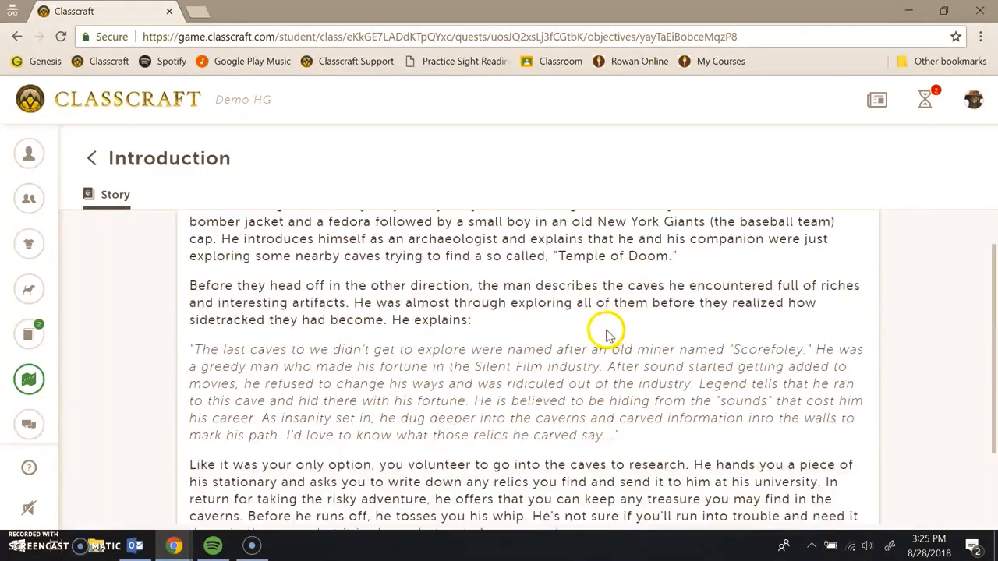
scroll("down", 3)
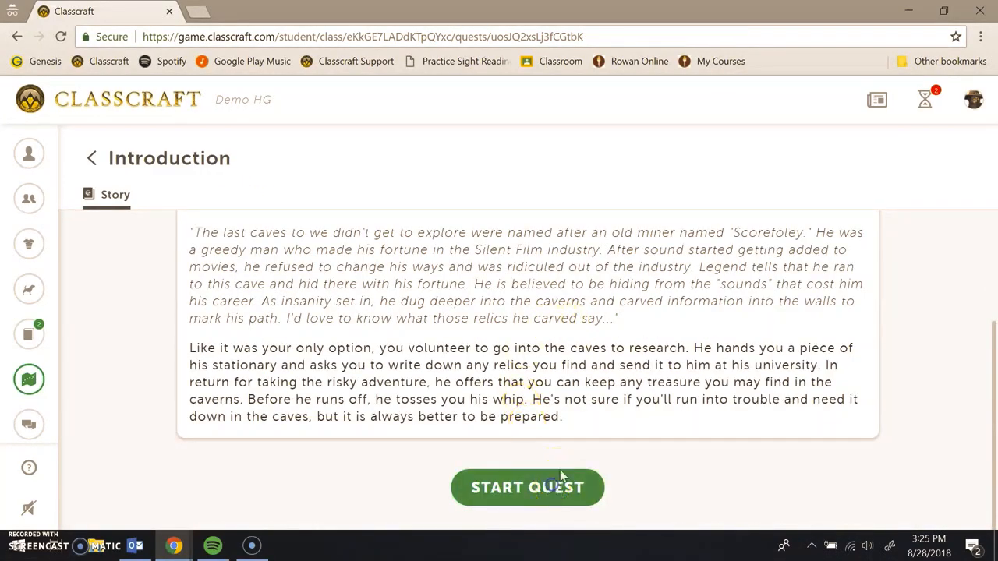
left_click(527, 487)
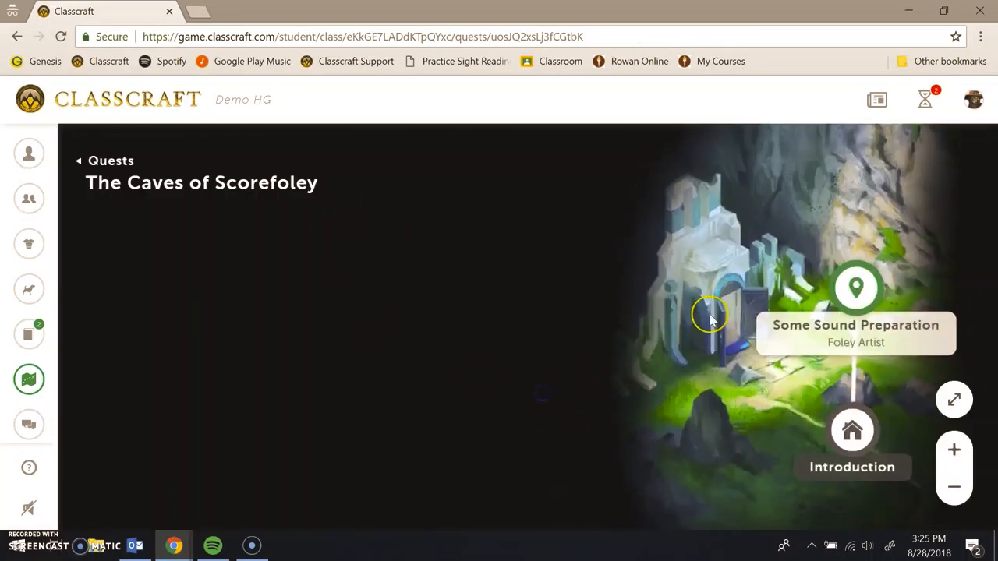
mouse_move(856, 286)
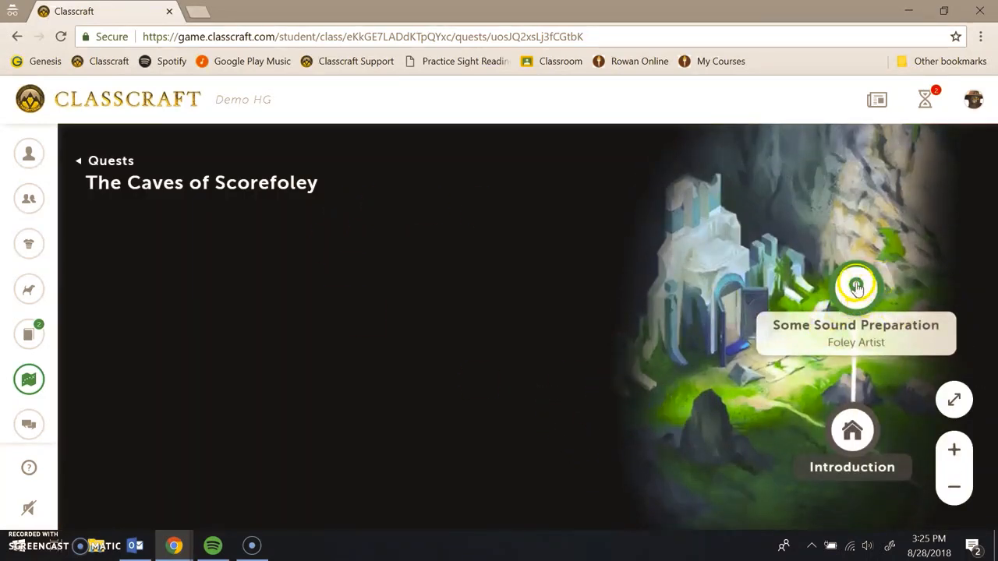
Submit 'I really liked the video.' for Some Sound Preparation and return to the map.
left_click(856, 286)
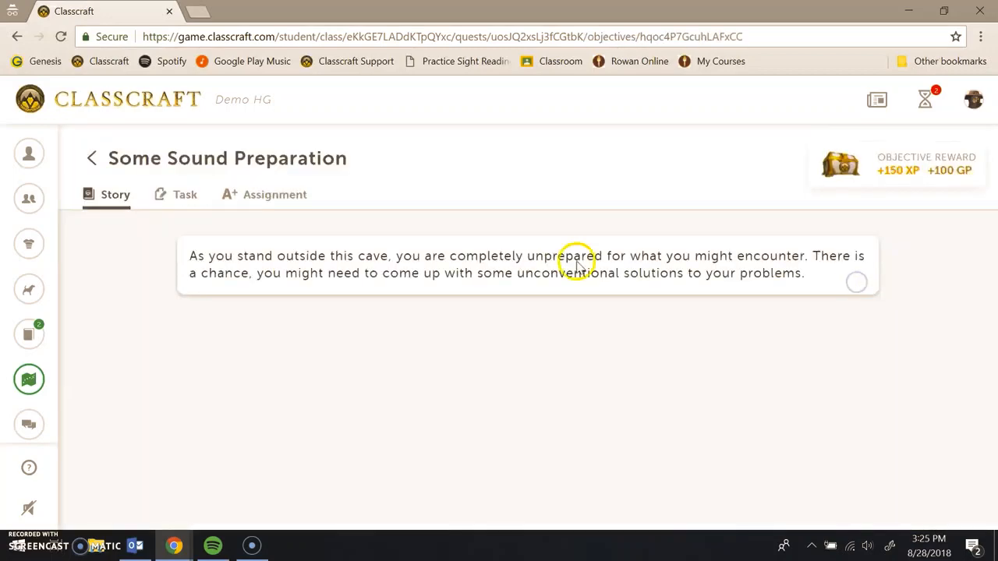
mouse_move(82, 184)
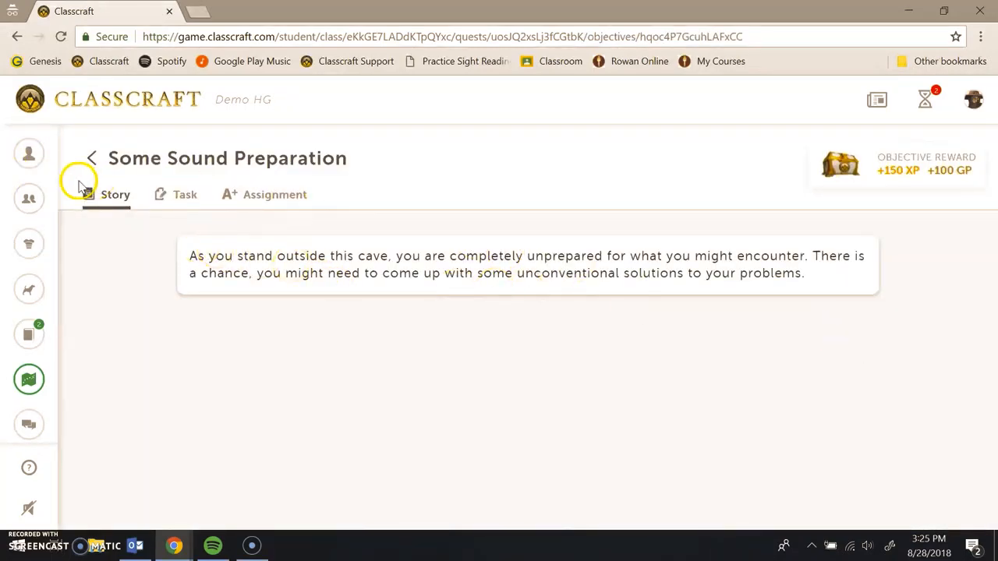
left_click(184, 194)
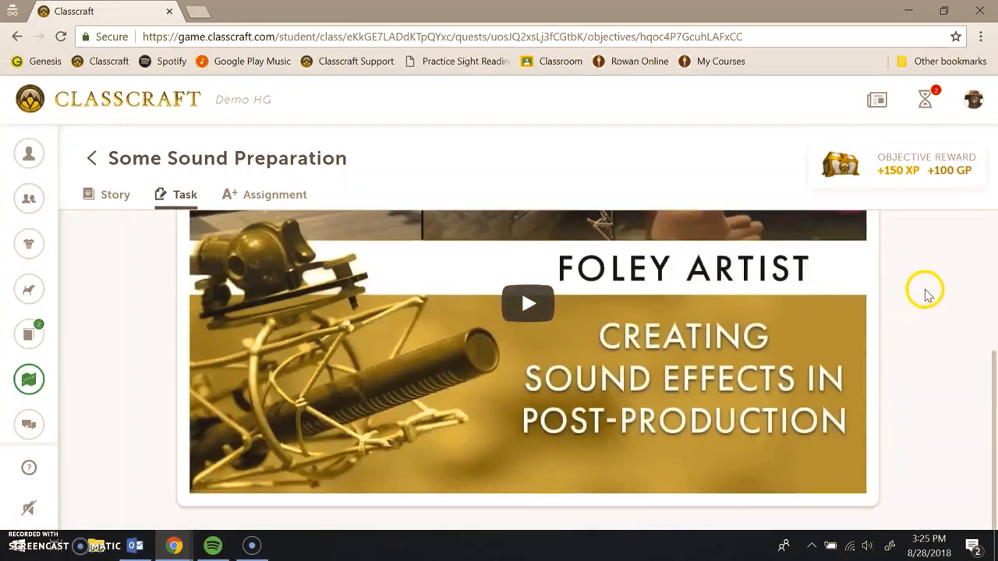
left_click(274, 195)
type("I really liked the")
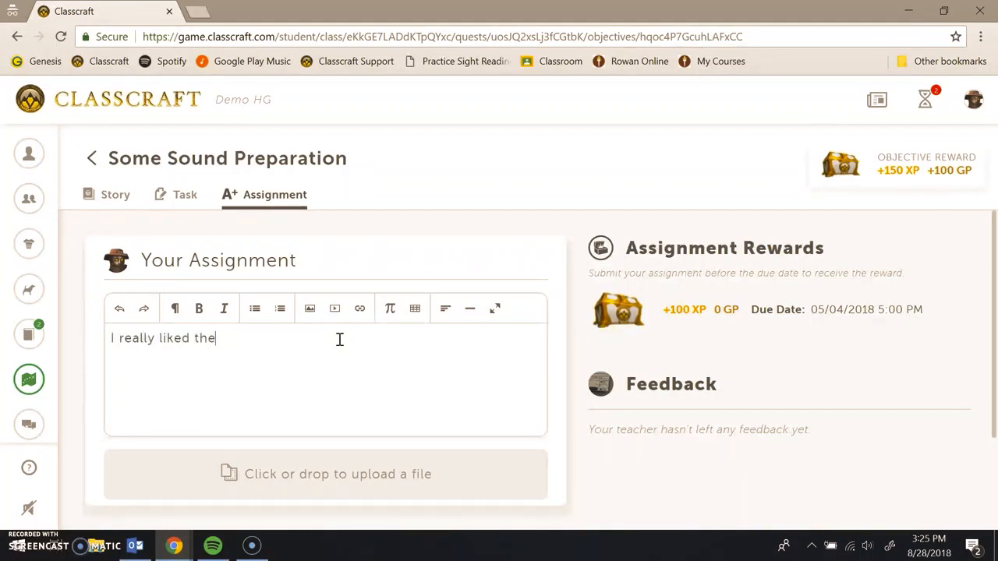
type("video.")
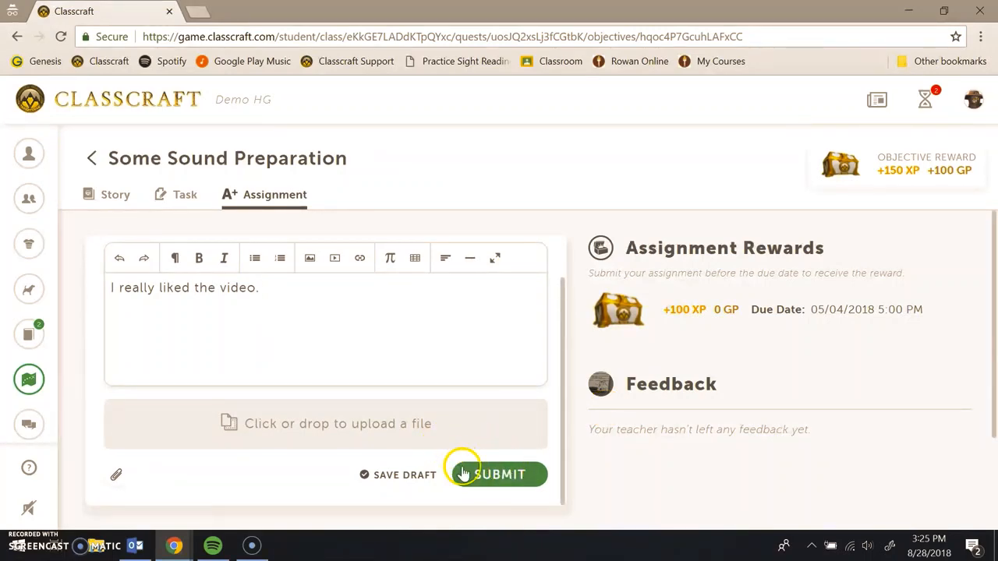
left_click(500, 474)
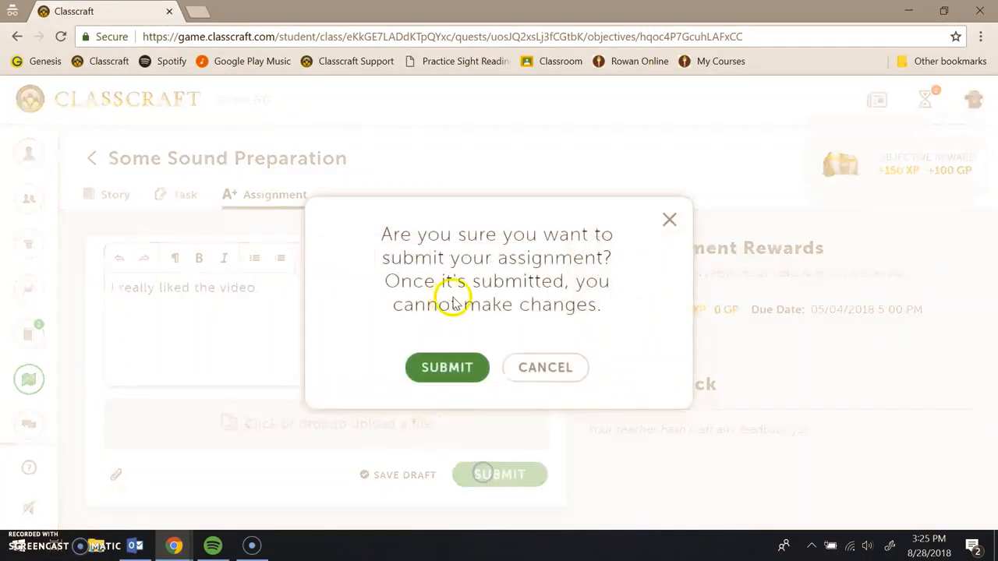
left_click(447, 367)
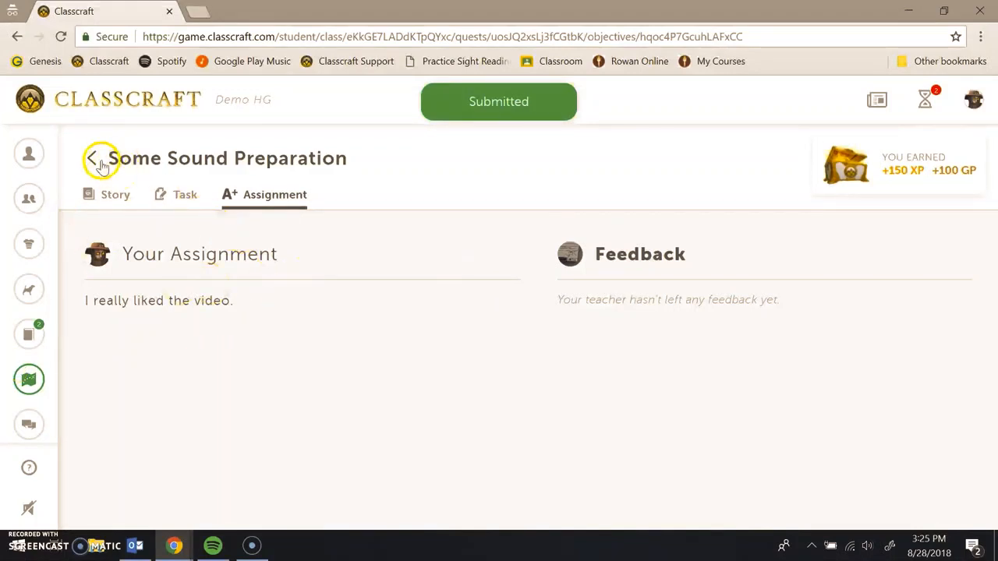
left_click(92, 159)
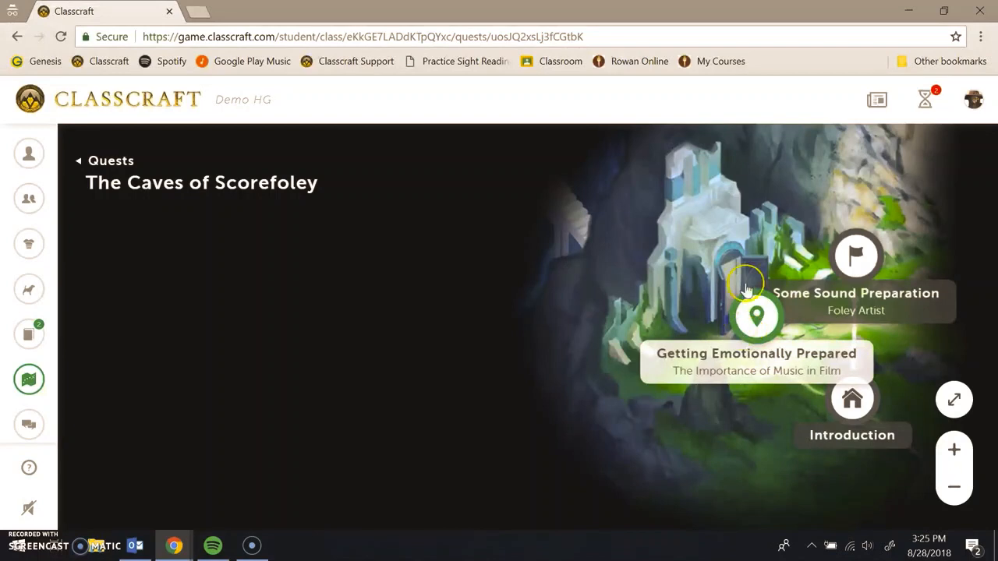
mouse_move(845, 275)
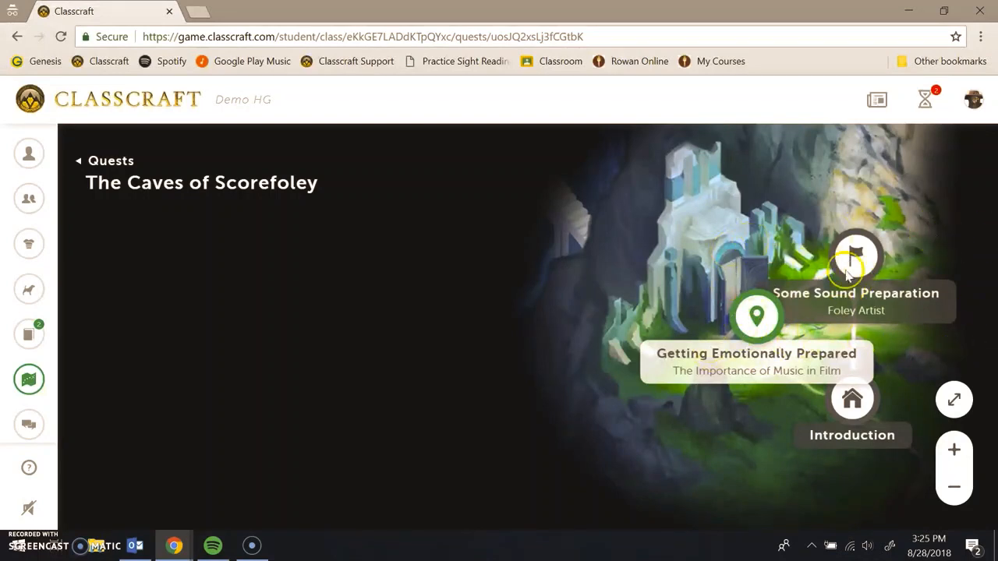
mouse_move(191, 545)
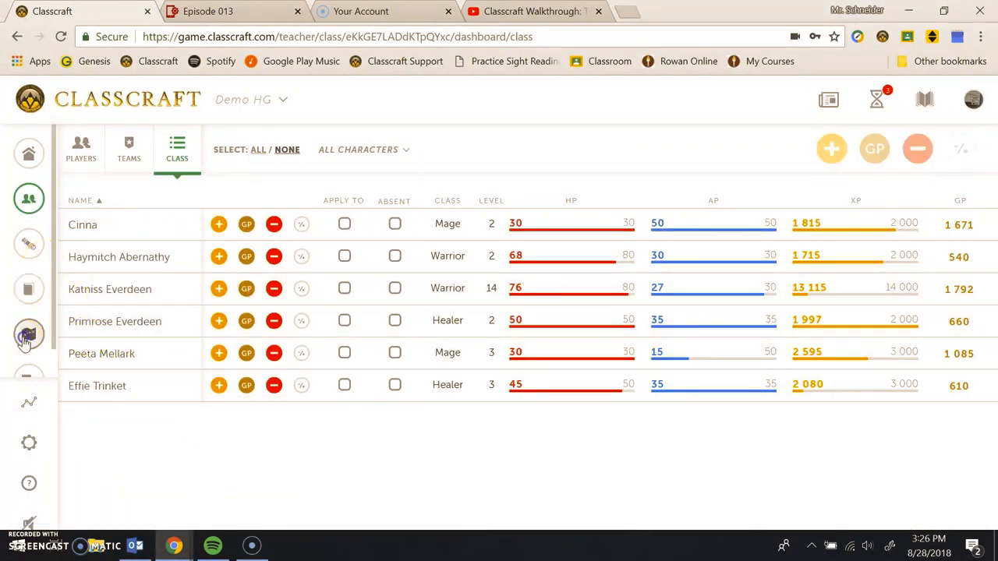
Open The Caves of Scorefoley quest map and select the Some Sound Preparation objective.
left_click(29, 334)
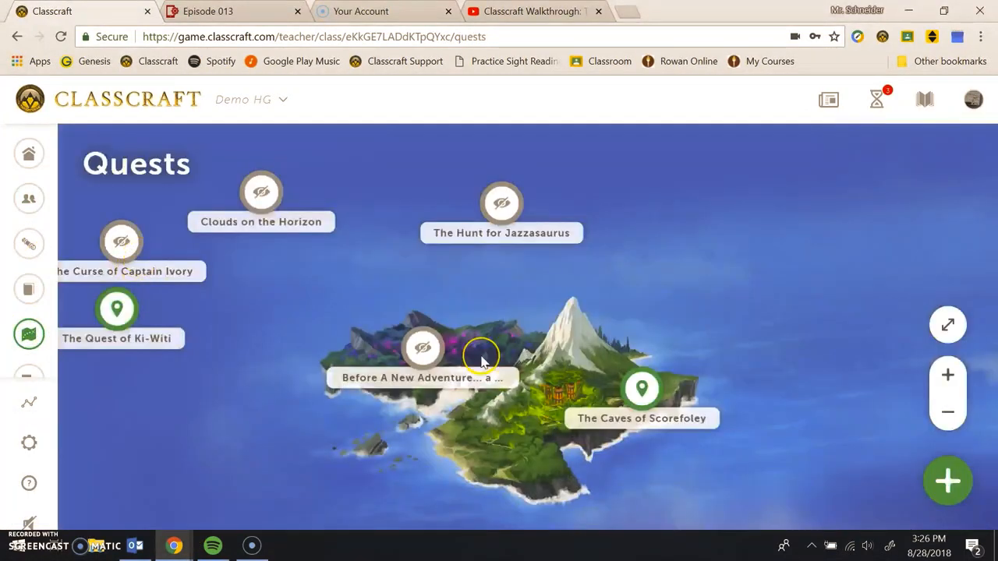
left_click(641, 389)
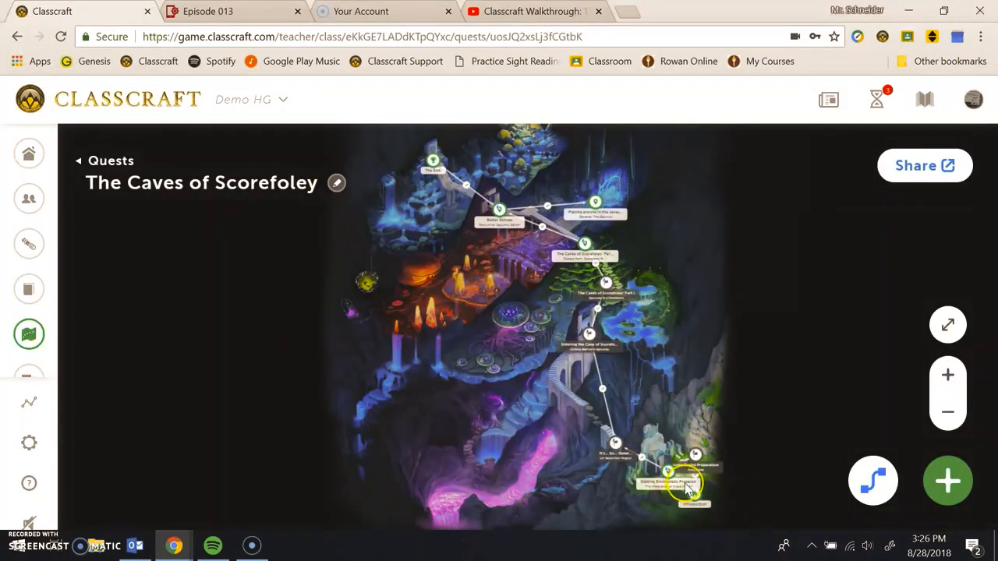
left_click(686, 483)
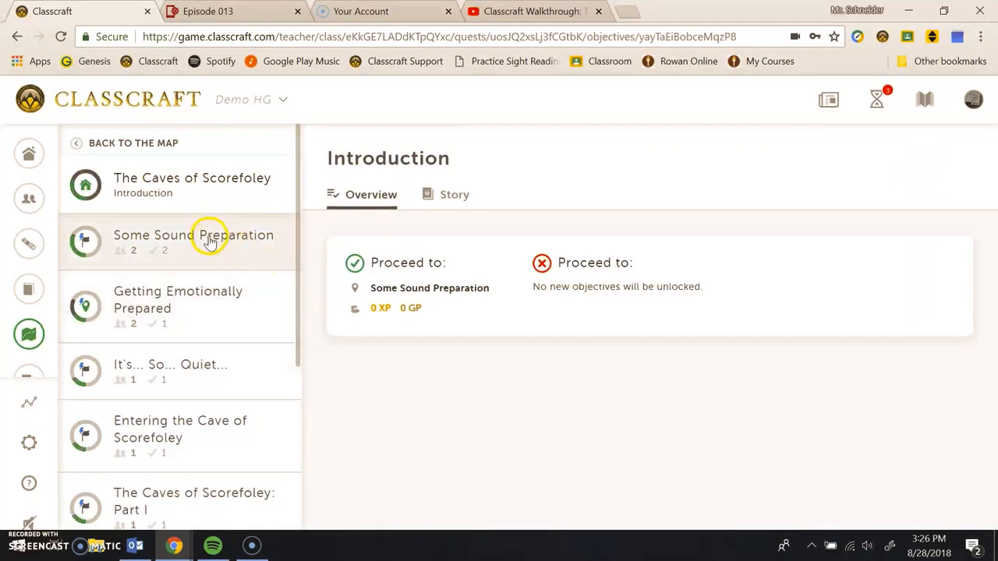
mouse_move(154, 270)
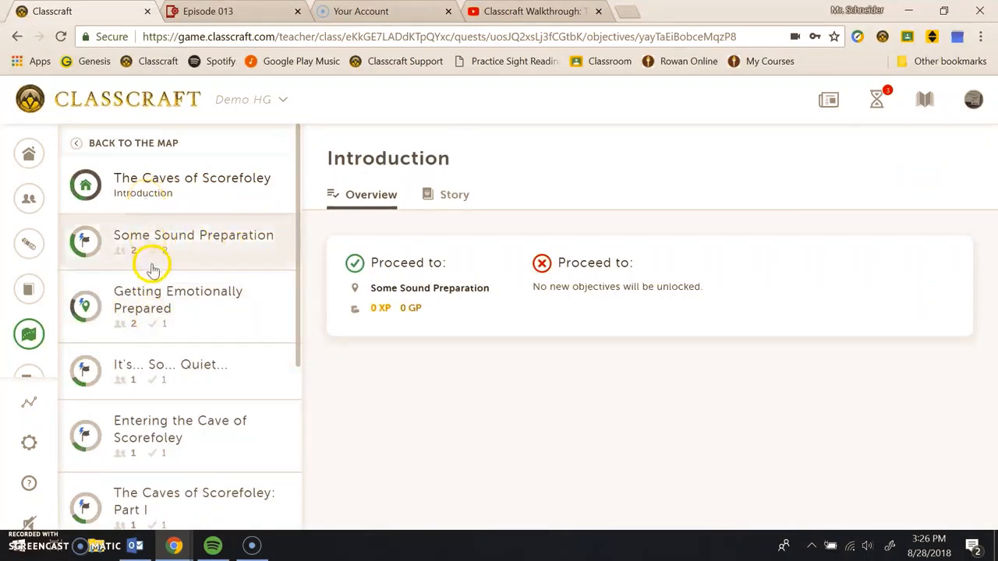
left_click(192, 235)
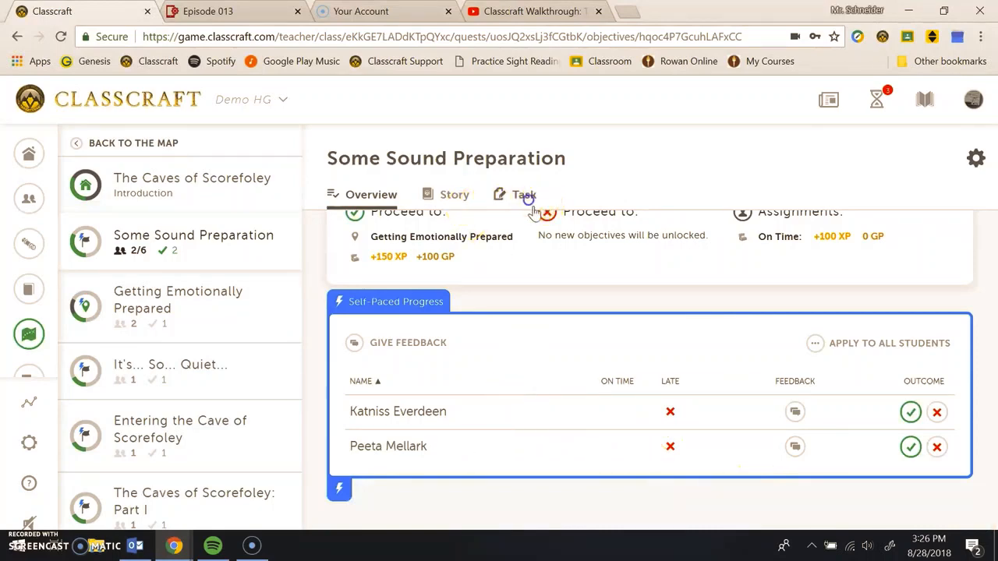
mouse_move(877, 410)
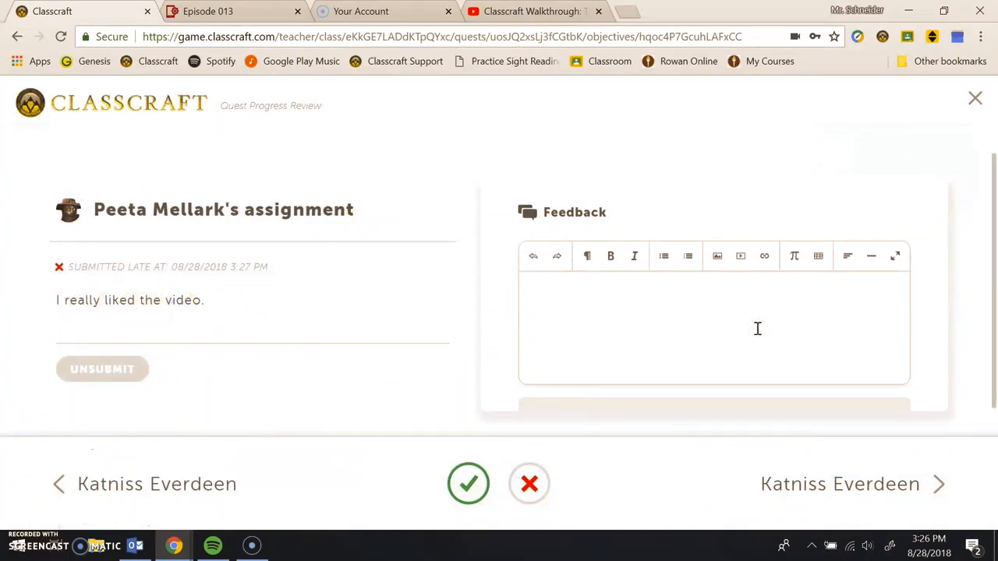
Write feedback that the submission does not address the question, then close the review.
type("This doe")
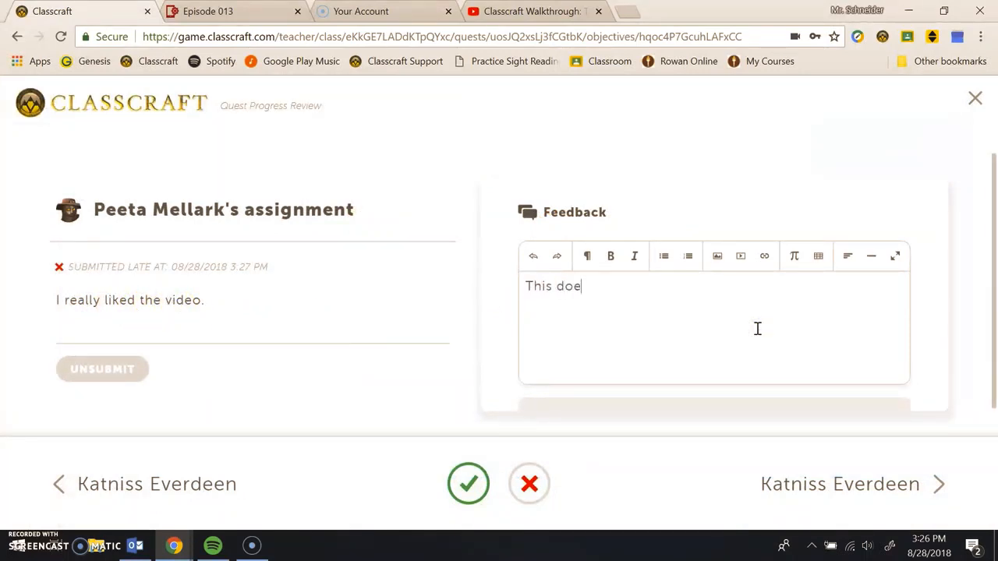
type("s not address the question I asked.")
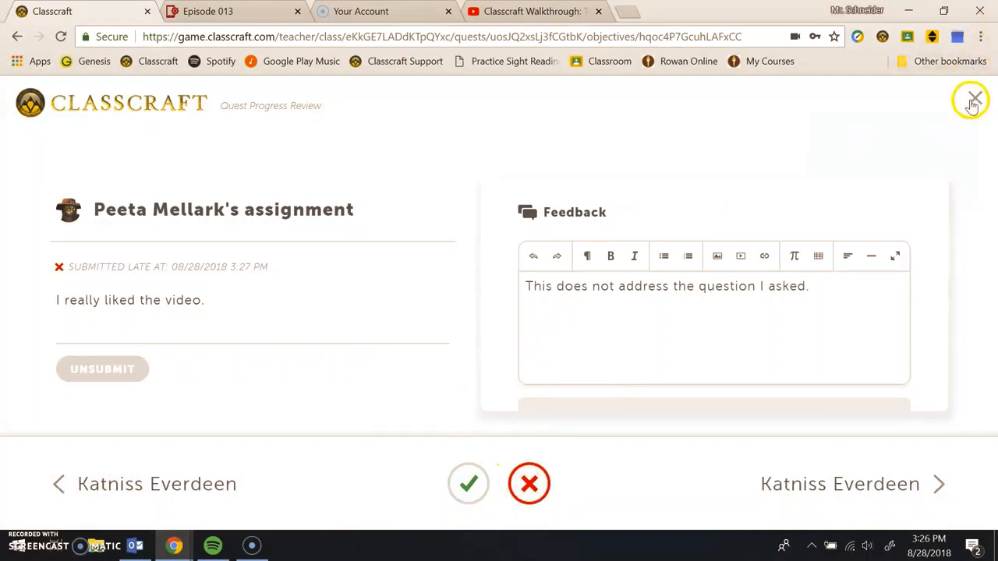
left_click(972, 101)
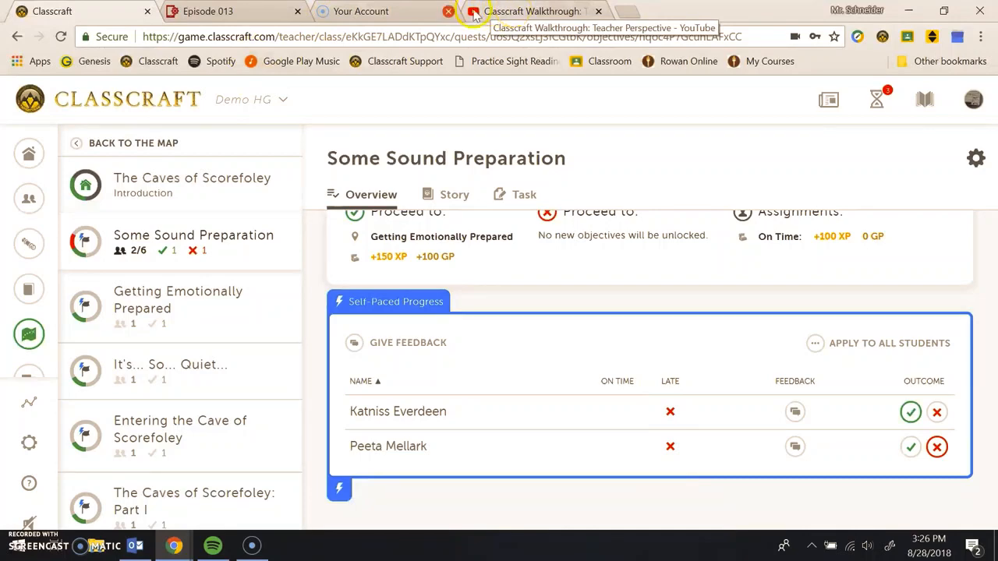
mouse_move(173, 545)
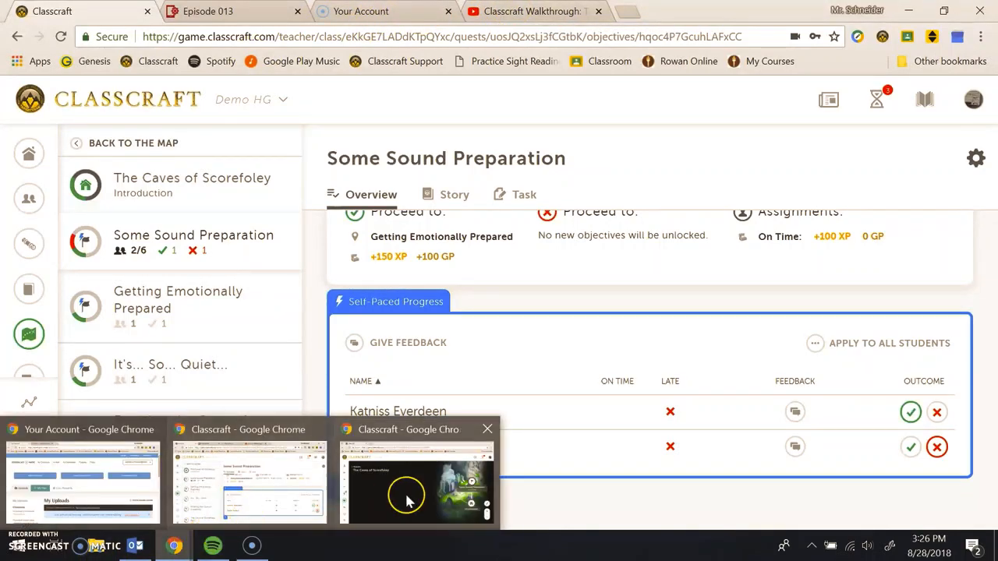
Switch to the student window and open the conversation with the teacher.
left_click(413, 484)
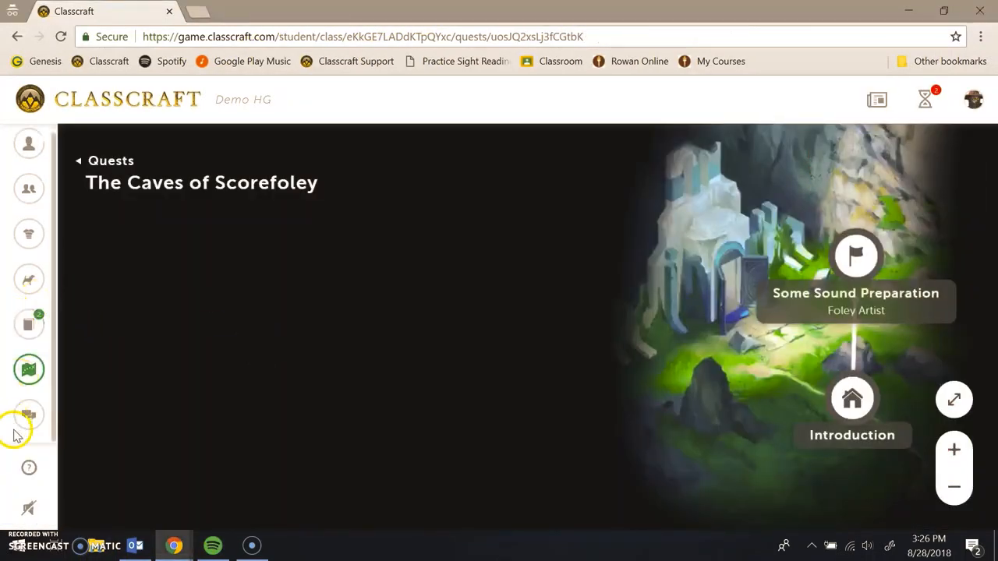
left_click(29, 415)
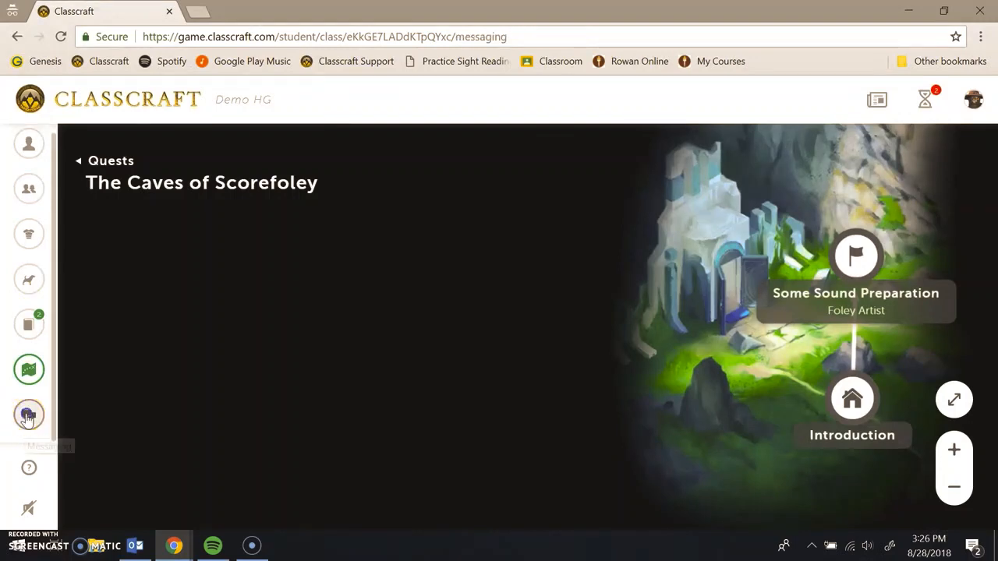
left_click(28, 414)
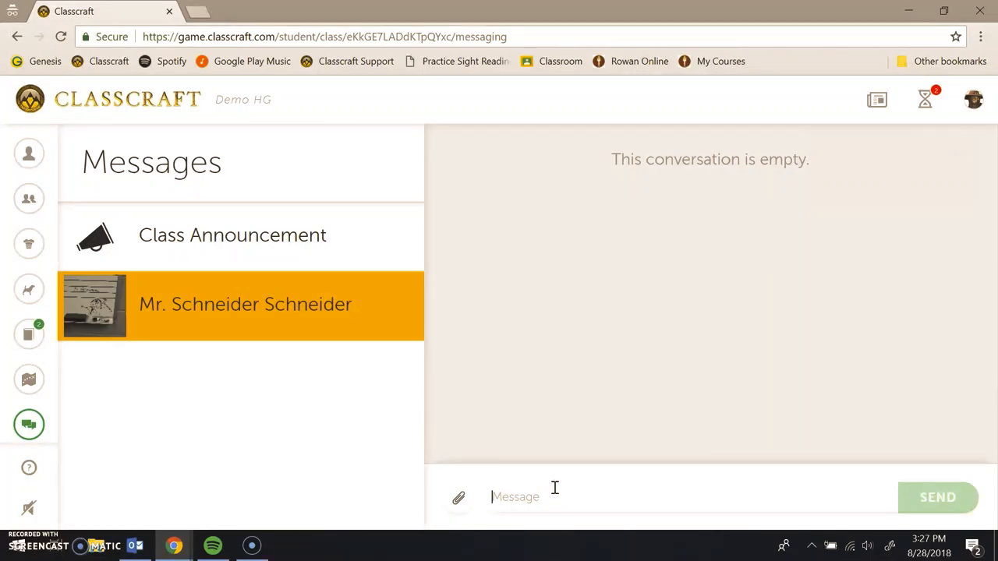
Send Mr. Schneider the message 'Hi, Mr. Schneider. I don't get why I did…'.
type("Hi,")
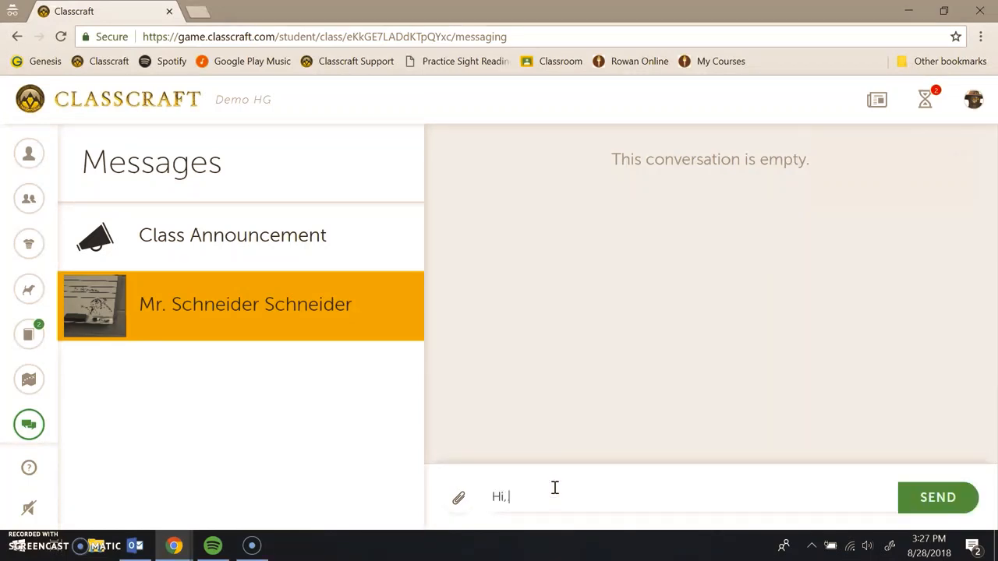
type("Mr. Schneider")
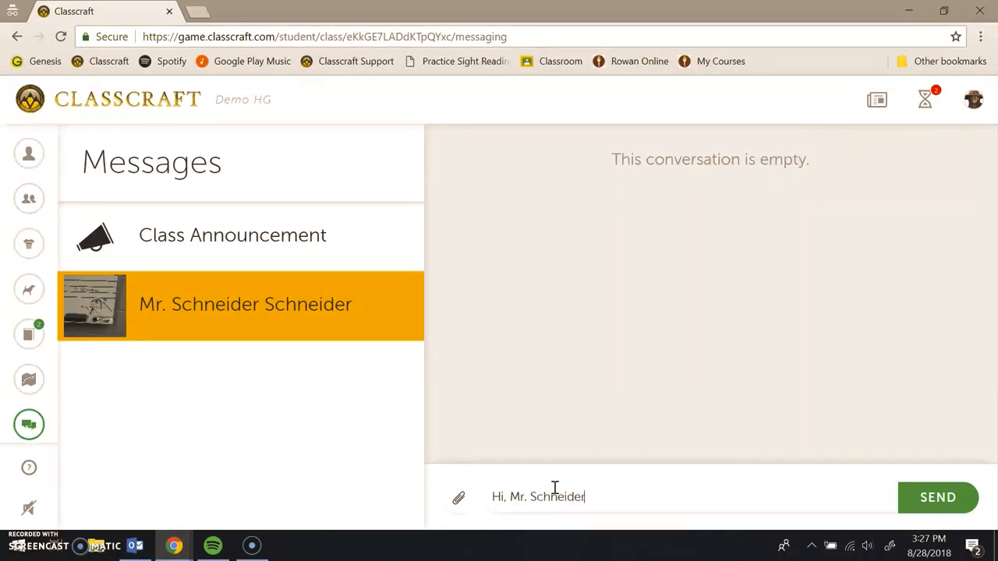
type(". I don't get why")
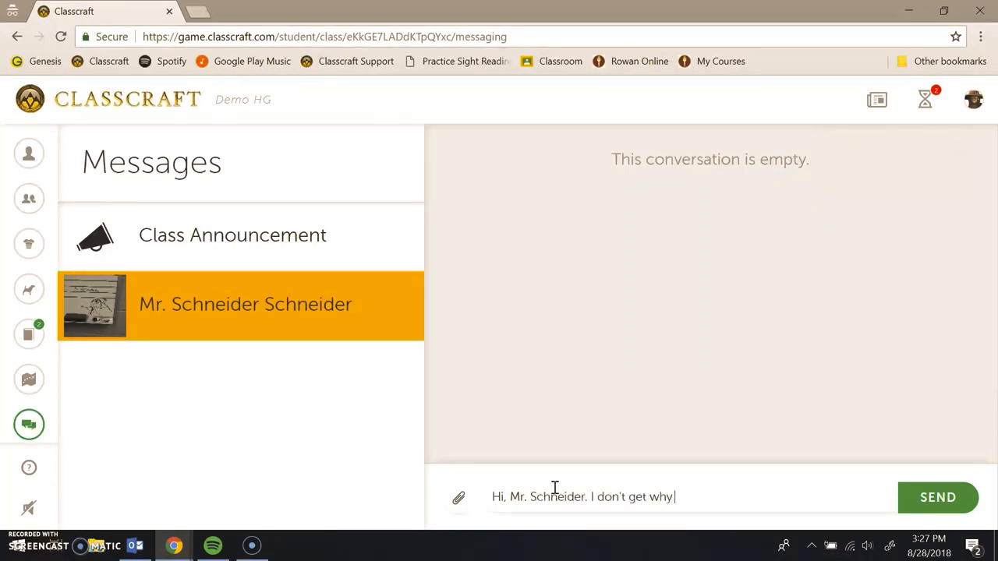
type("I did")
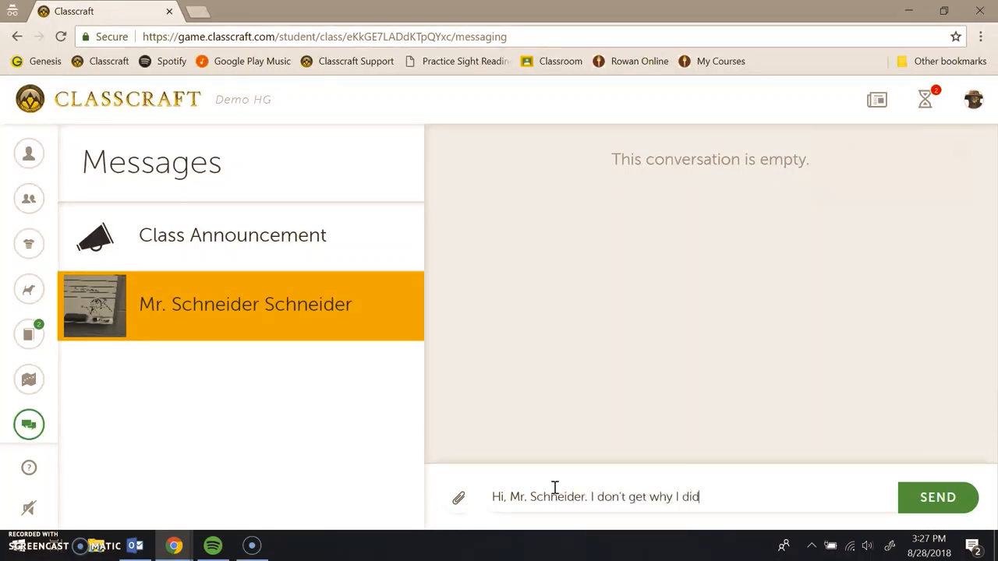
left_click(938, 497)
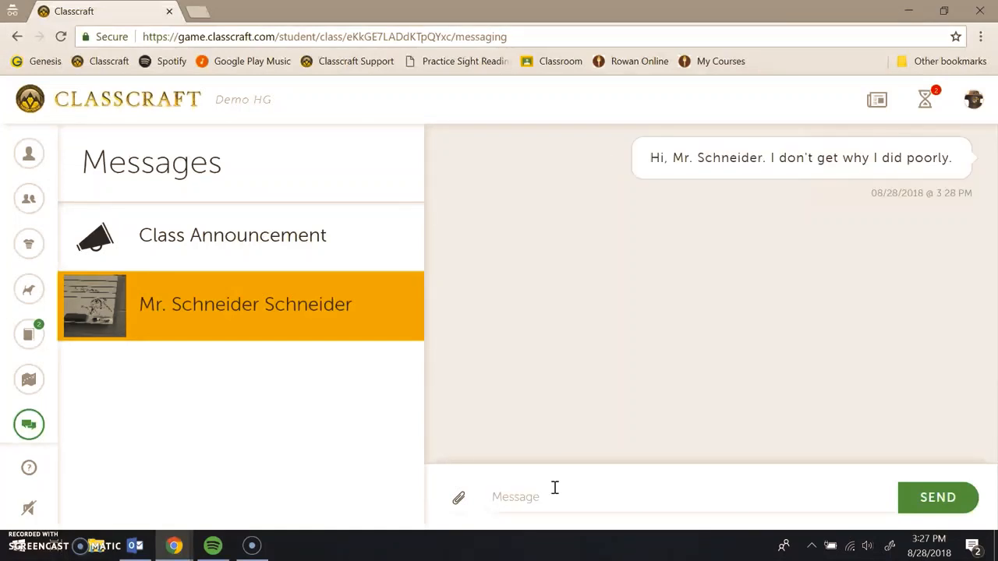
mouse_move(360, 287)
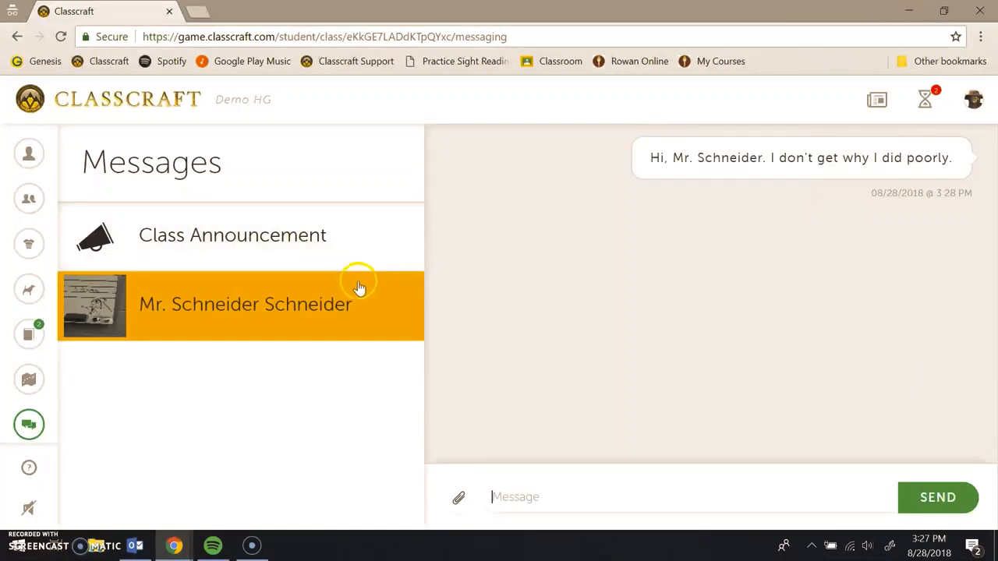
mouse_move(372, 230)
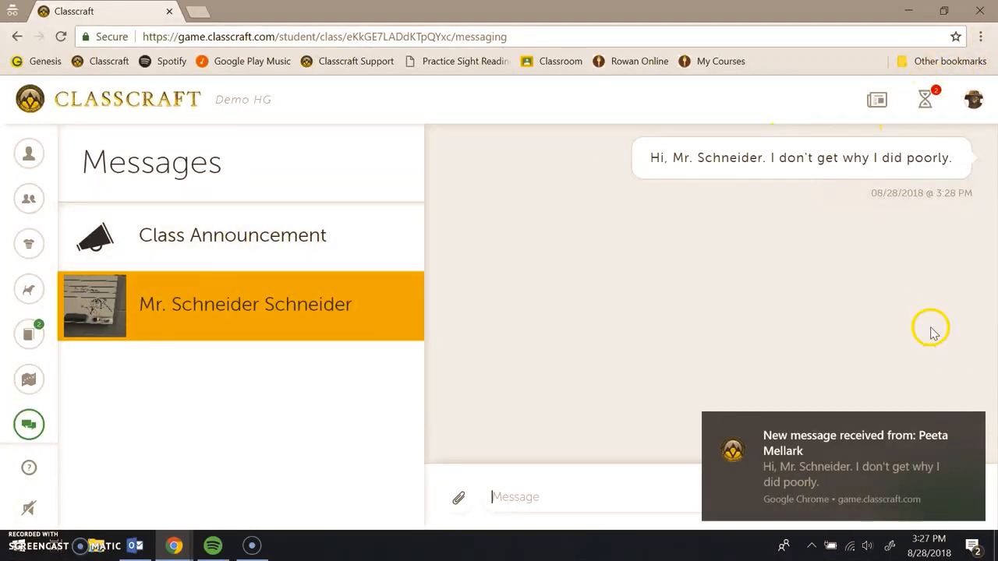
mouse_move(925, 99)
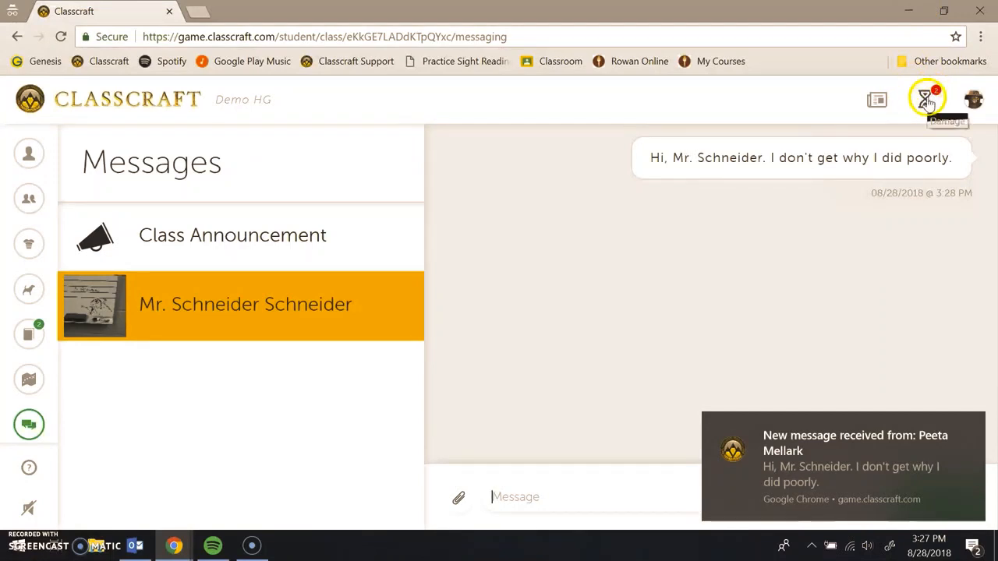
left_click(925, 99)
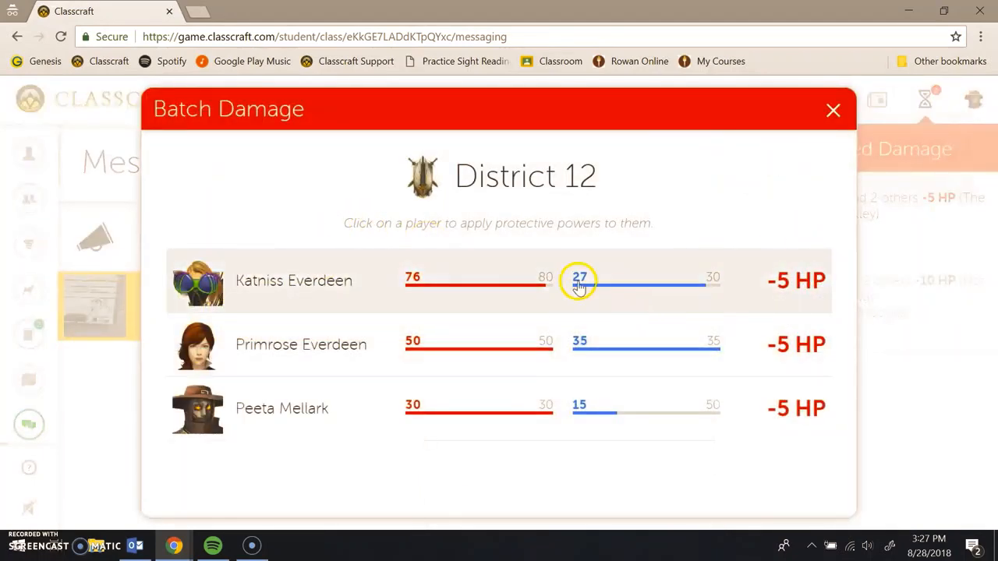
mouse_move(830, 209)
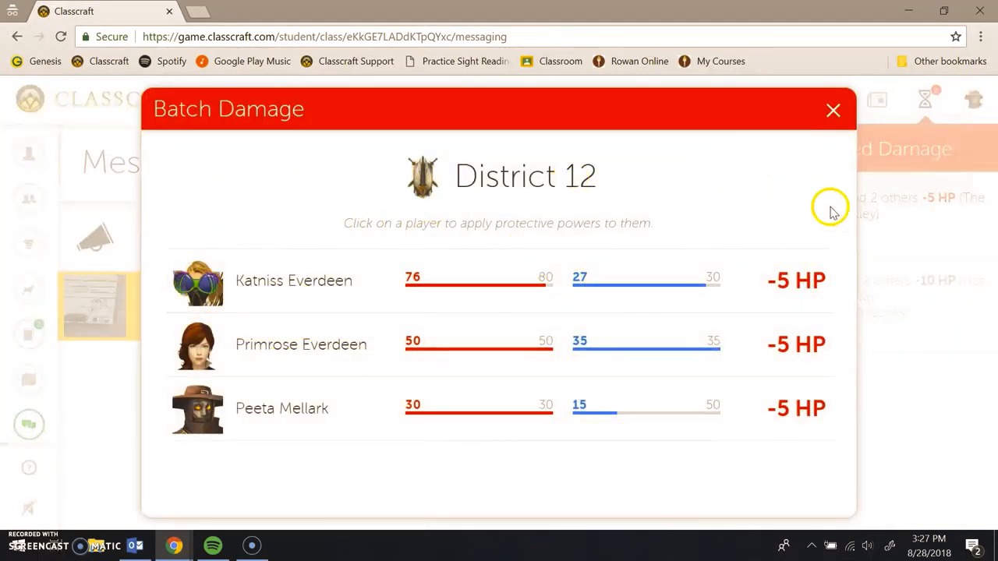
left_click(833, 109)
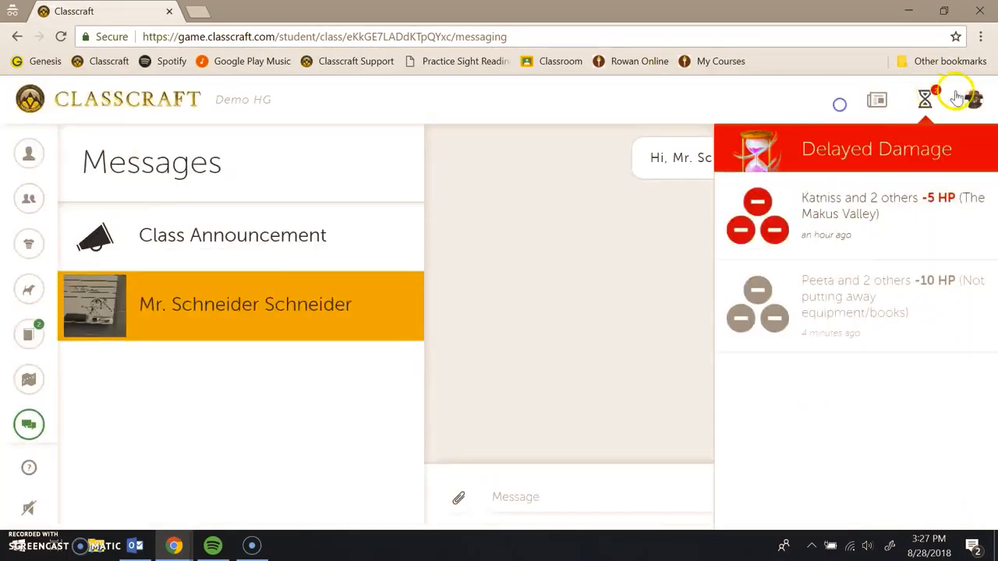
left_click(976, 99)
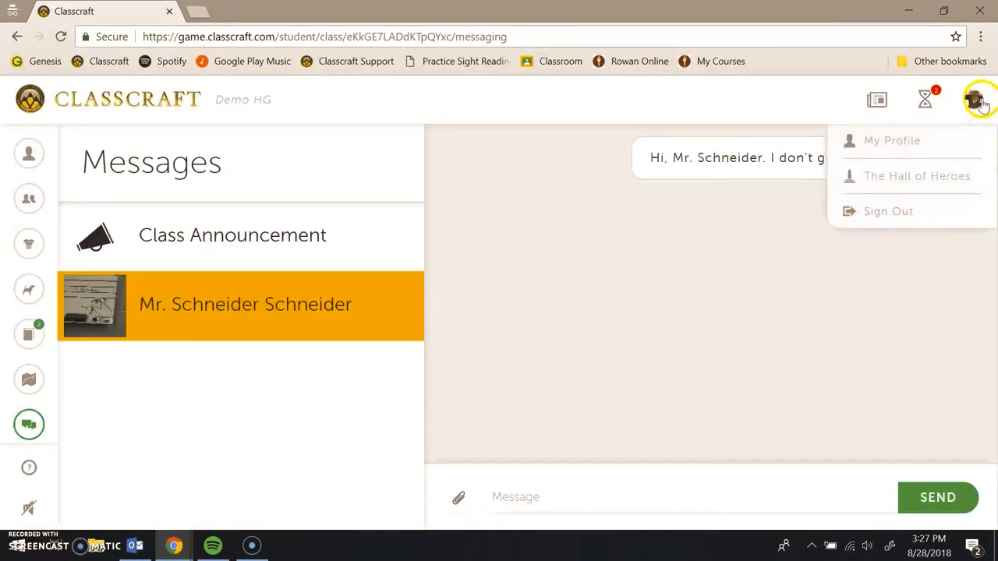
left_click(975, 99)
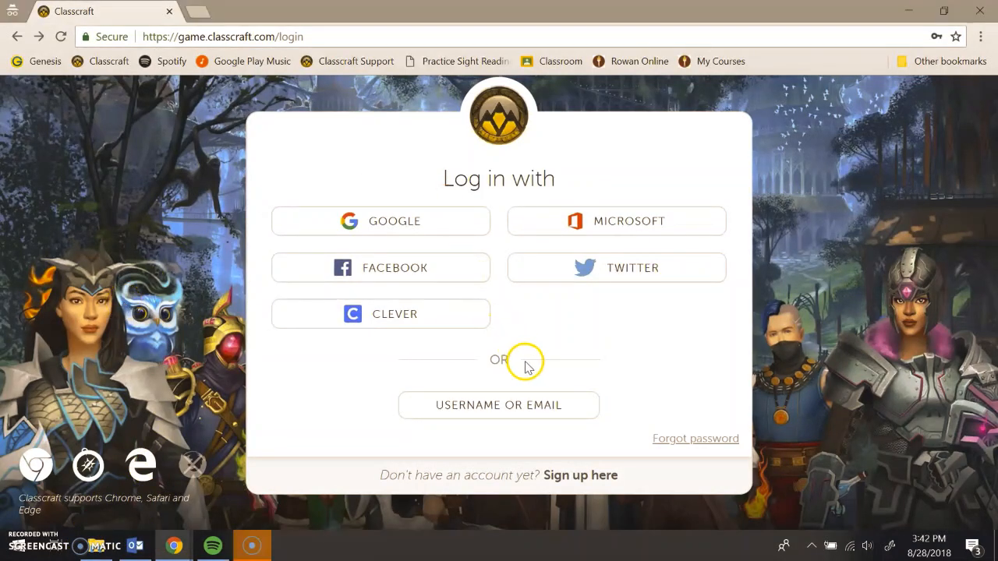
Log in with a username, entering 'KEVE' after a first attempt, and continue to the password.
left_click(498, 404)
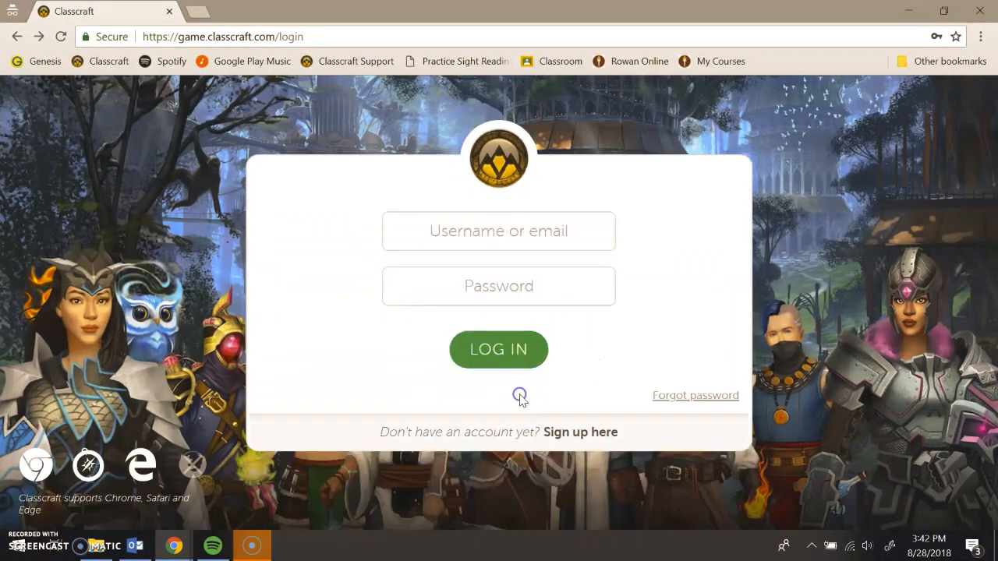
type("K")
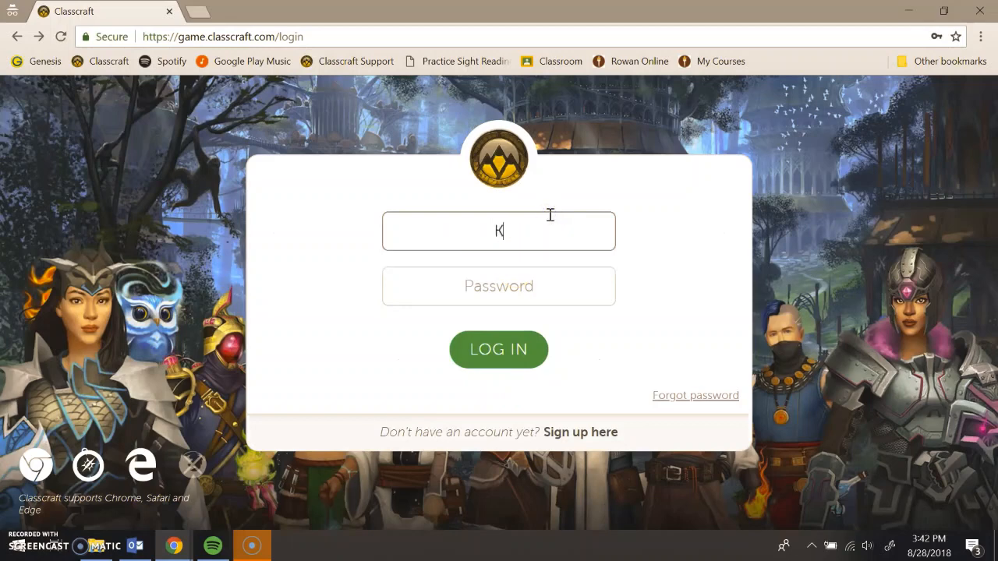
type("EVERDE")
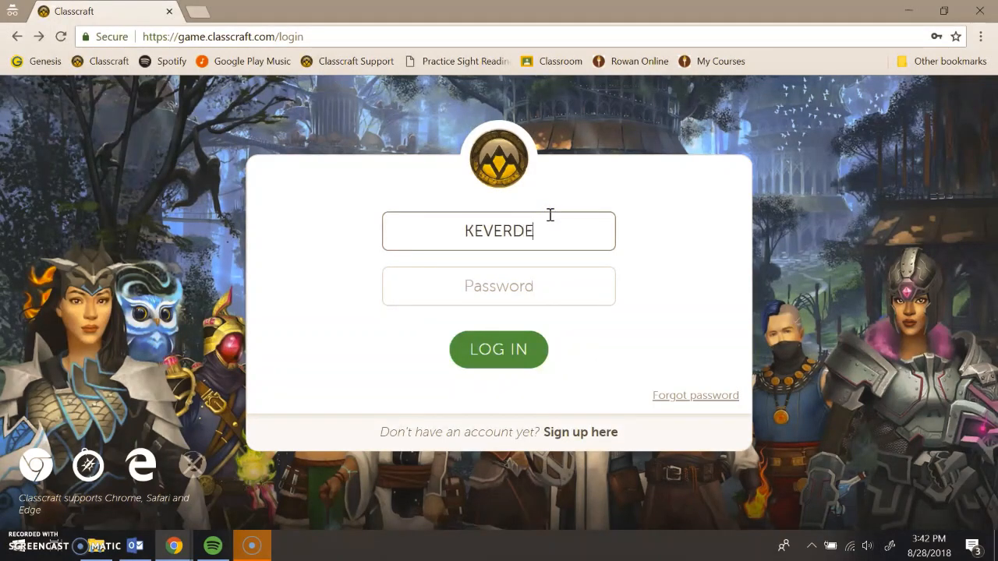
left_click(498, 286)
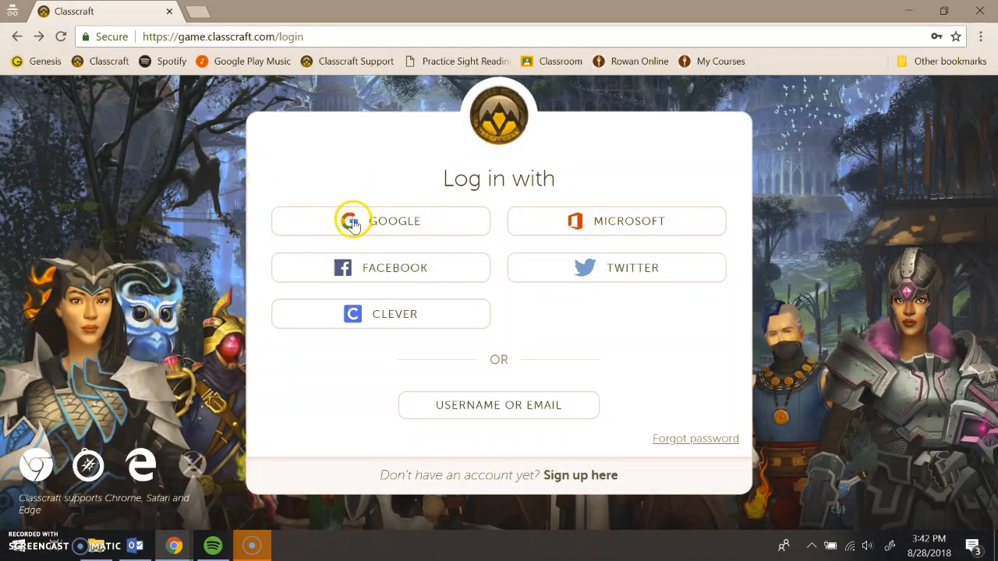
mouse_move(350, 328)
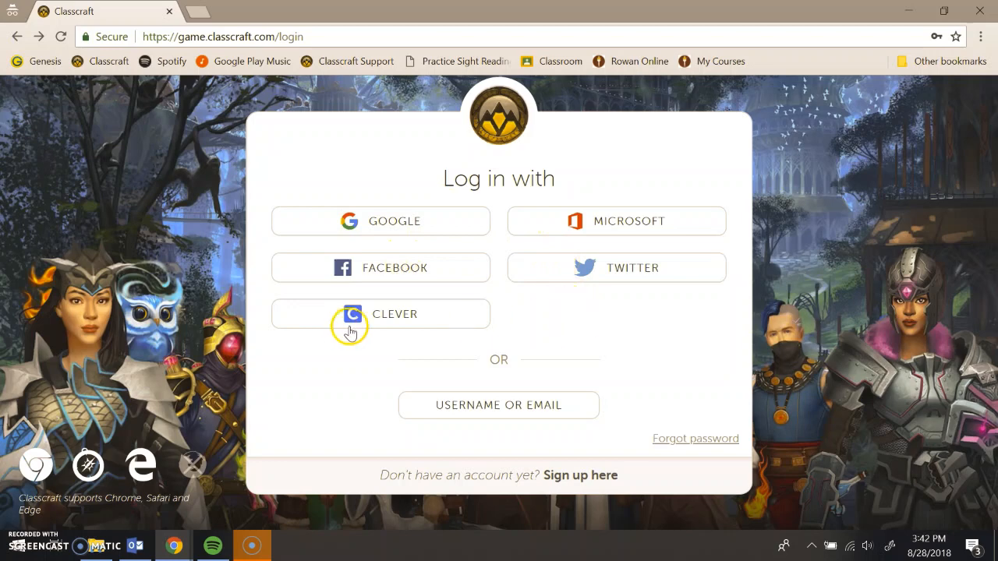
mouse_move(508, 405)
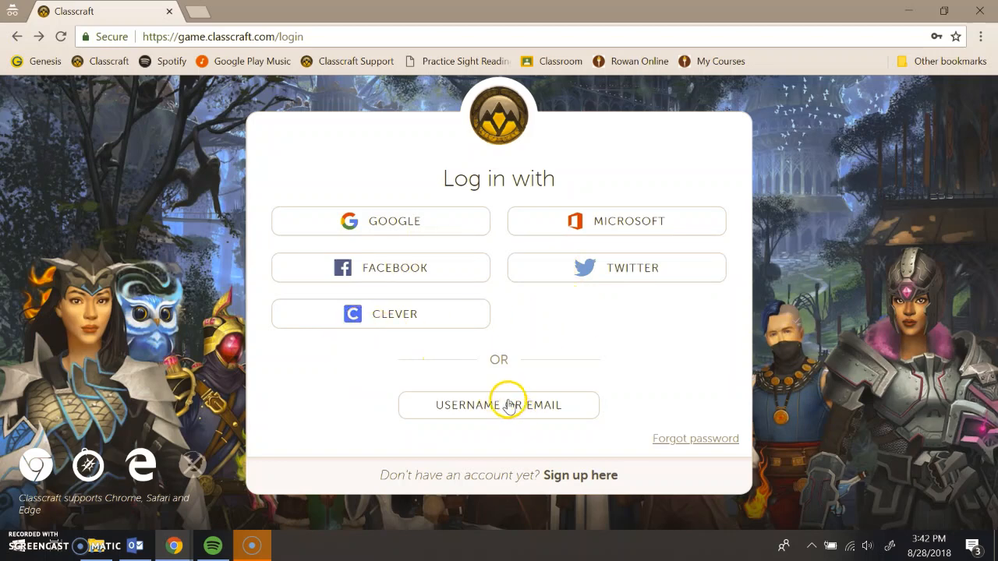
left_click(498, 405)
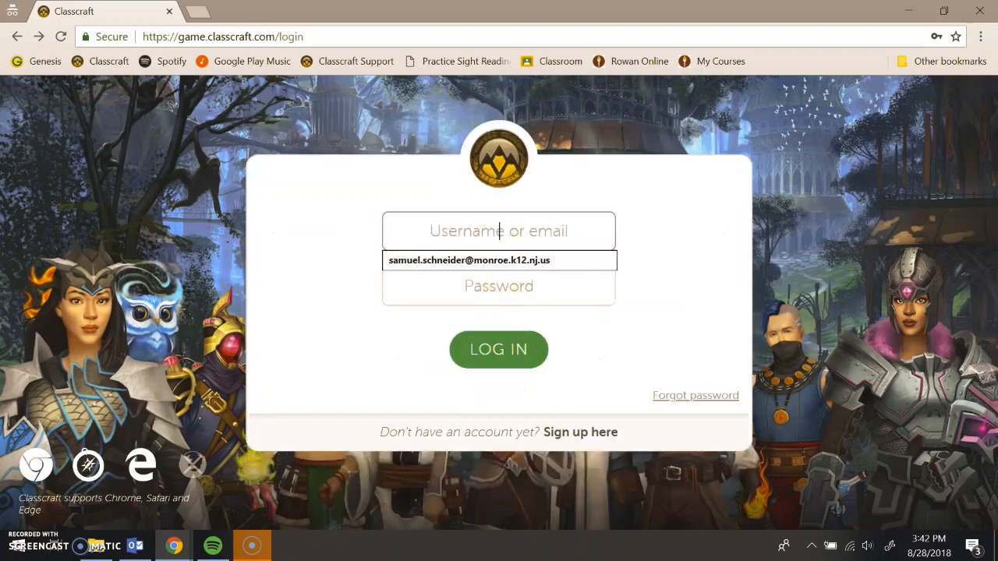
type("KEVERDEEN")
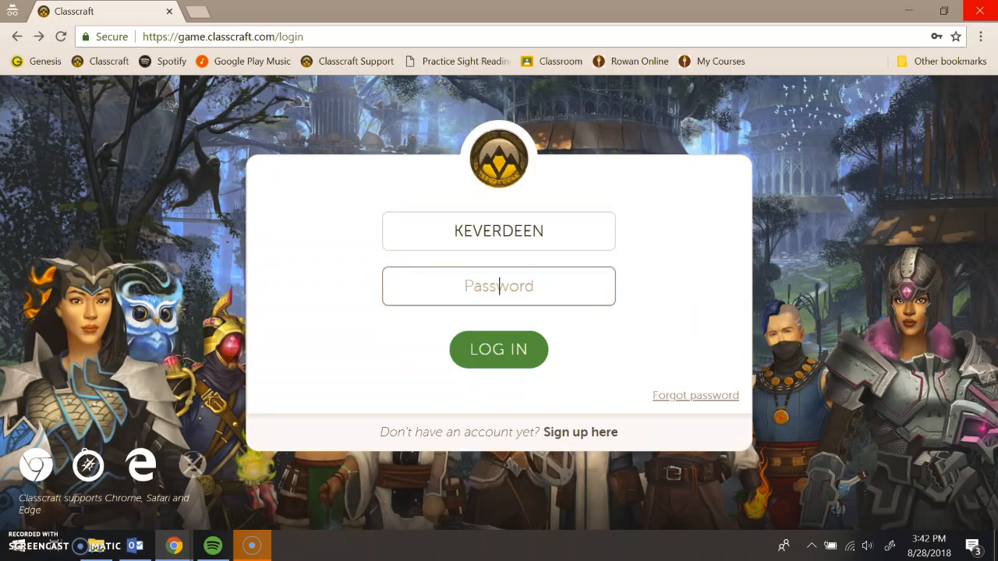
left_click(498, 349)
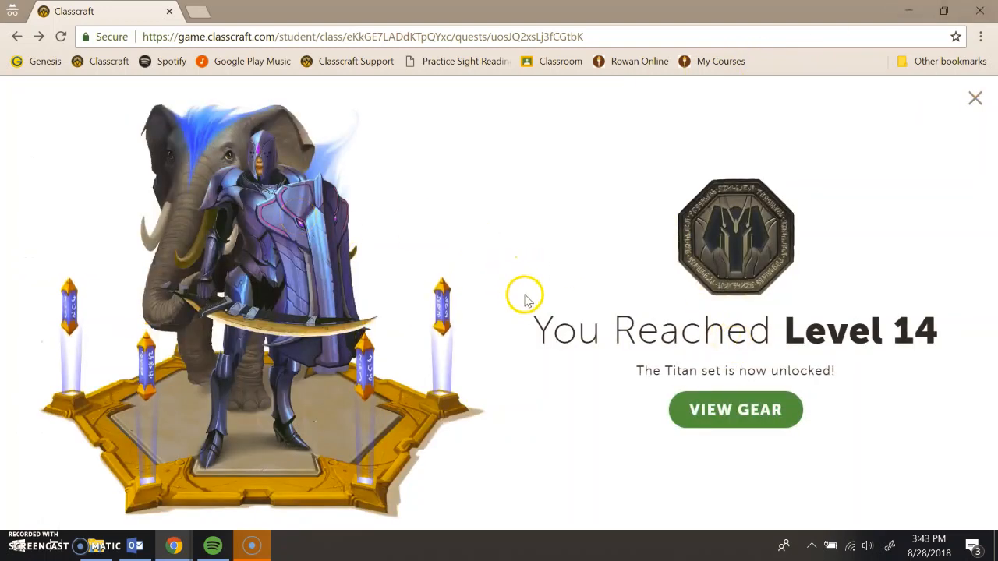
mouse_move(510, 226)
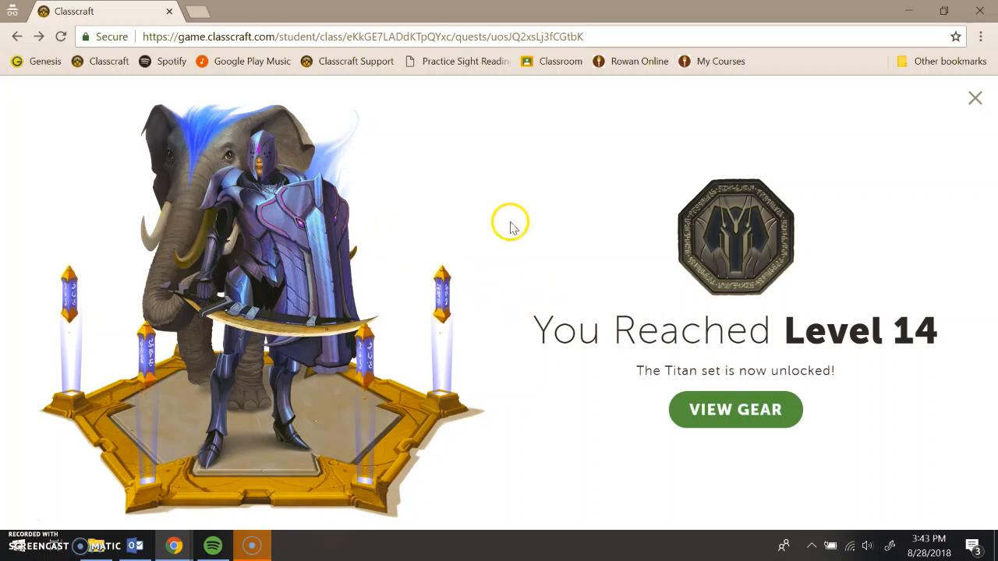
mouse_move(581, 320)
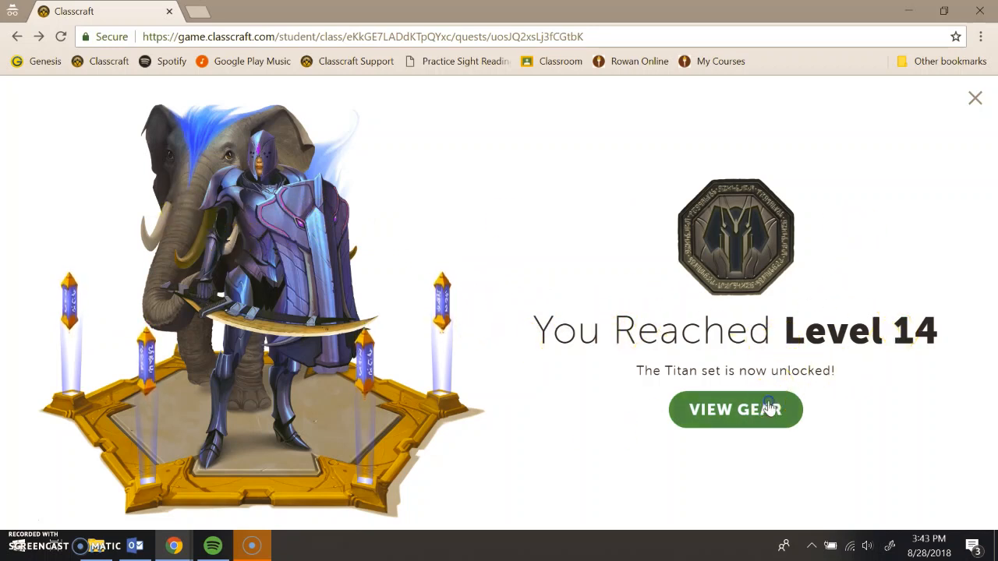
Go to Katniss's gear page (1,792 GP) and open her Delayed Damage list.
left_click(734, 409)
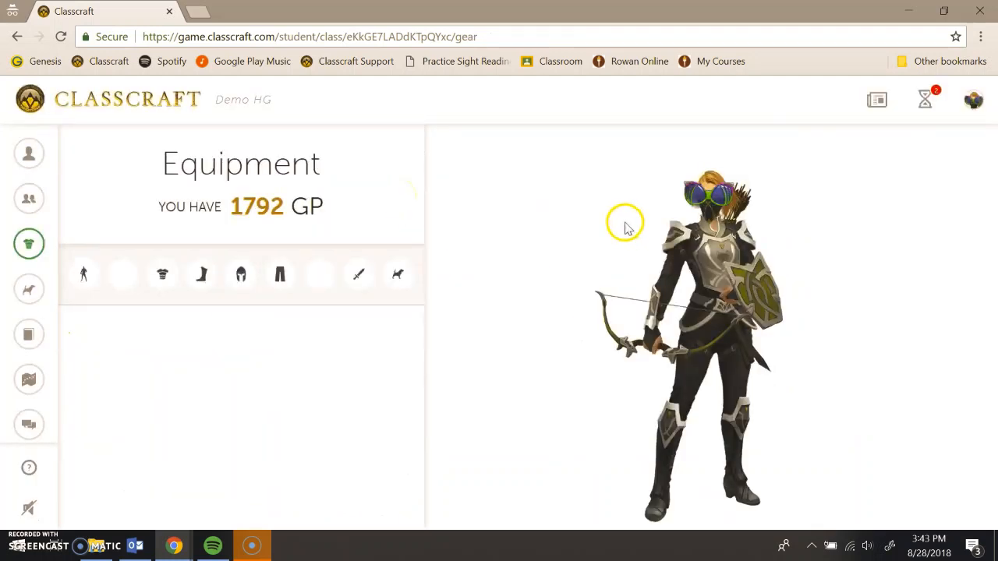
left_click(84, 273)
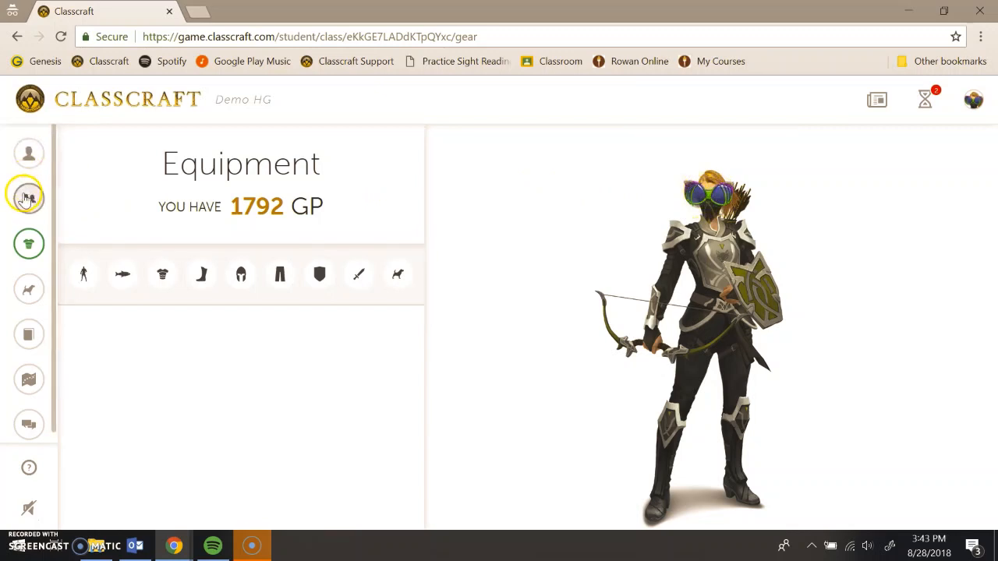
mouse_move(29, 197)
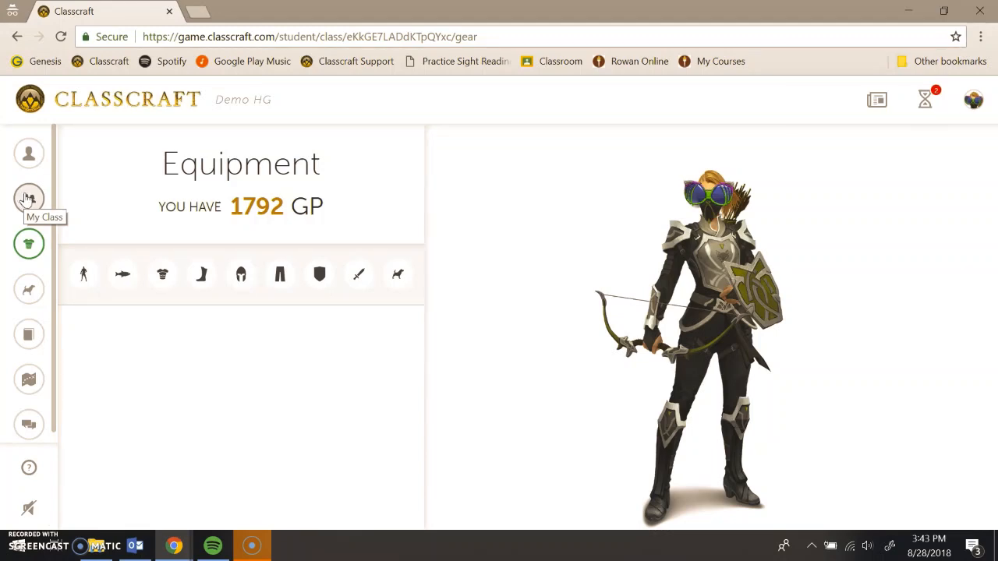
mouse_move(29, 199)
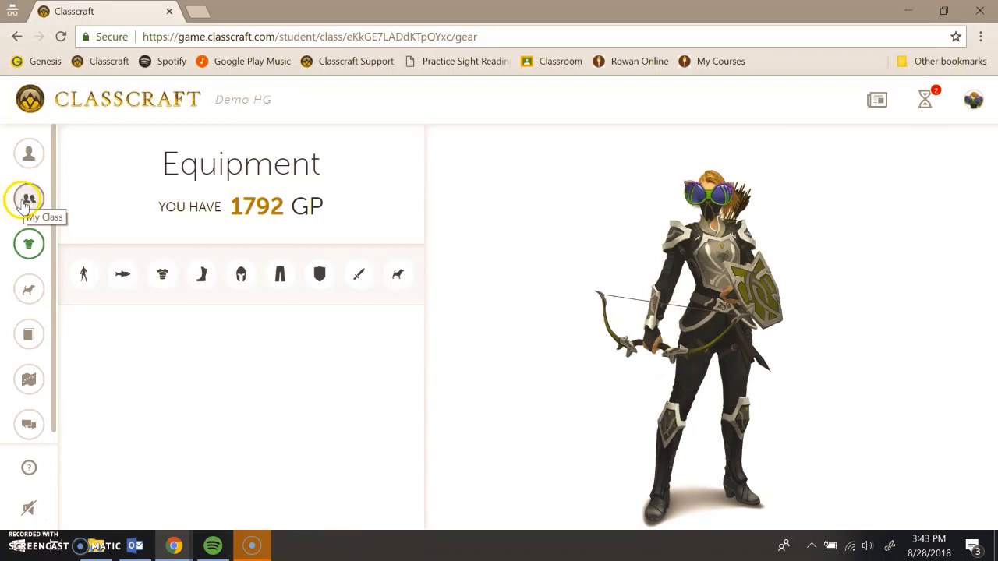
mouse_move(12, 358)
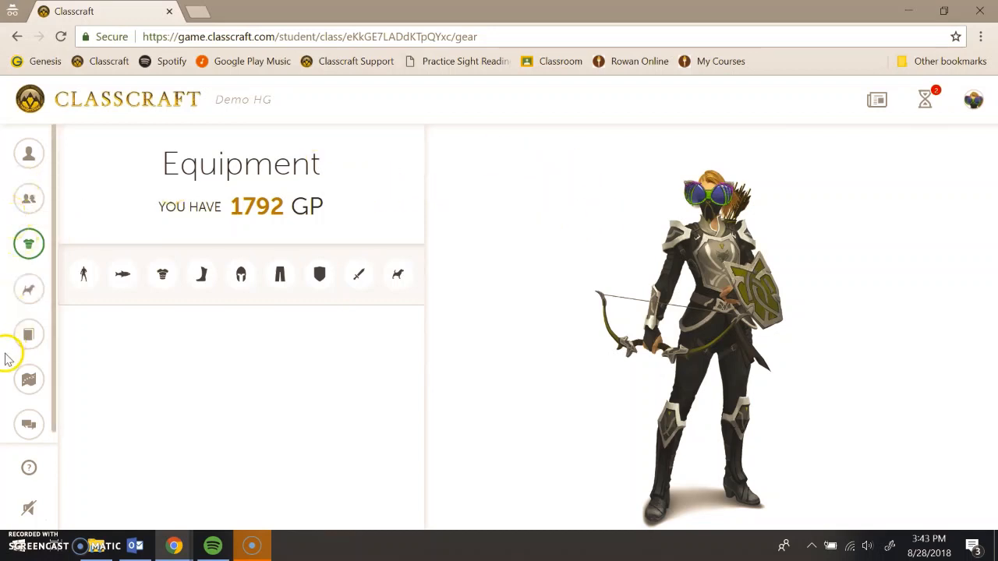
mouse_move(857, 211)
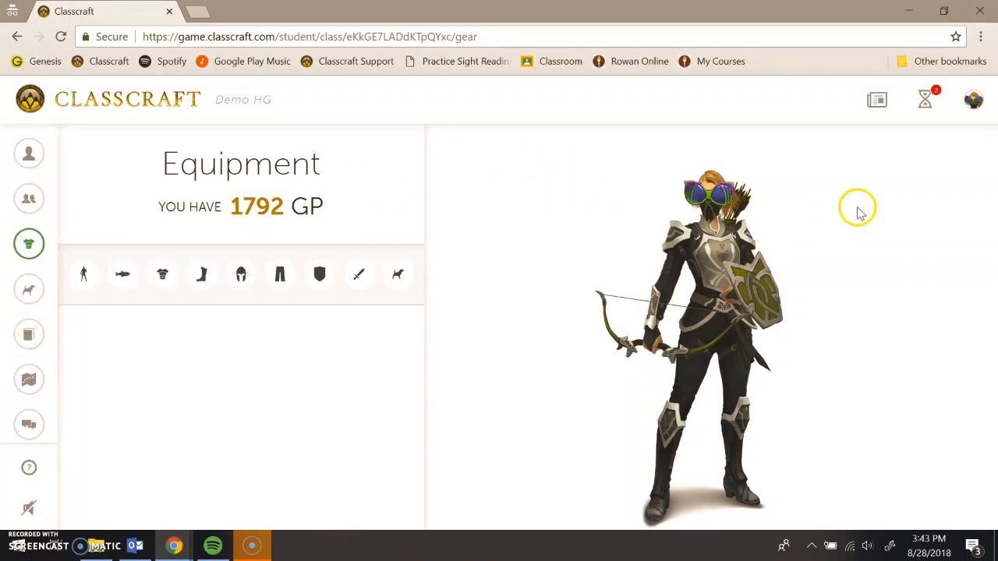
left_click(924, 100)
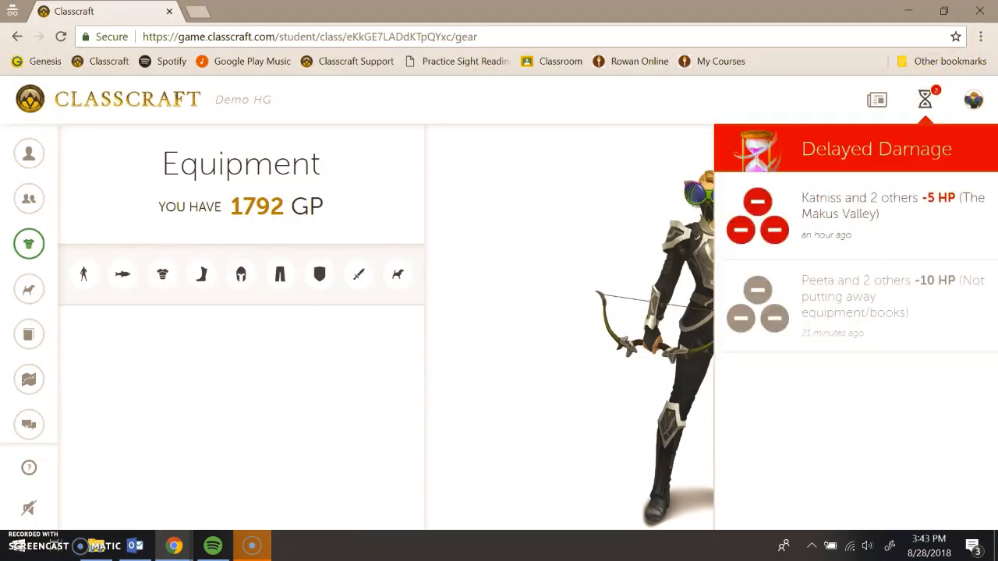
mouse_move(461, 431)
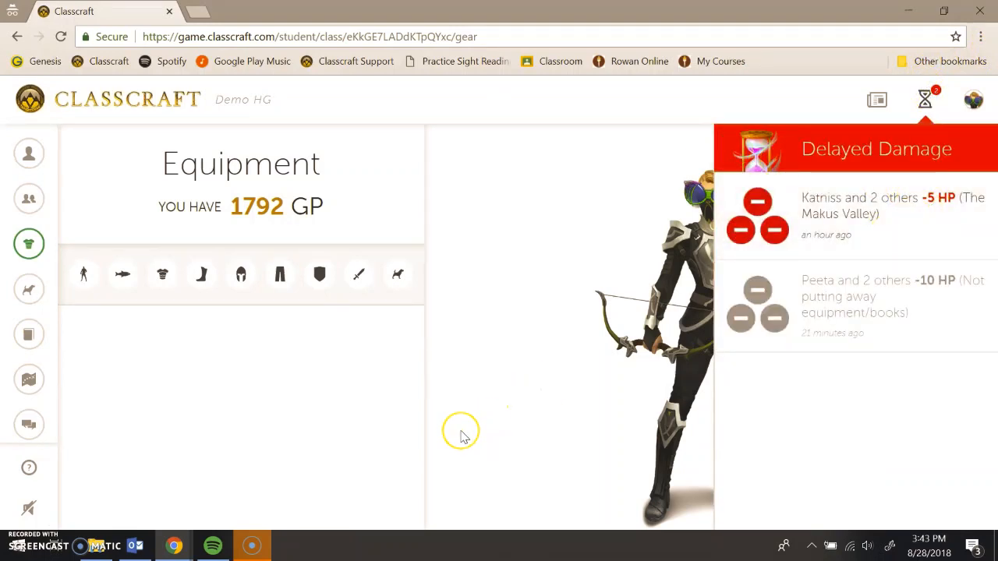
mouse_move(461, 437)
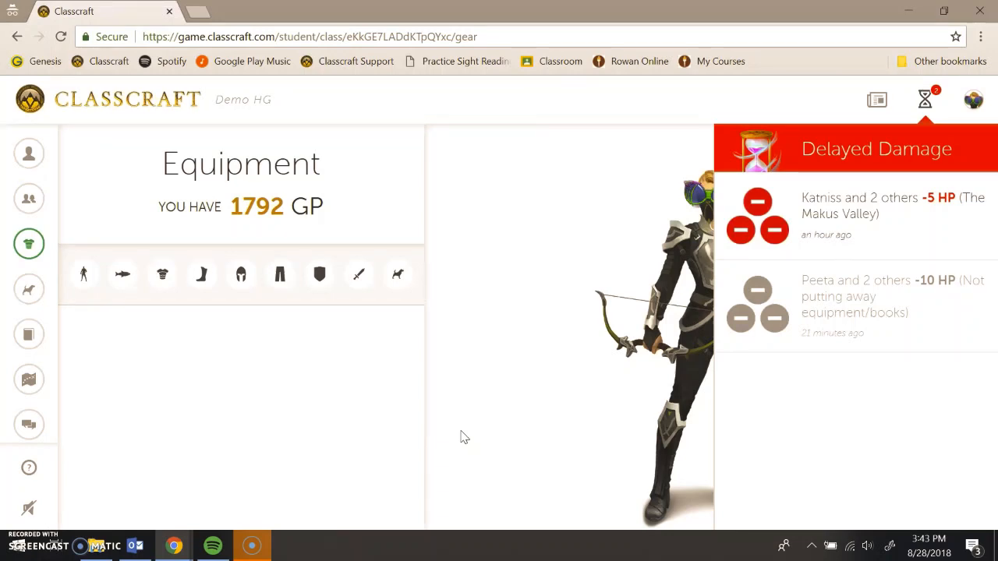
mouse_move(960, 357)
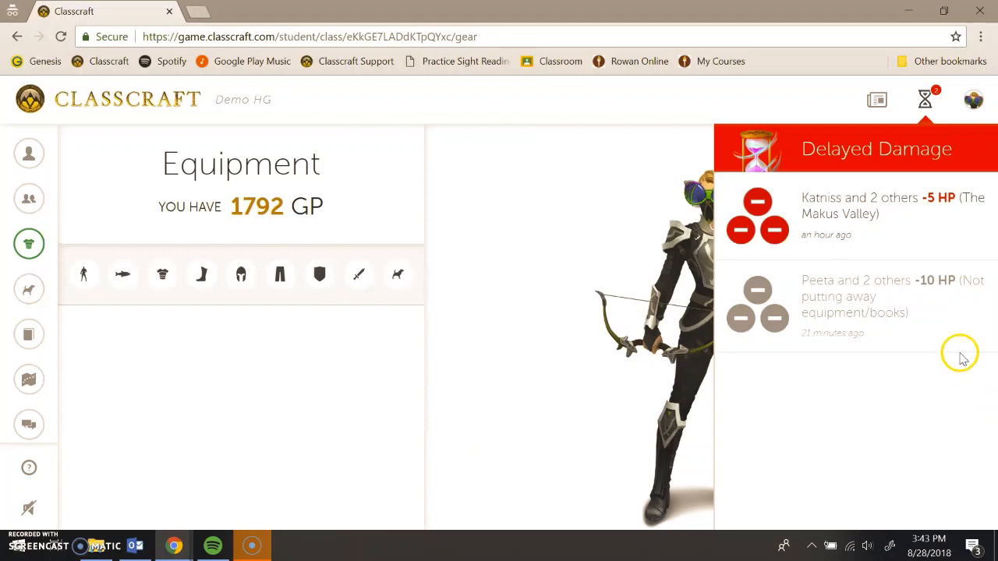
mouse_move(886, 218)
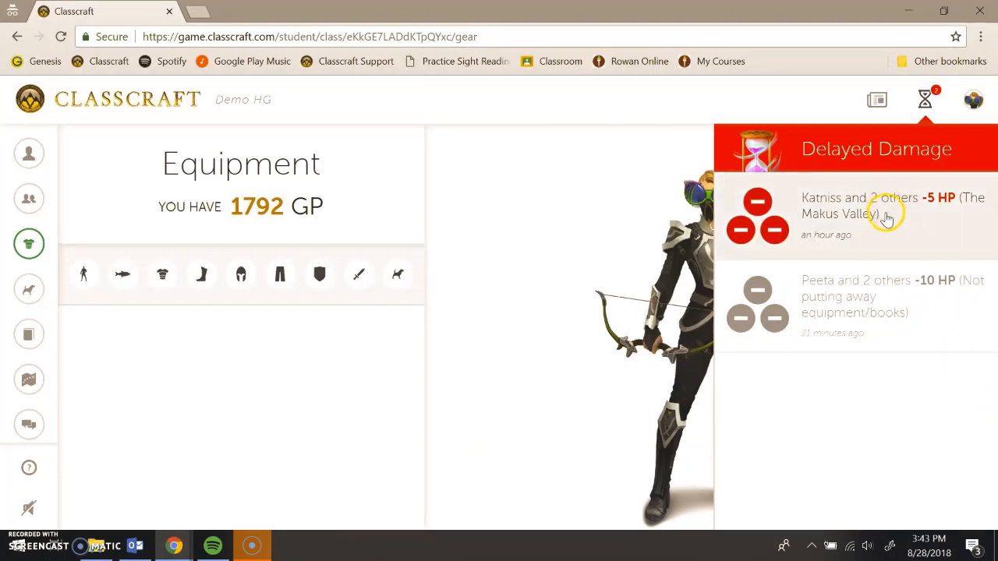
mouse_move(864, 225)
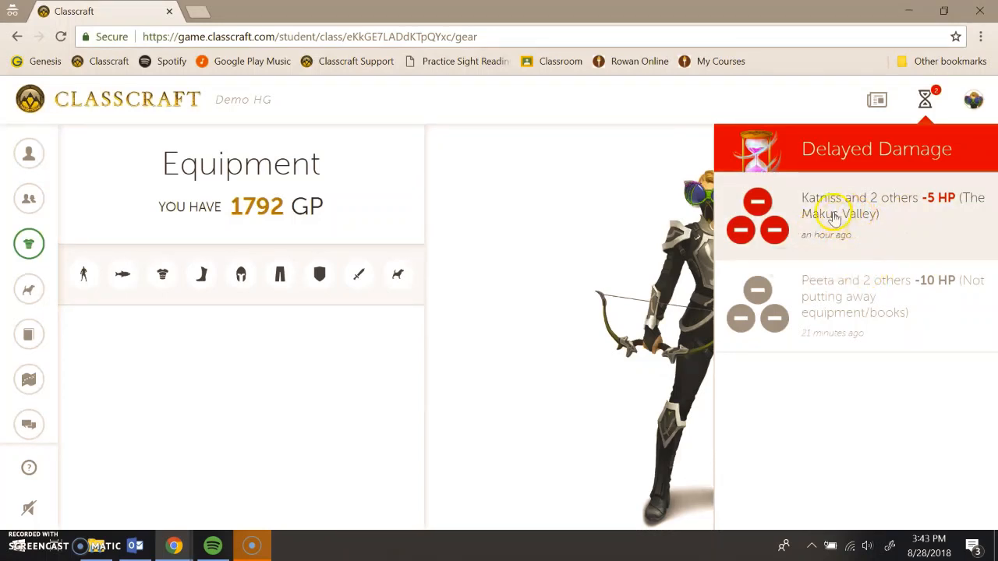
mouse_move(834, 204)
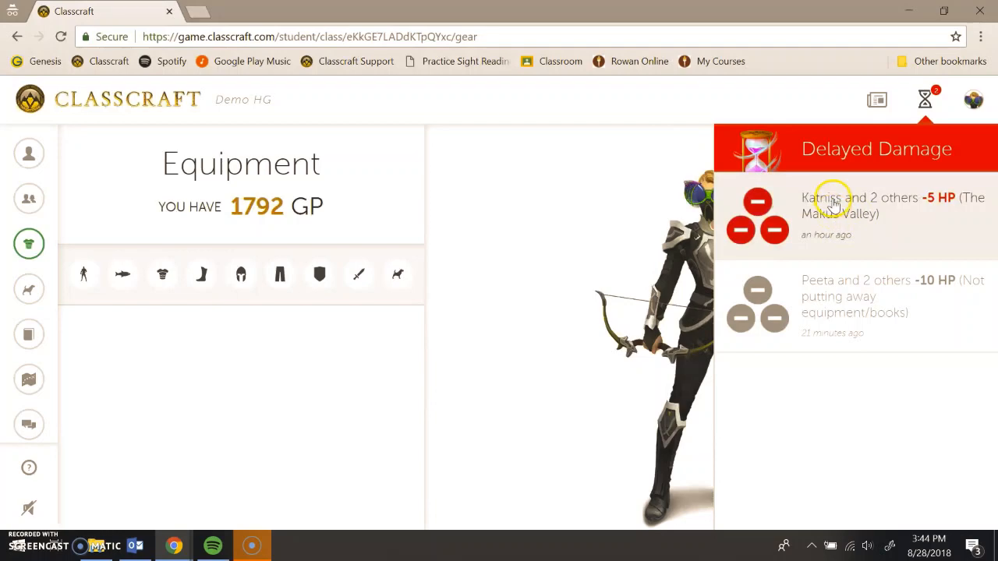
mouse_move(873, 197)
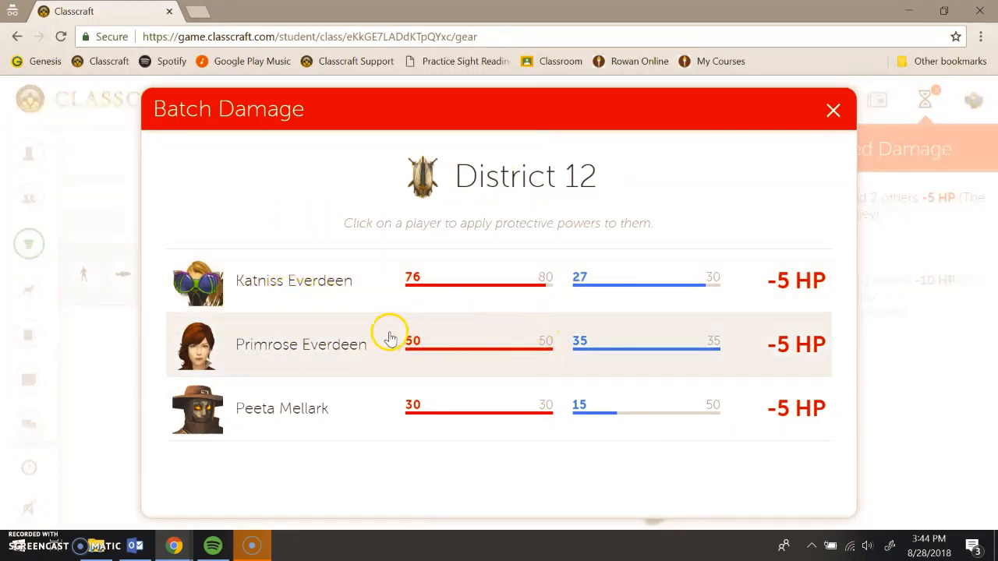
Use Protect 1 on Primrose to block the Makus Valley -5 HP damage.
left_click(300, 344)
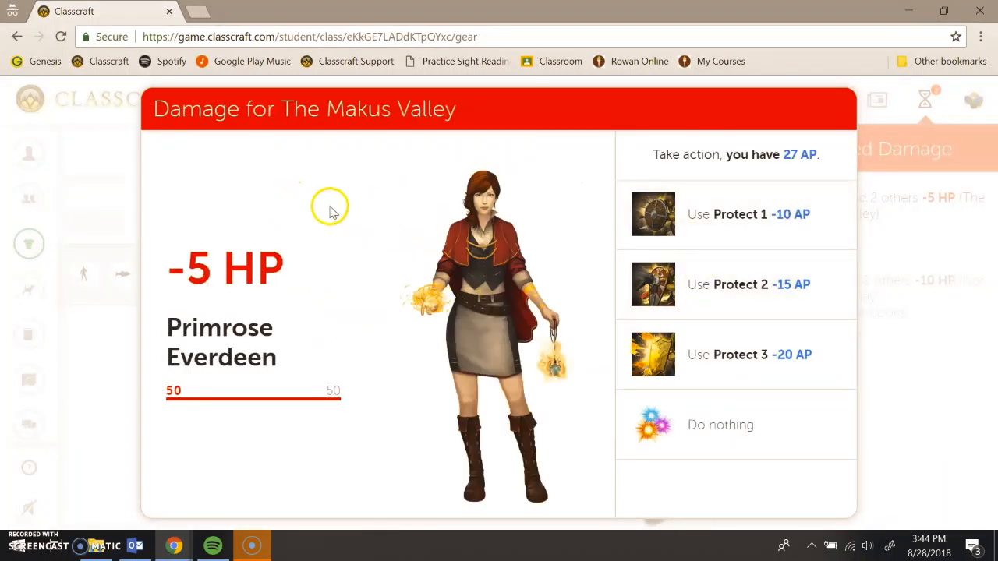
mouse_move(173, 217)
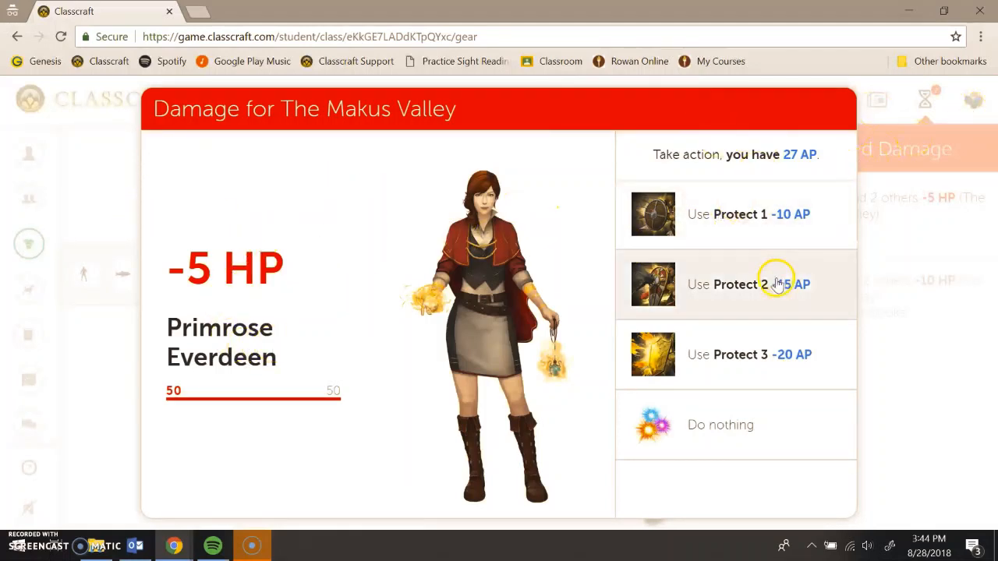
mouse_move(772, 160)
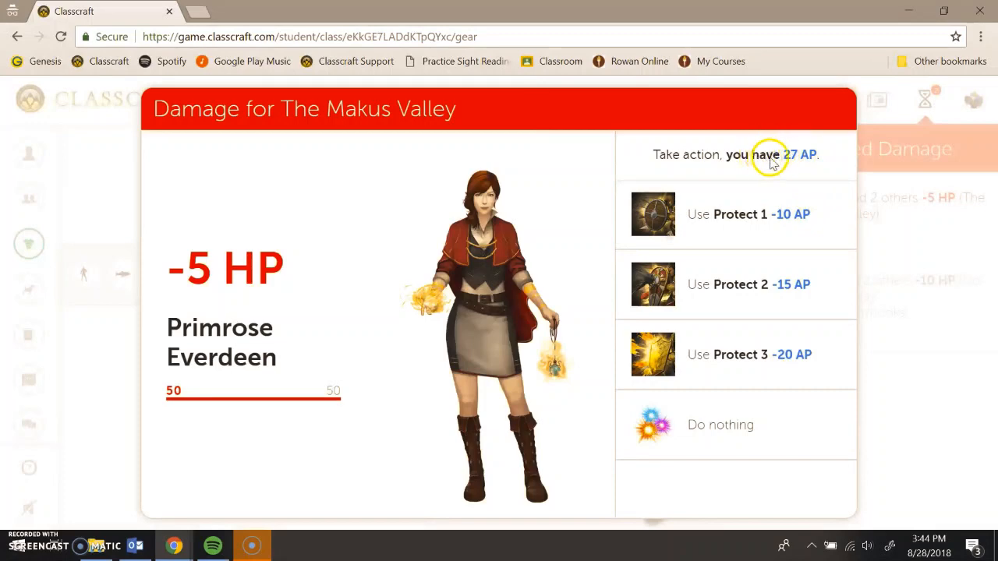
mouse_move(807, 232)
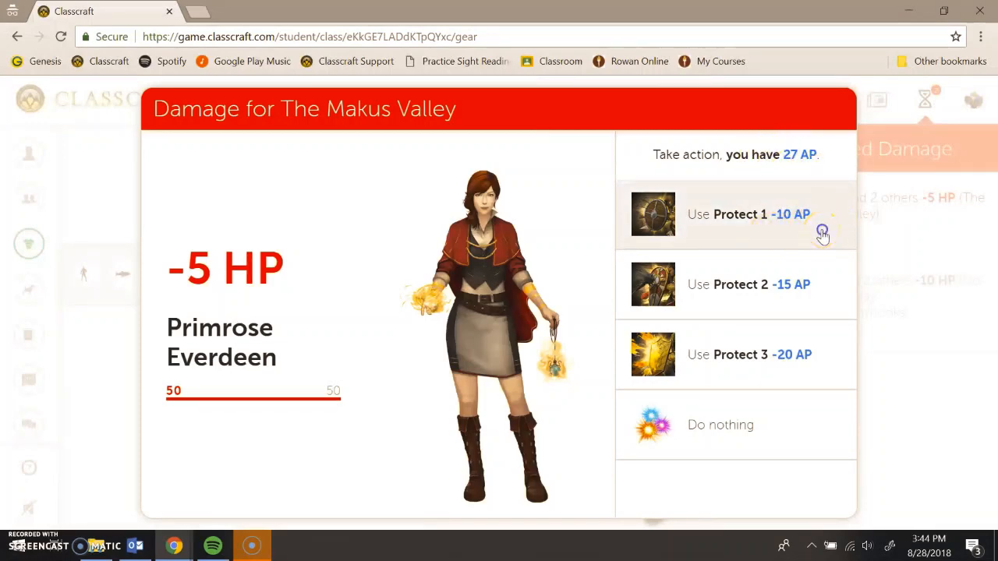
left_click(733, 215)
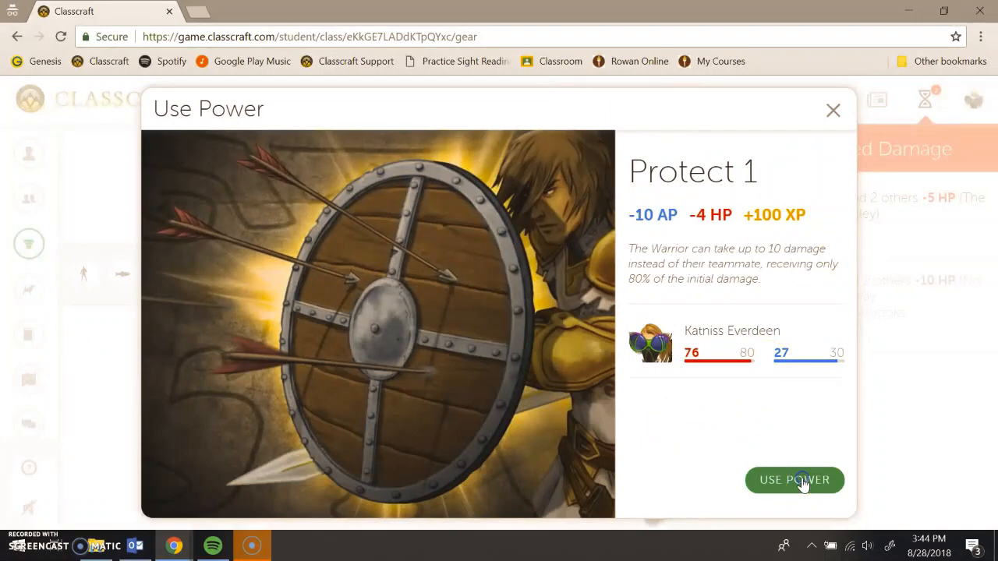
left_click(794, 480)
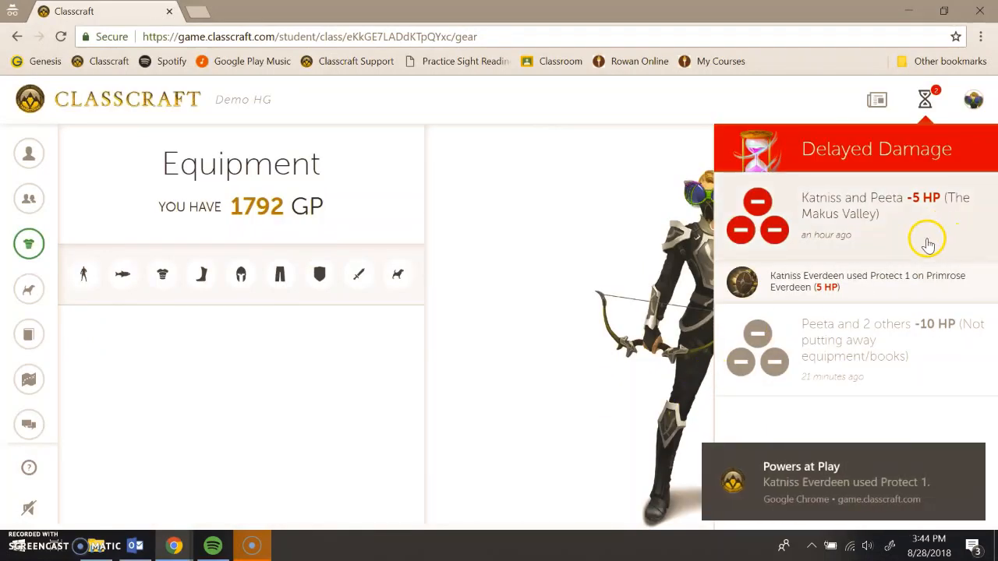
mouse_move(920, 279)
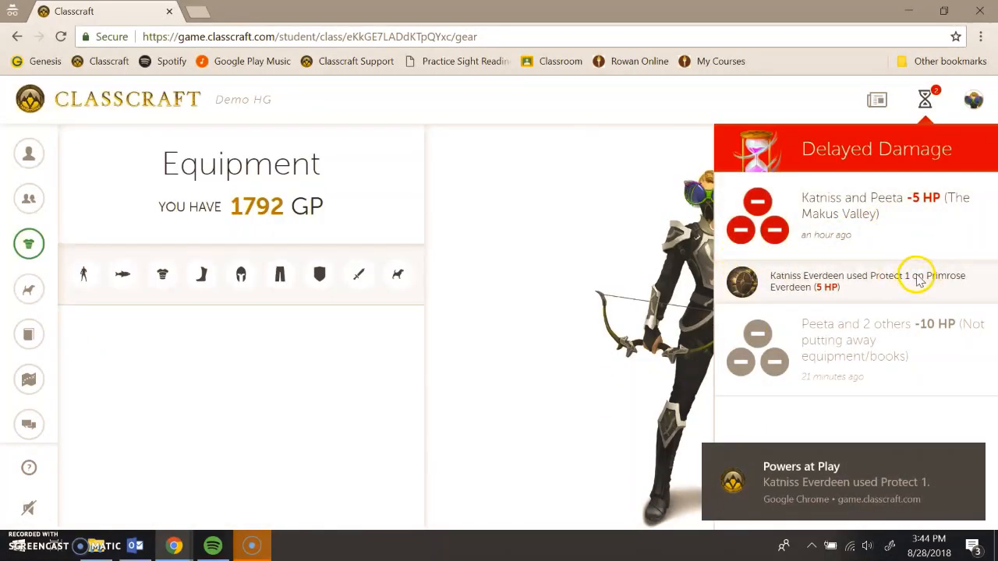
mouse_move(857, 339)
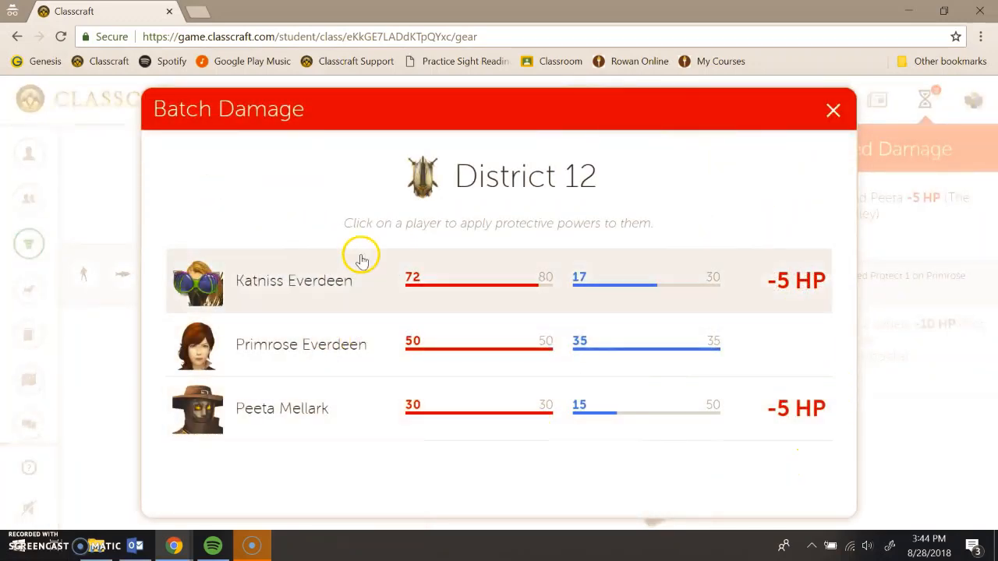
left_click(294, 281)
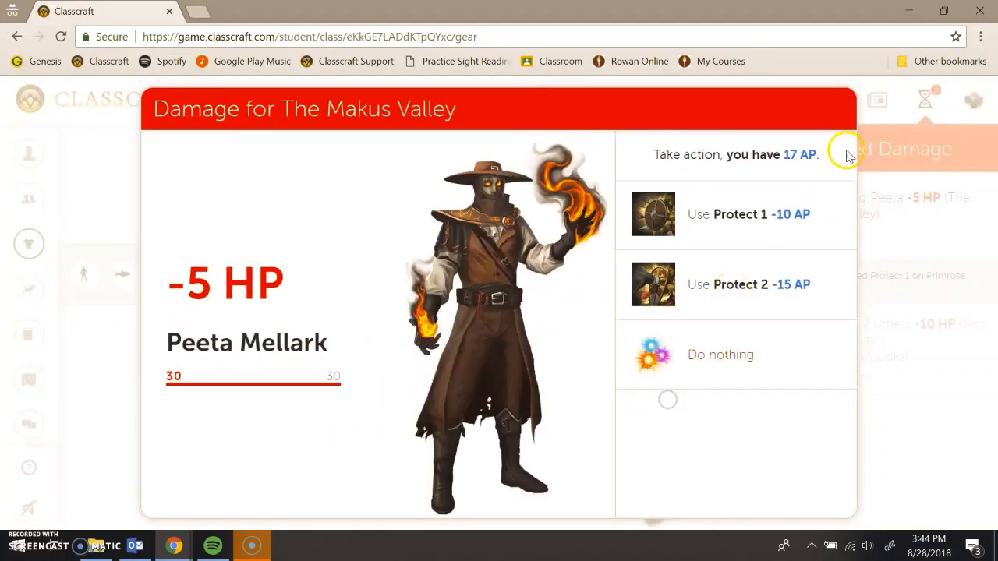
mouse_move(712, 405)
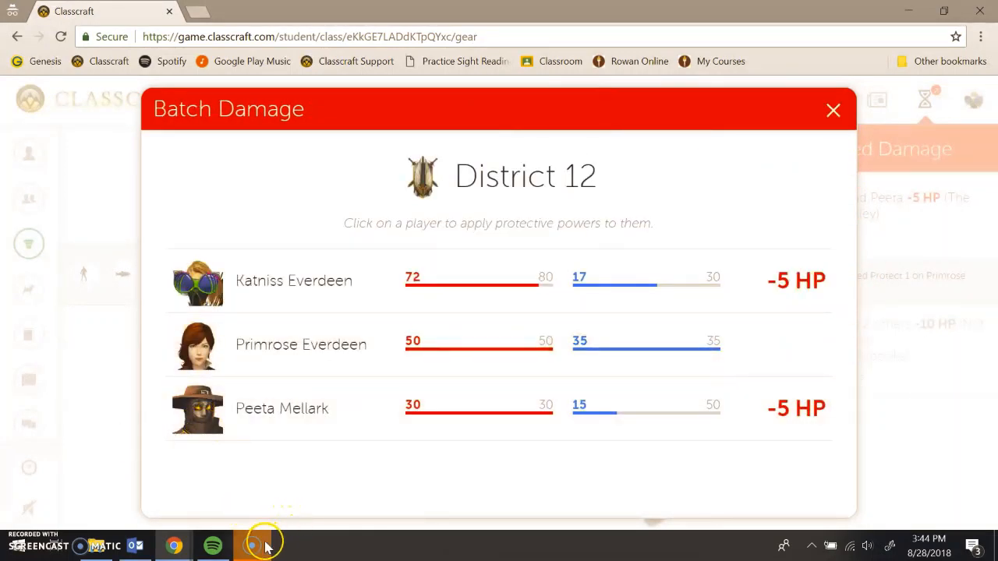
mouse_move(173, 545)
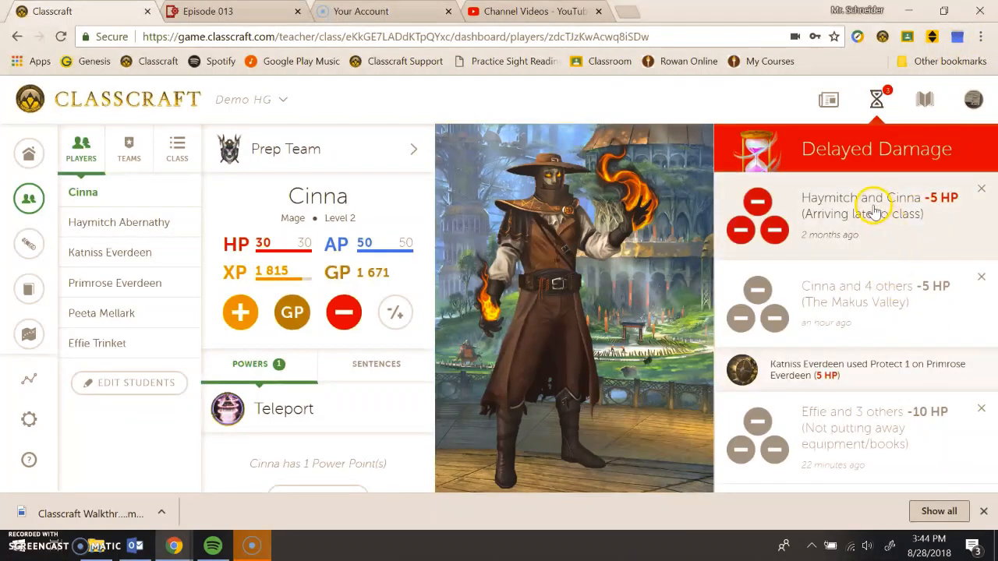
mouse_move(889, 201)
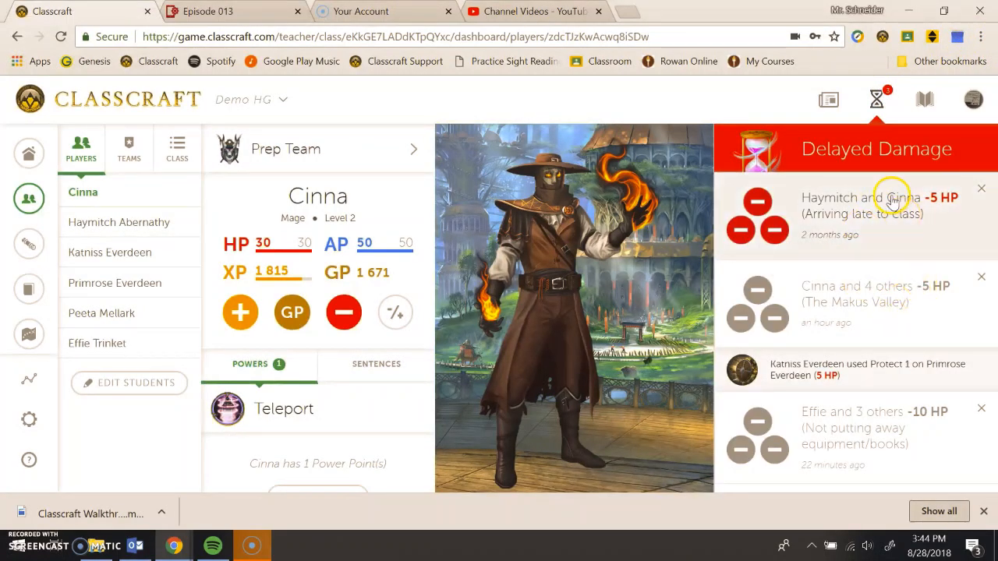
mouse_move(980, 281)
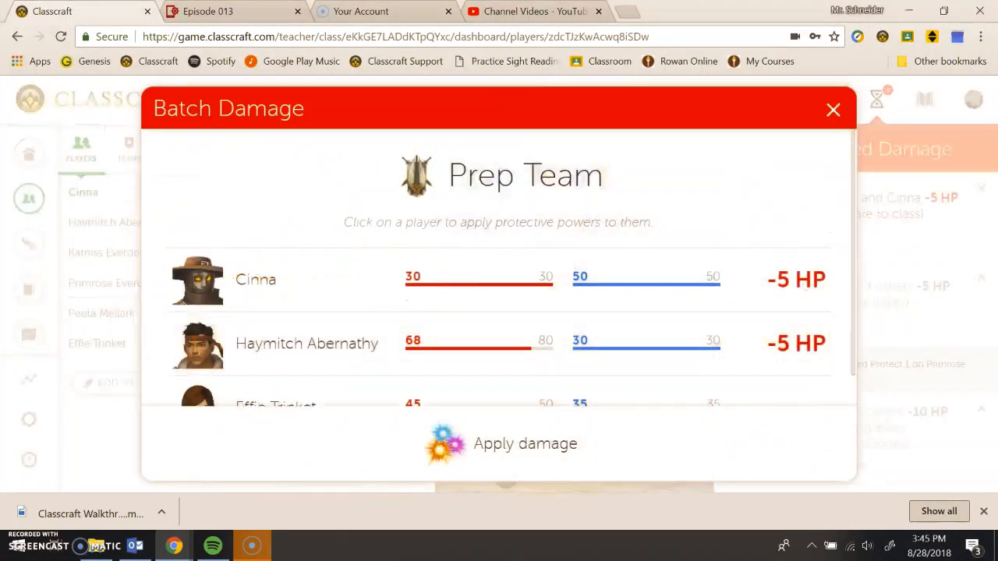
Apply the Prep Team batch damage and the Makus Valley damage on the teacher dashboard.
left_click(833, 109)
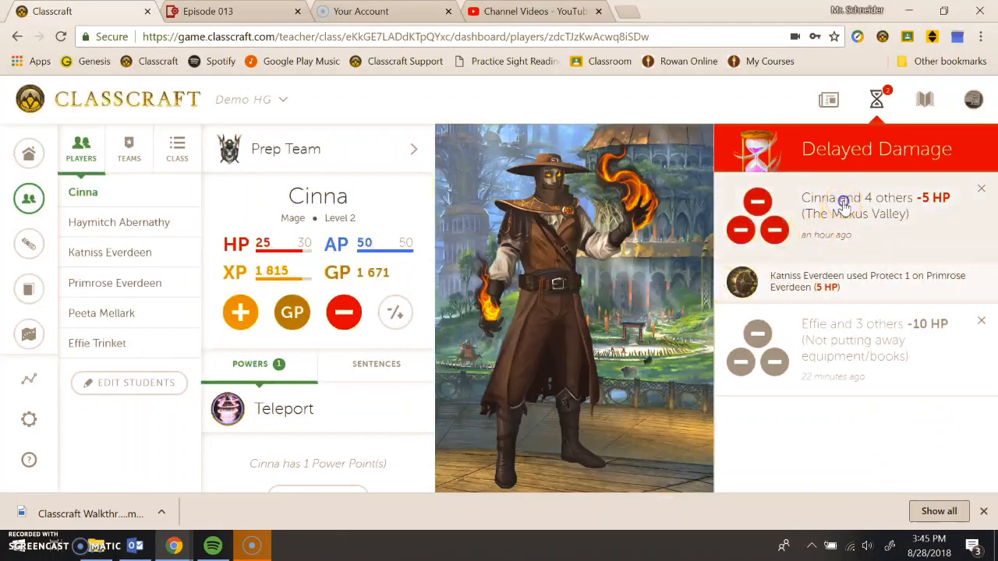
left_click(981, 188)
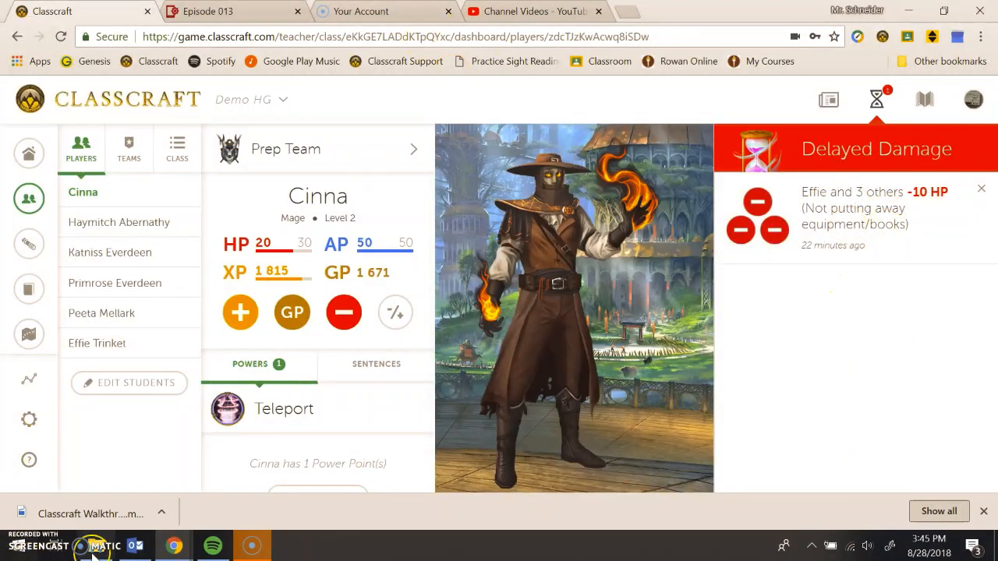
mouse_move(173, 544)
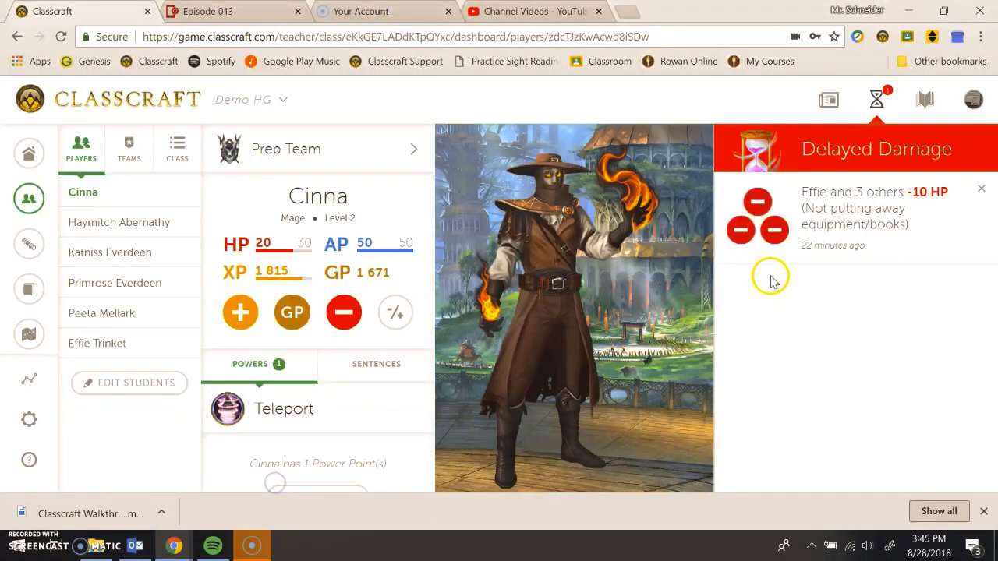
mouse_move(29, 460)
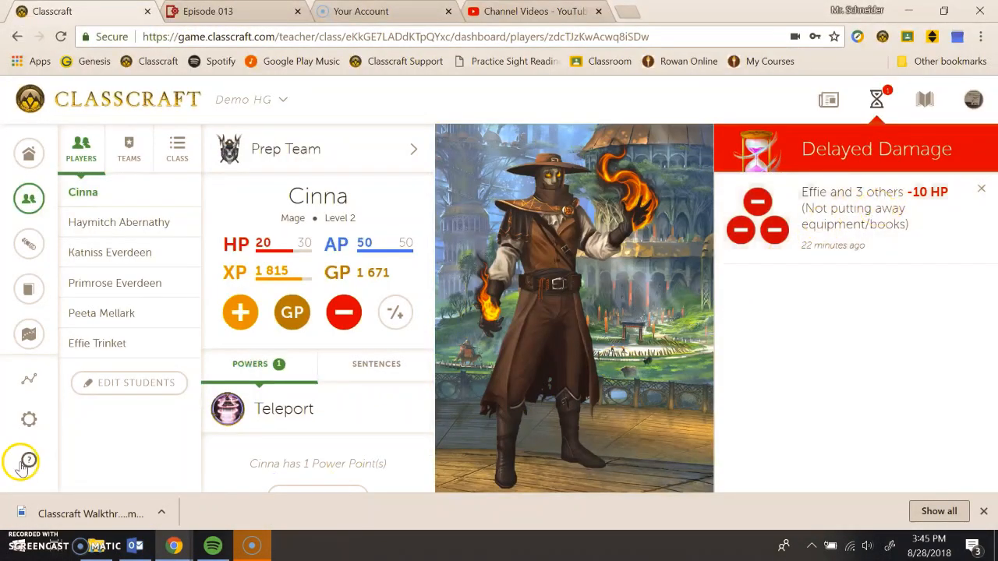
mouse_move(173, 546)
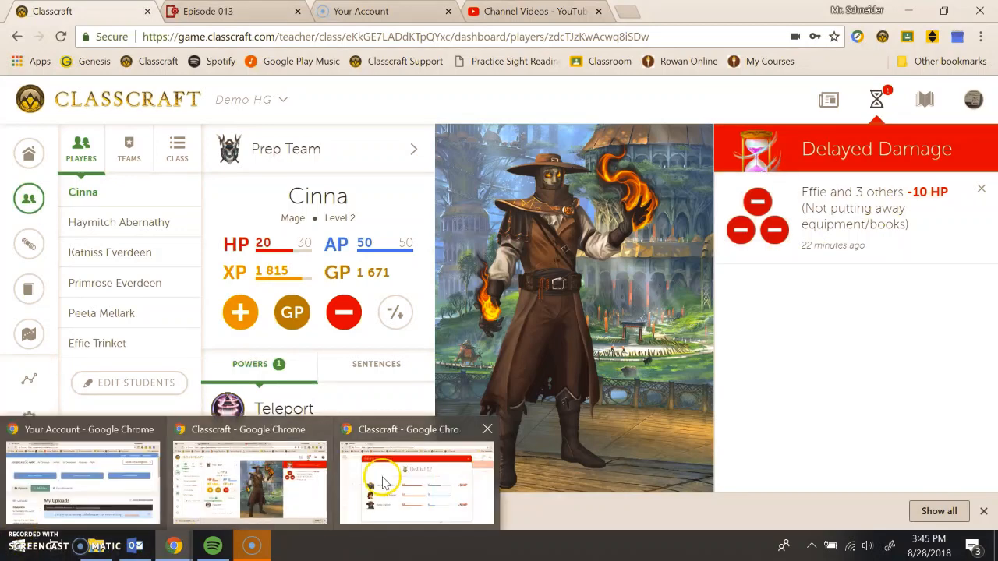
In Katniss's window, use Protect 2 on Peeta and choose Do nothing for Primrose.
left_click(415, 480)
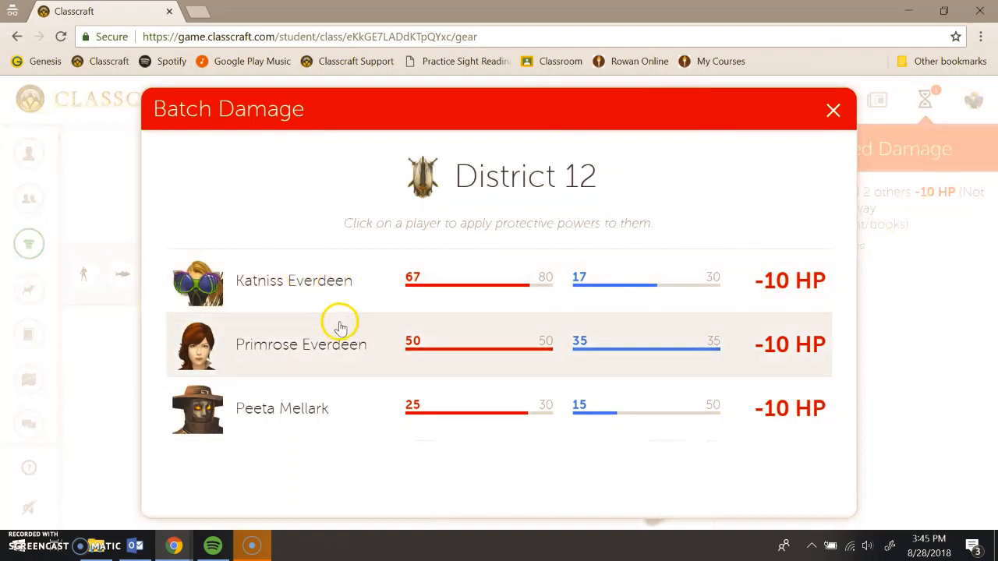
mouse_move(287, 389)
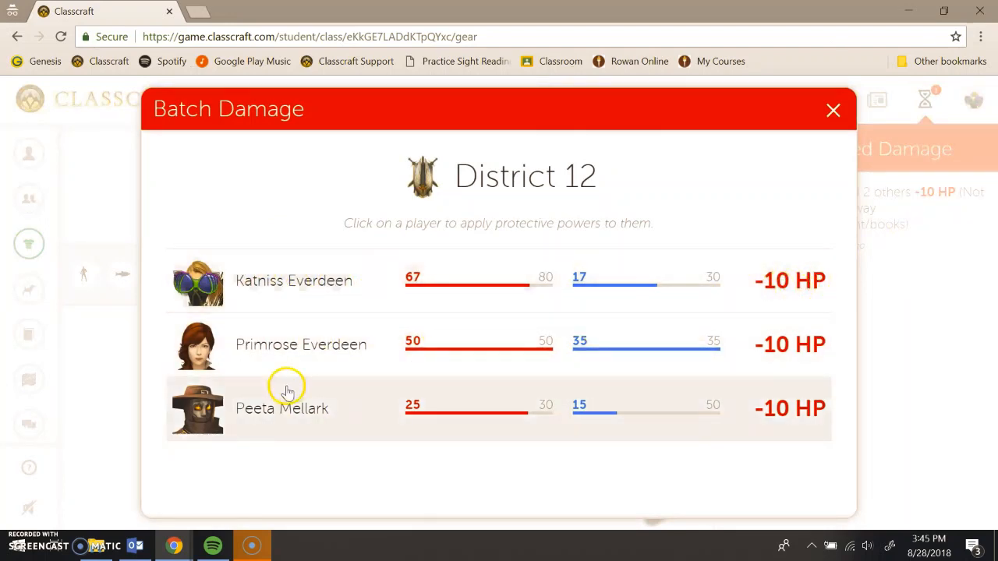
mouse_move(283, 435)
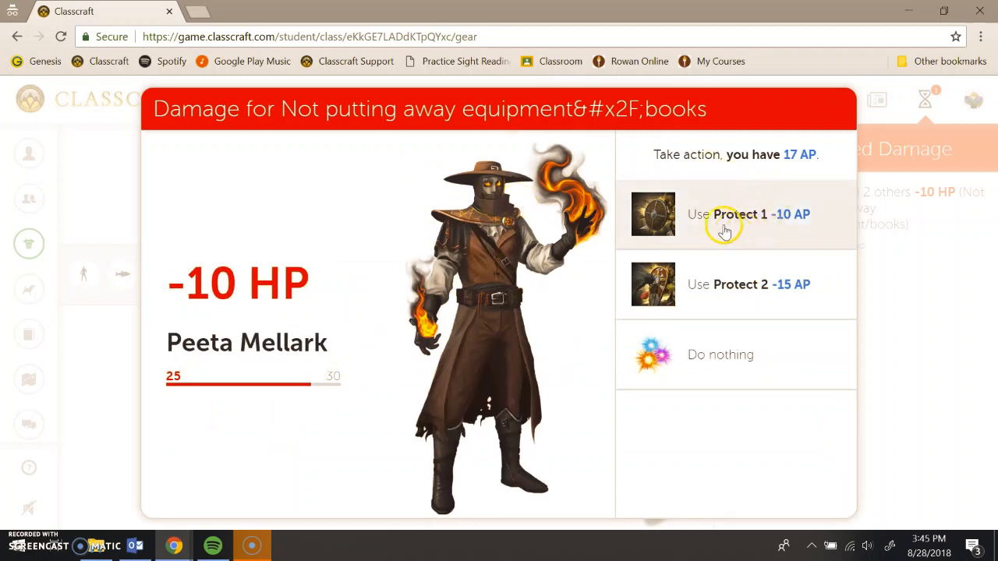
mouse_move(827, 392)
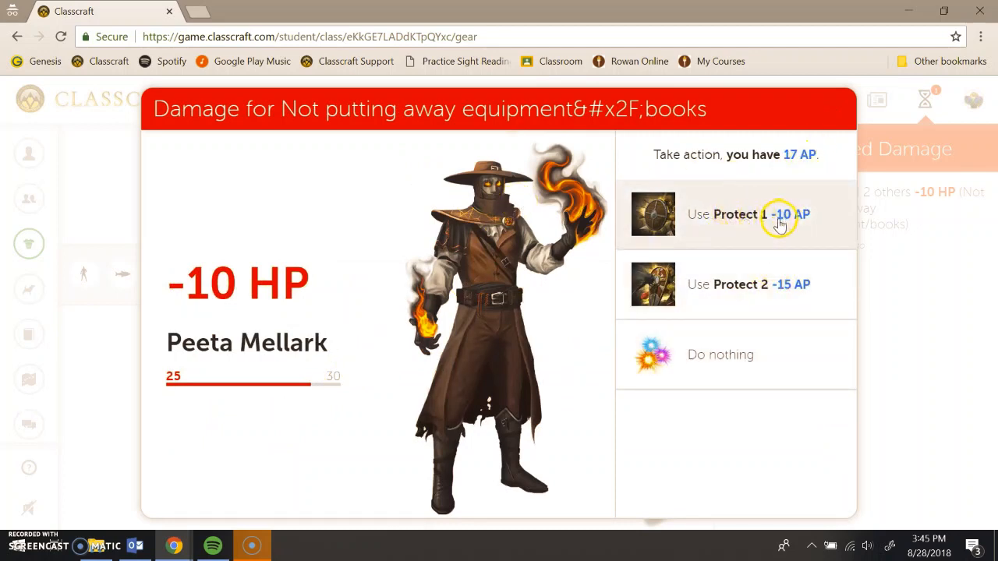
mouse_move(813, 272)
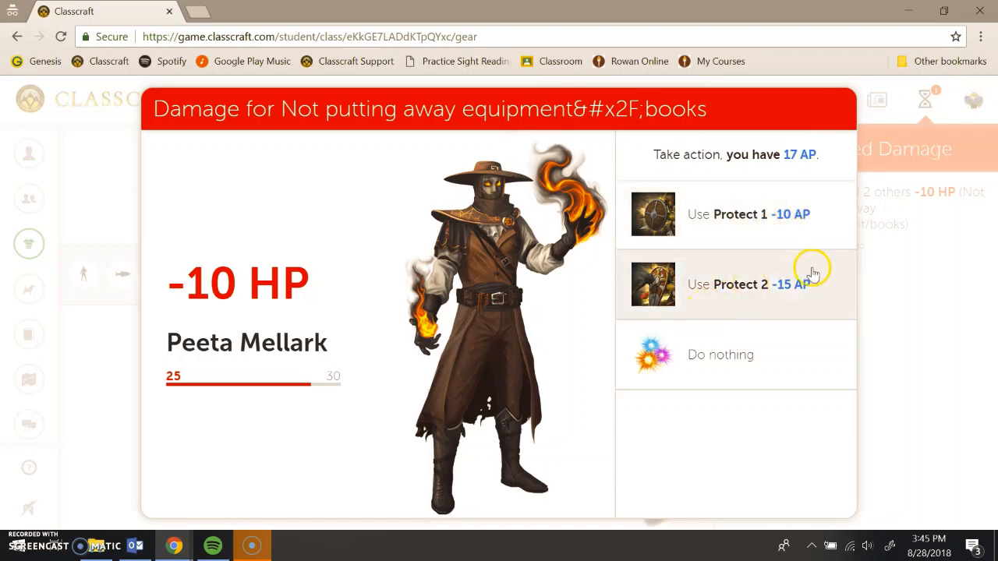
left_click(734, 283)
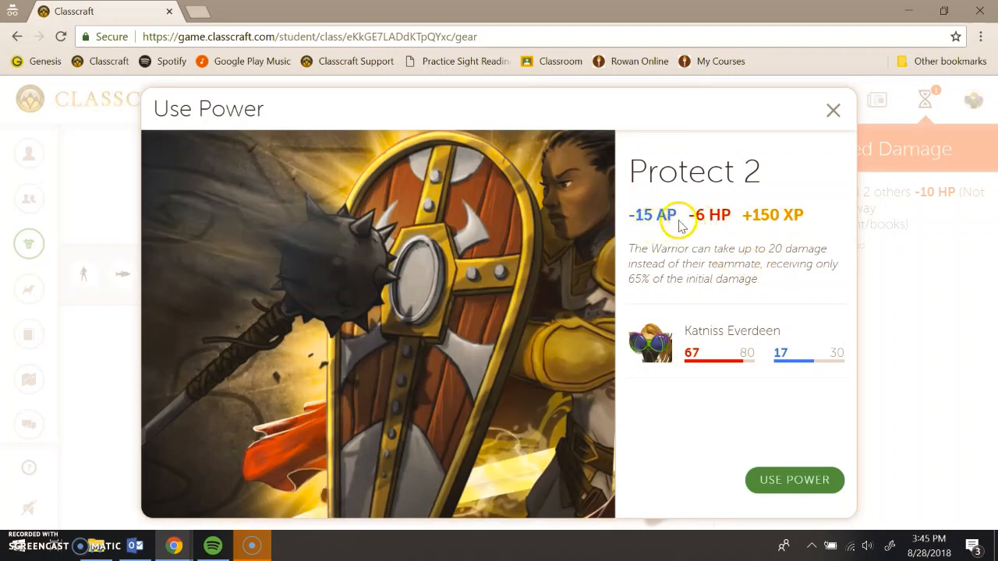
mouse_move(702, 244)
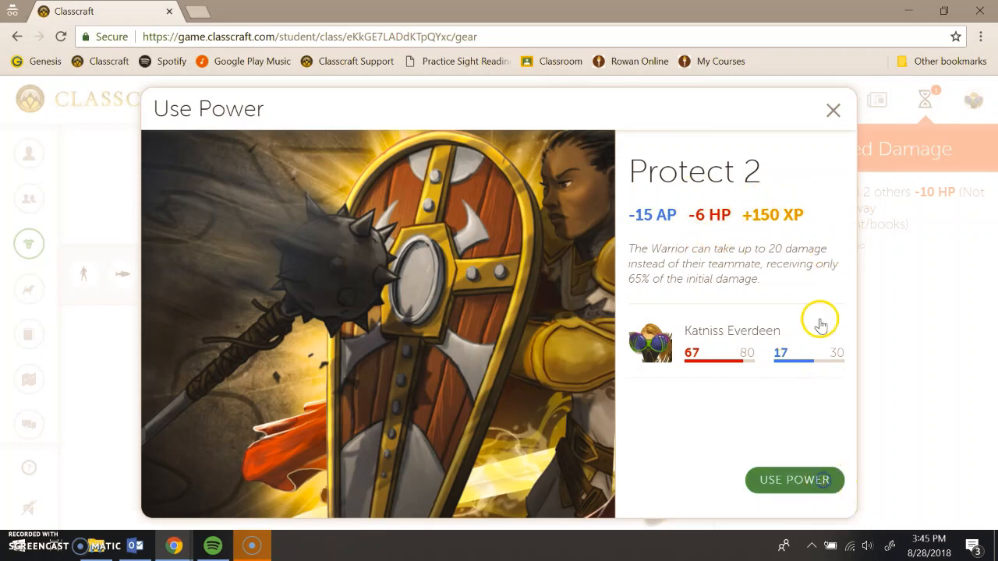
left_click(793, 480)
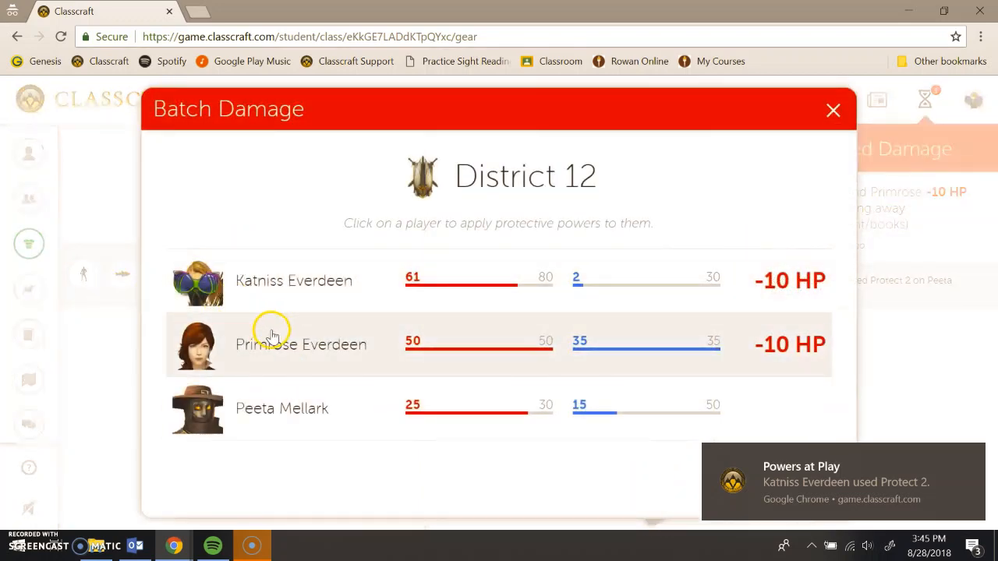
left_click(301, 344)
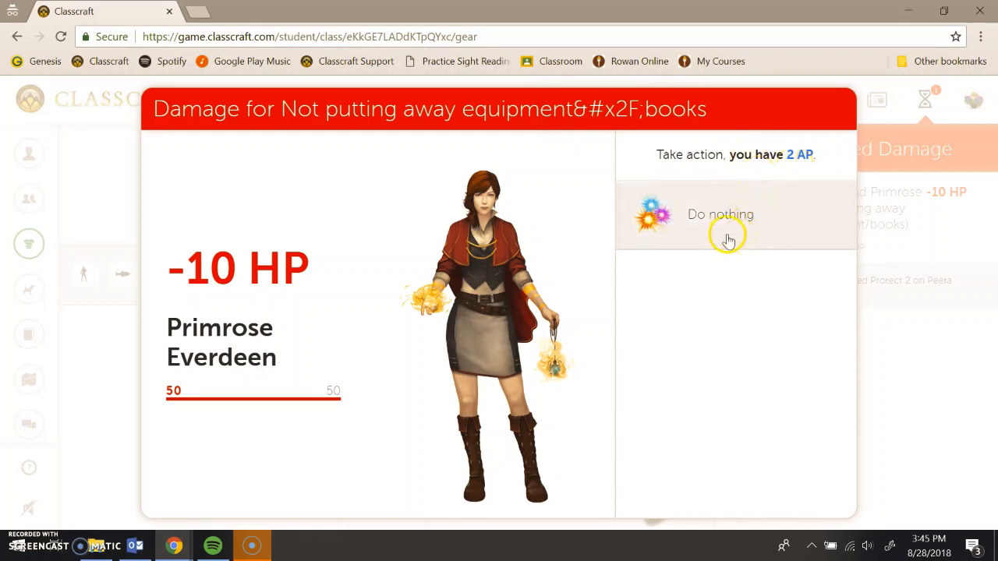
left_click(720, 214)
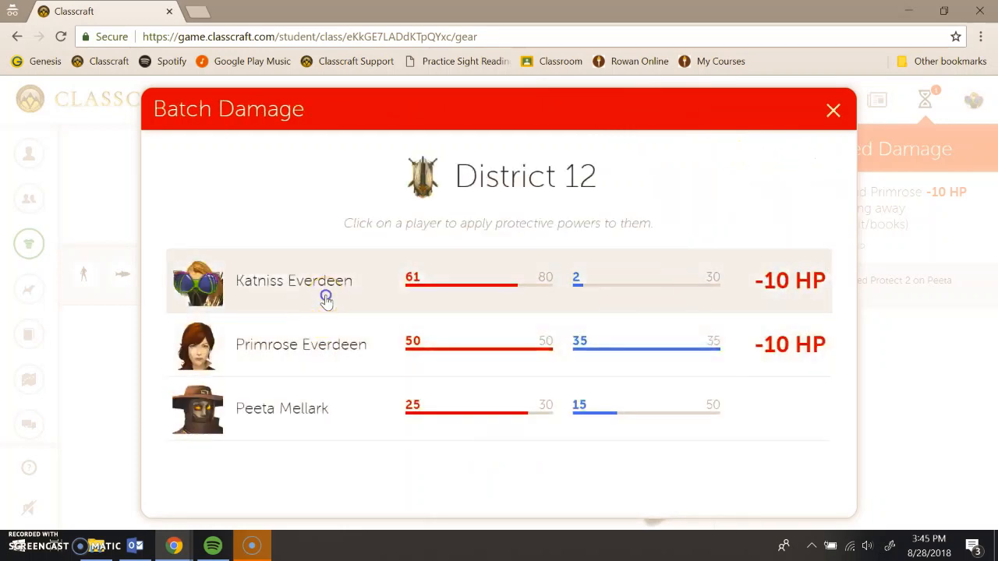
mouse_move(957, 82)
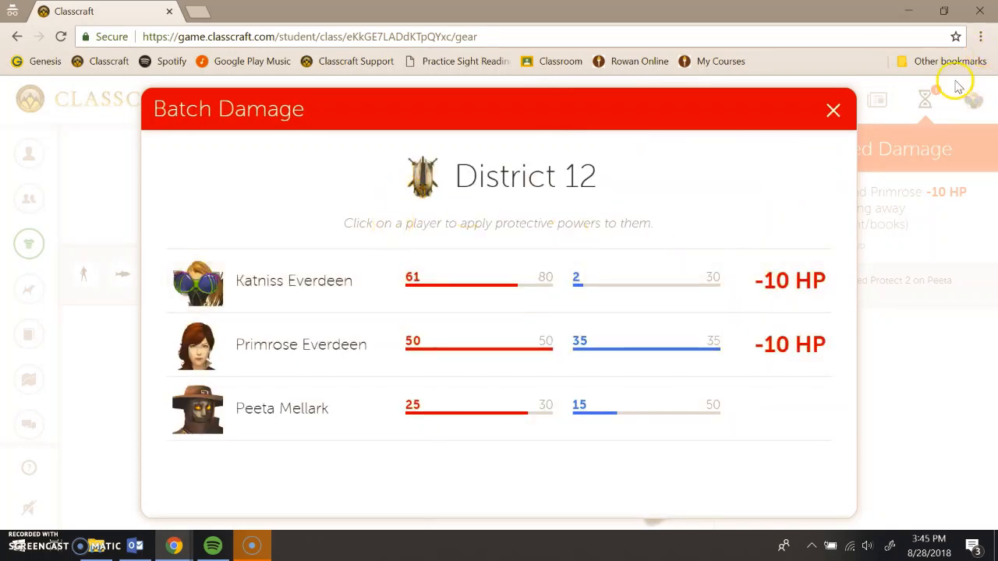
Switch to the teacher window to check the Delayed Damage log.
left_click(832, 110)
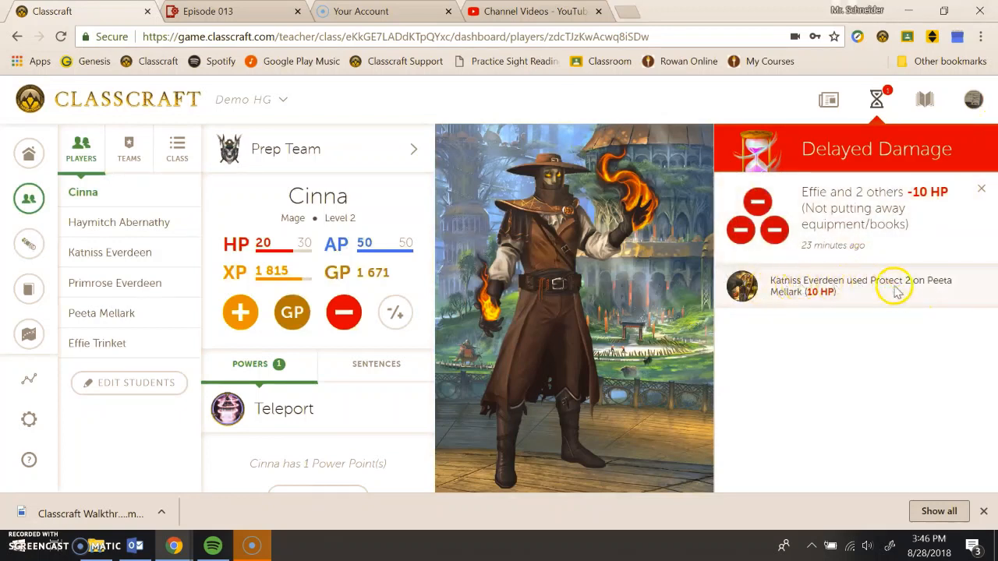
mouse_move(928, 298)
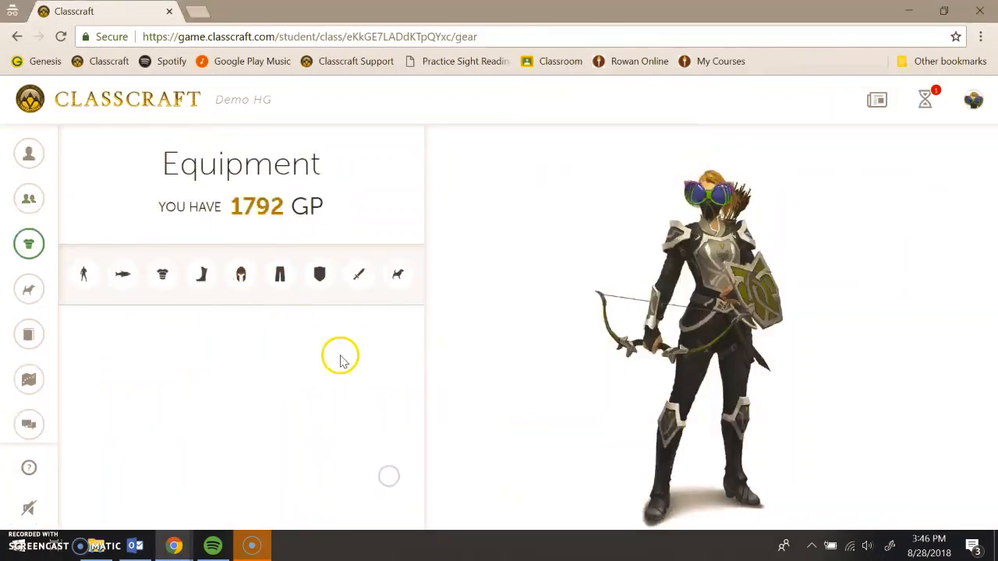
mouse_move(29, 154)
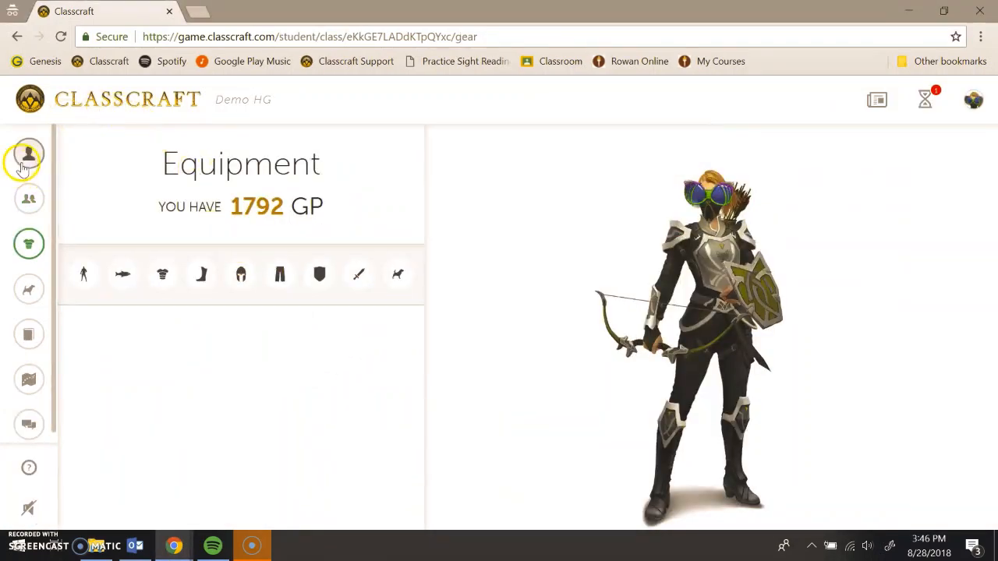
Review Katniss's four powers on her character page, then check her empty Sentences list.
left_click(29, 153)
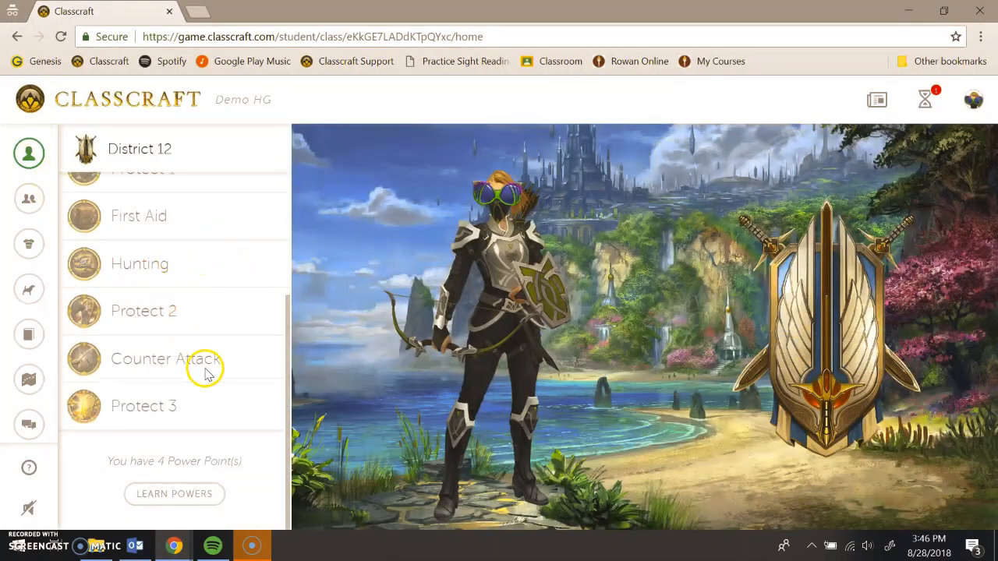
scroll("up", 3)
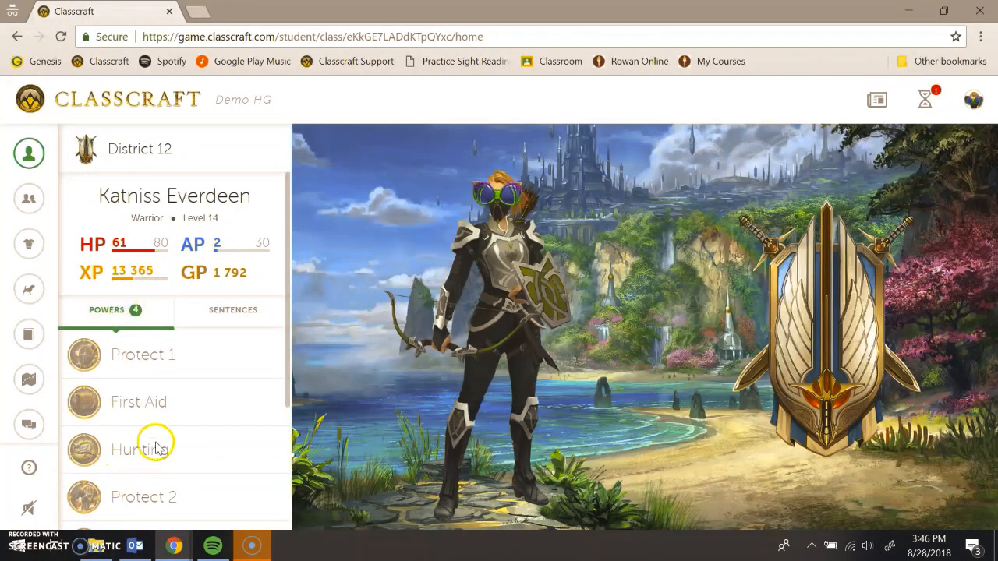
left_click(232, 309)
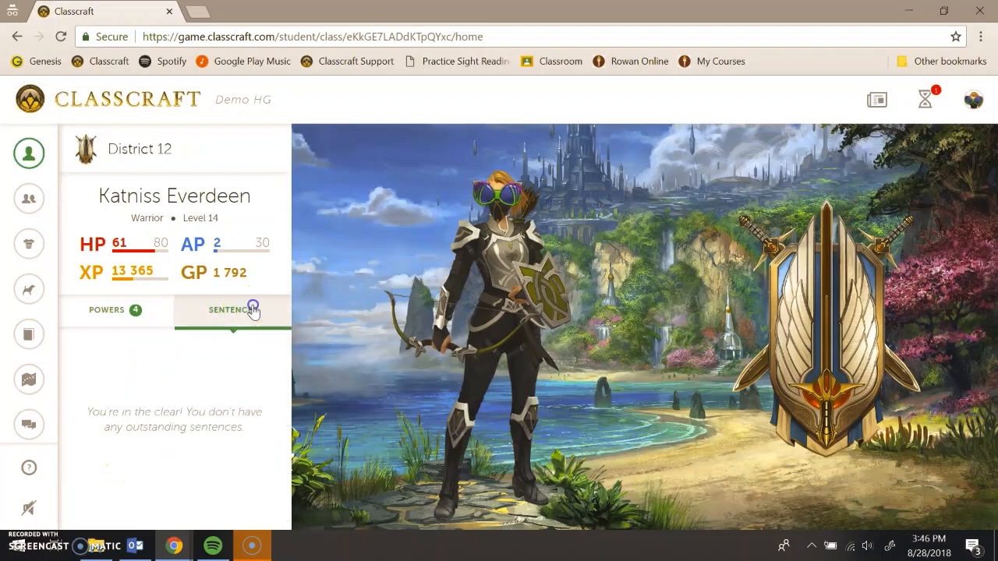
left_click(233, 310)
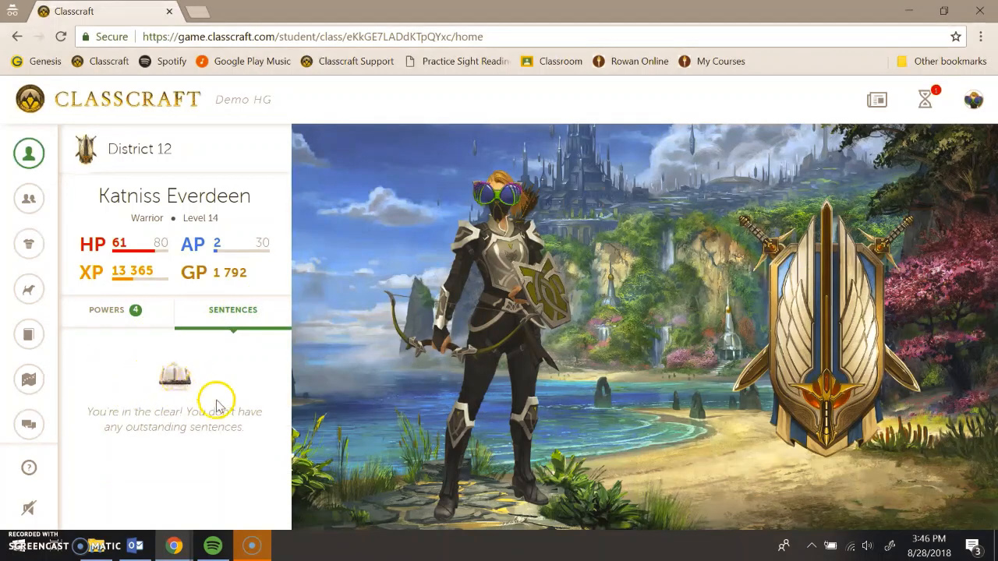
mouse_move(197, 406)
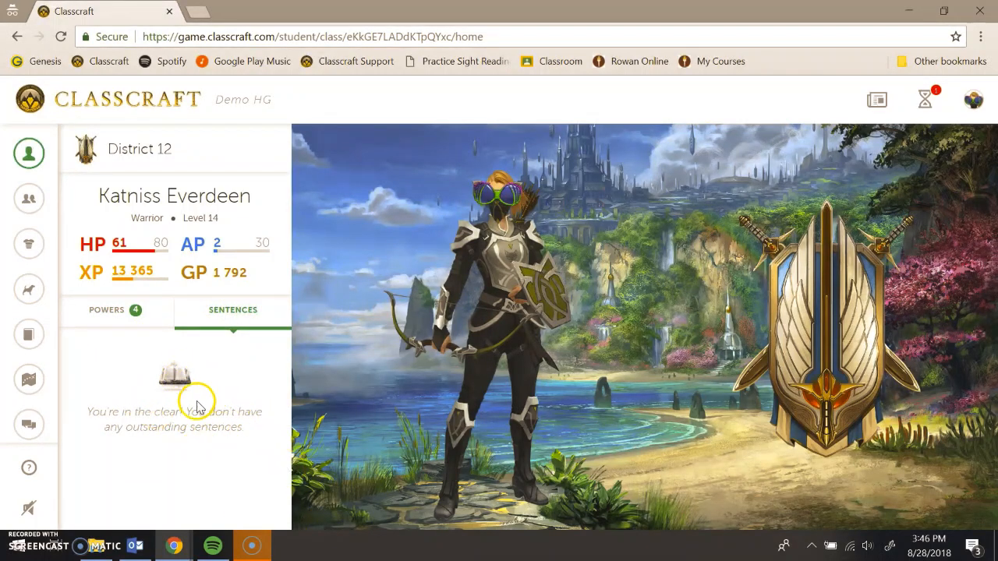
mouse_move(28, 286)
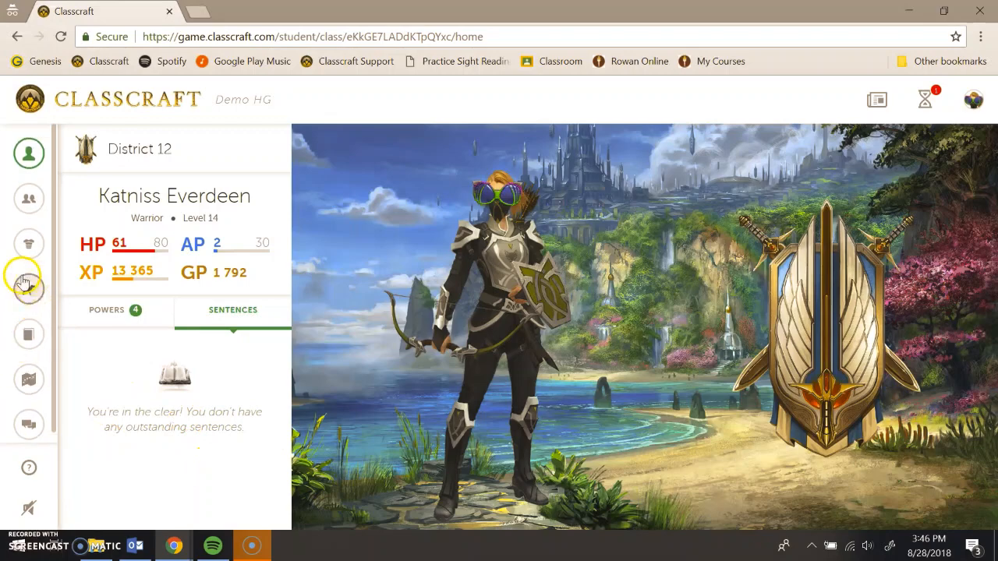
Start the Cat Fight training mission for Katniss's pet Chester.
left_click(29, 289)
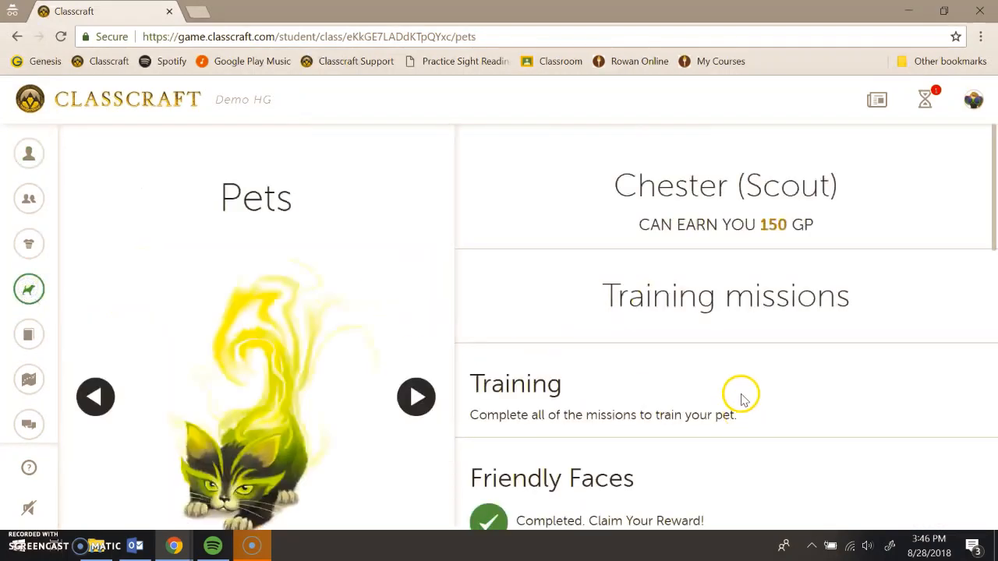
scroll("down", 3)
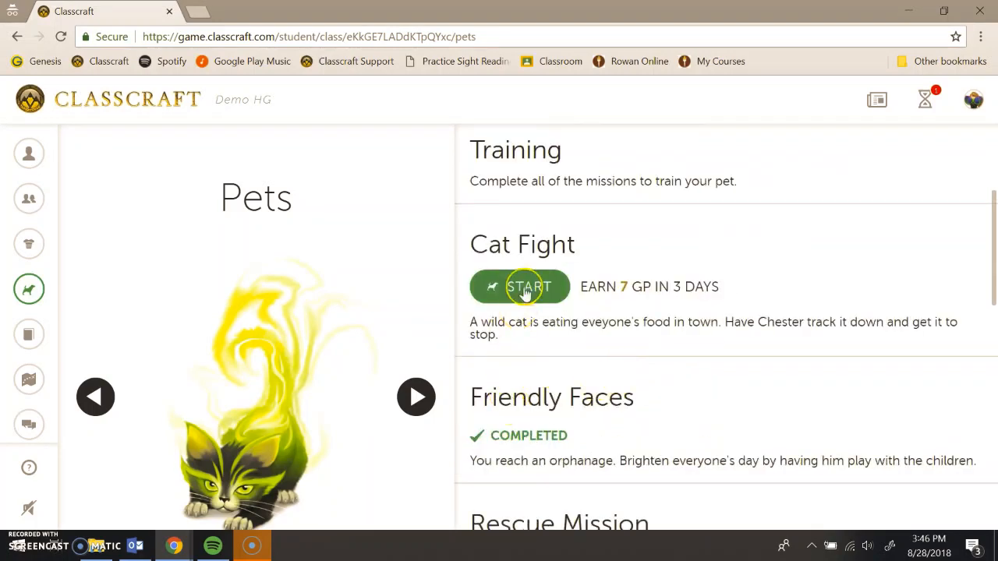
left_click(520, 286)
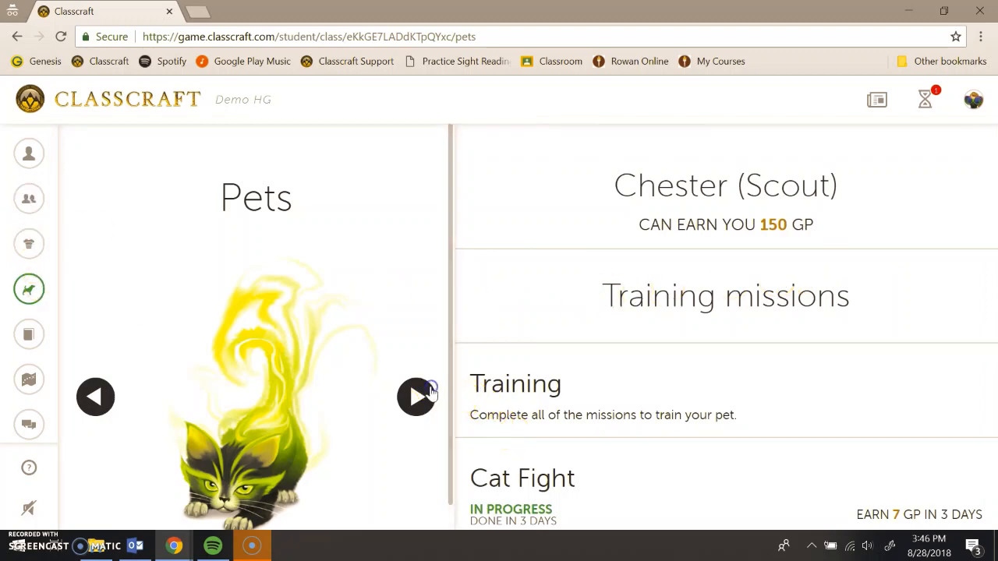
Look over the next pet Ridges' missions, then view the class players list on Cinna.
left_click(416, 397)
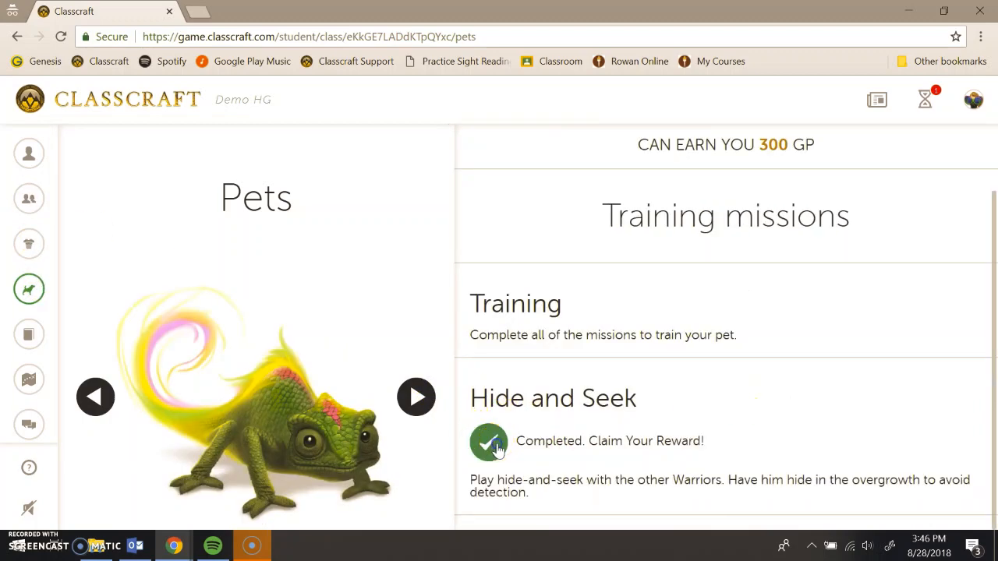
scroll("up", 3)
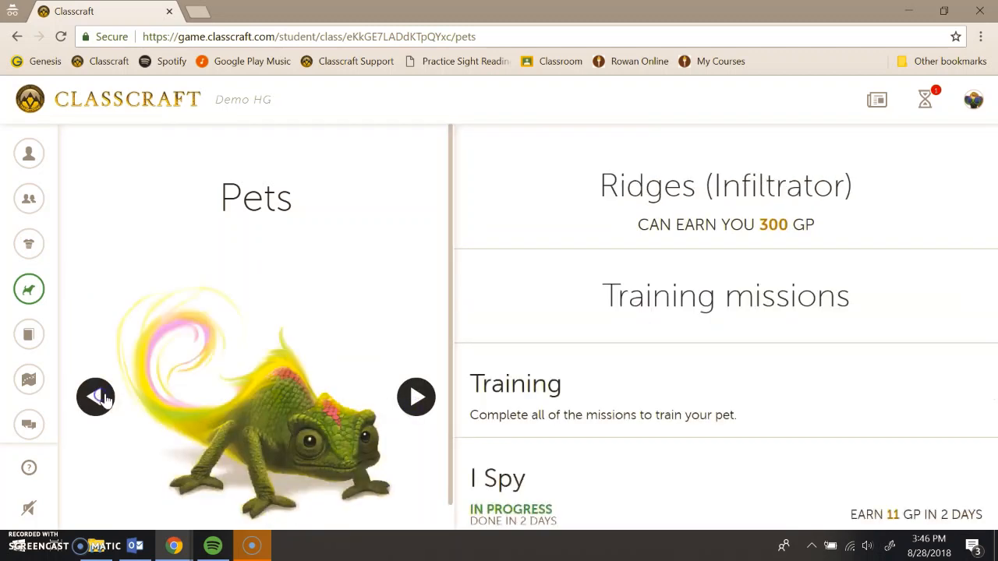
mouse_move(17, 235)
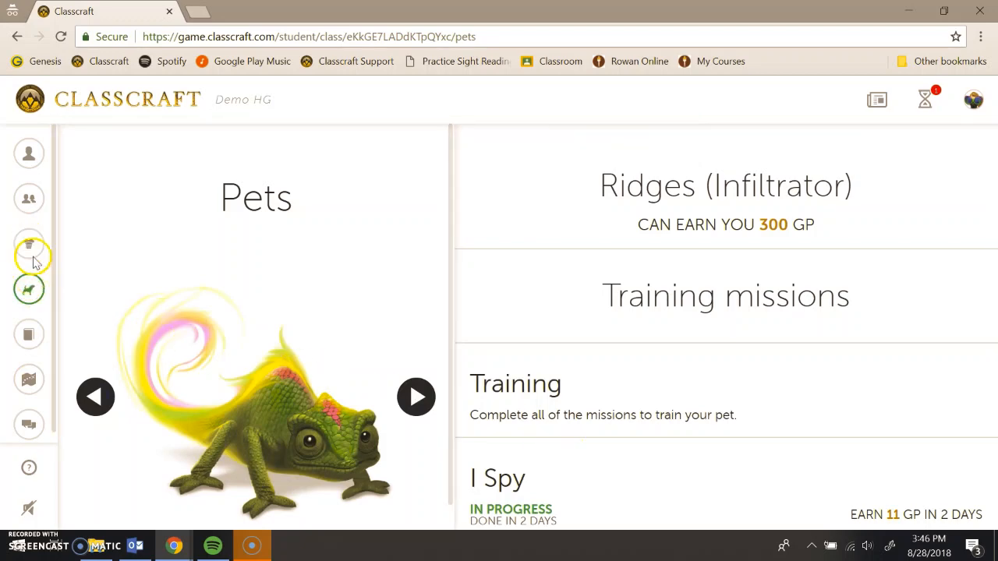
left_click(28, 199)
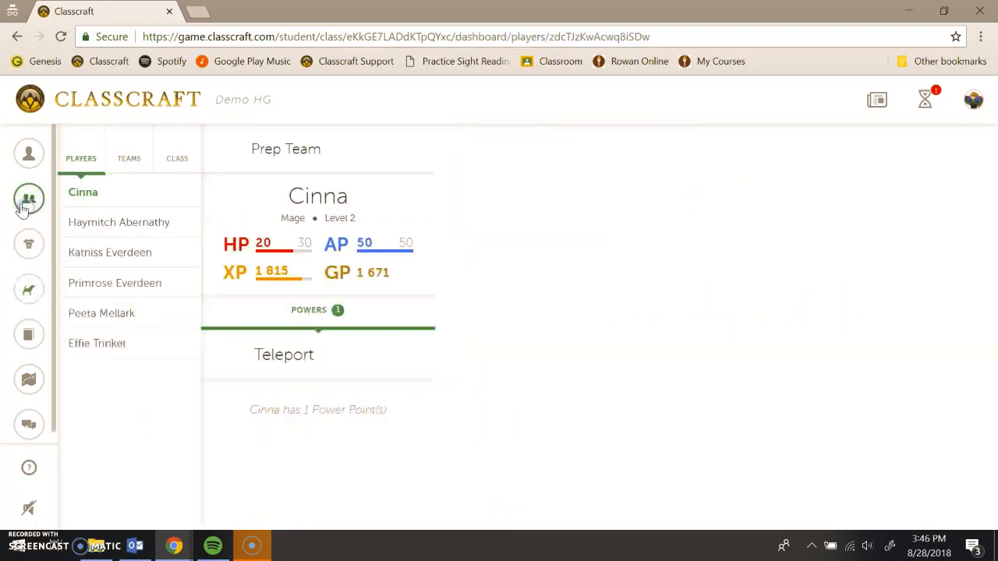